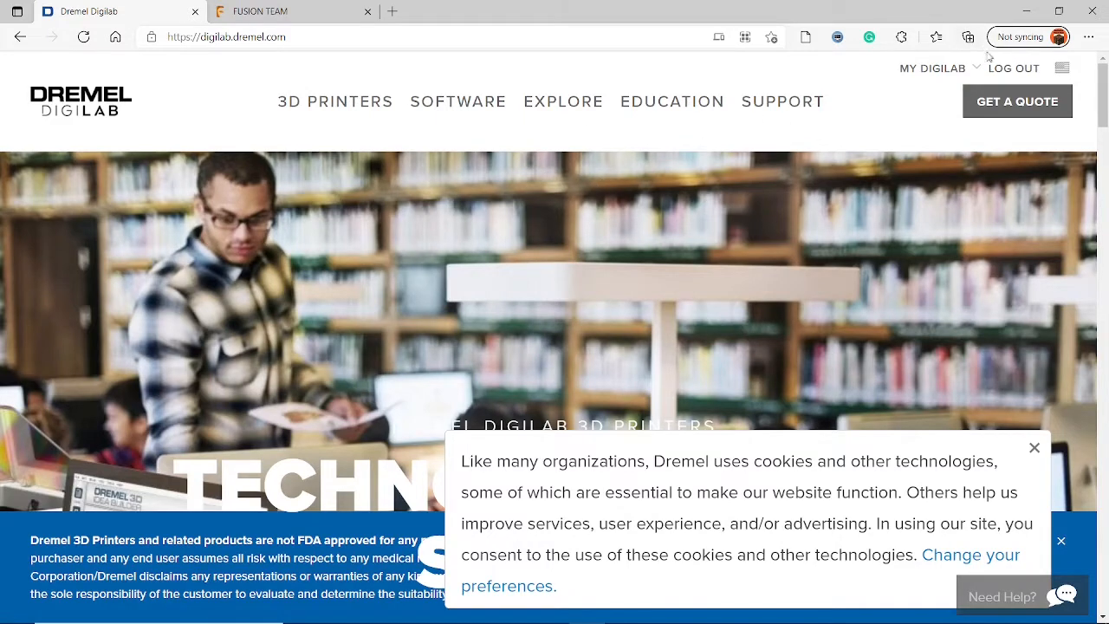
mouse_move(1031, 87)
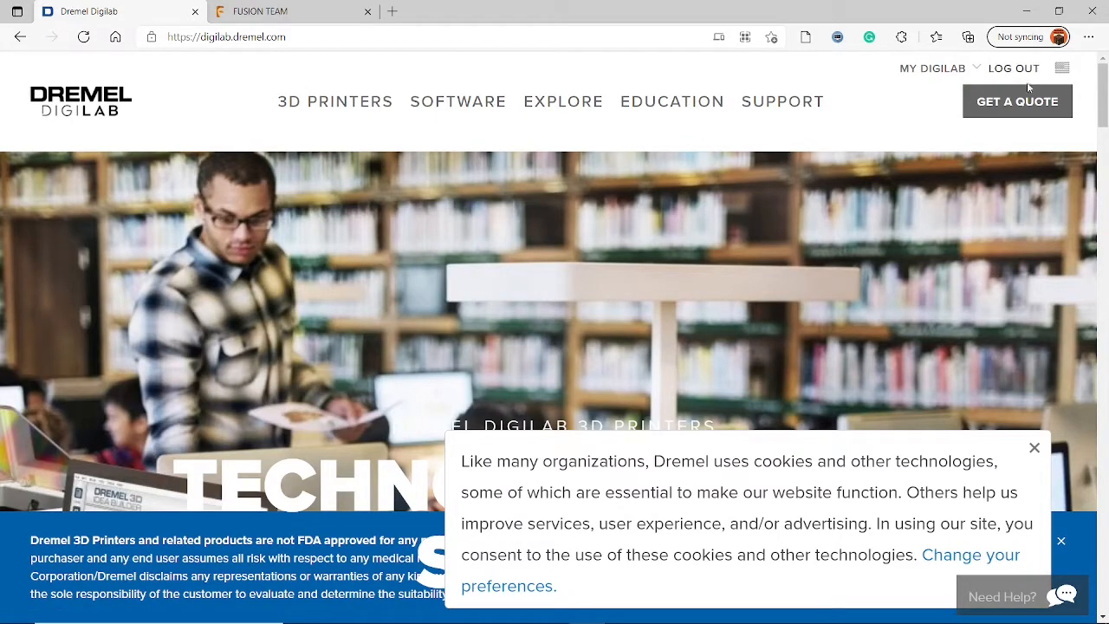
Step: Check the registered 3D45 under My DigiLab and reach the Dremel Print Cloud wireless printing section
left_click(932, 68)
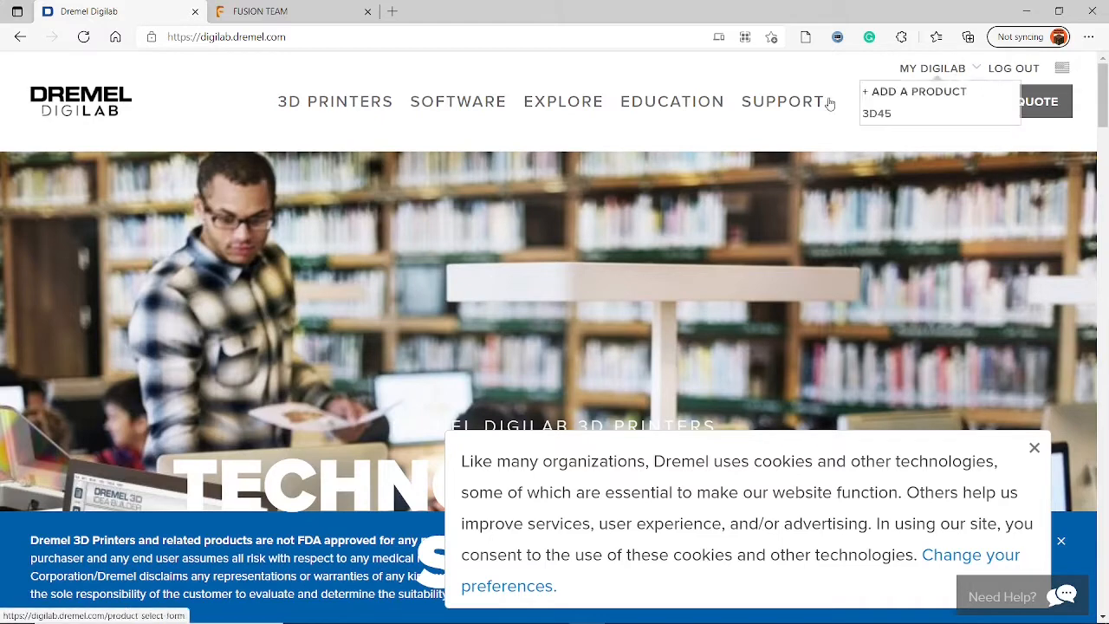
mouse_move(887, 132)
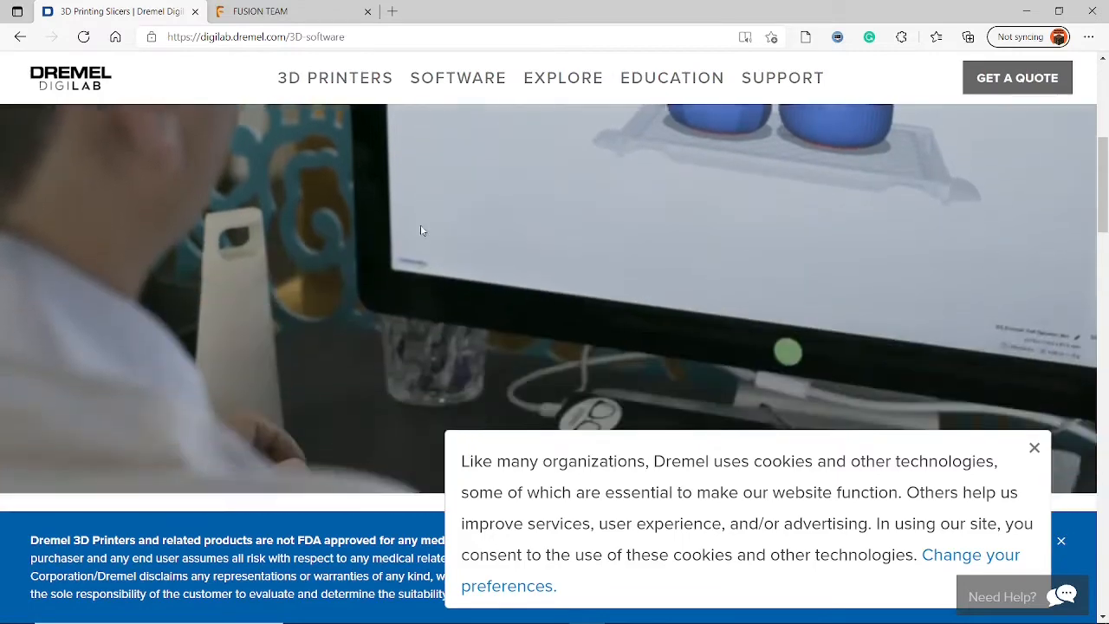
scroll("down", 3)
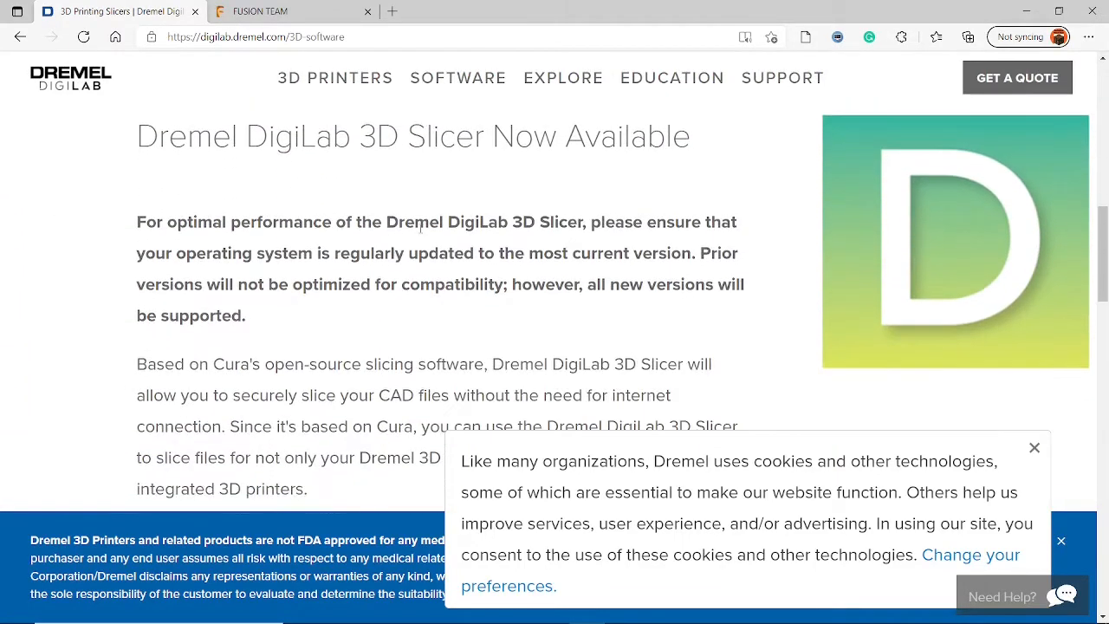
scroll("down", 3)
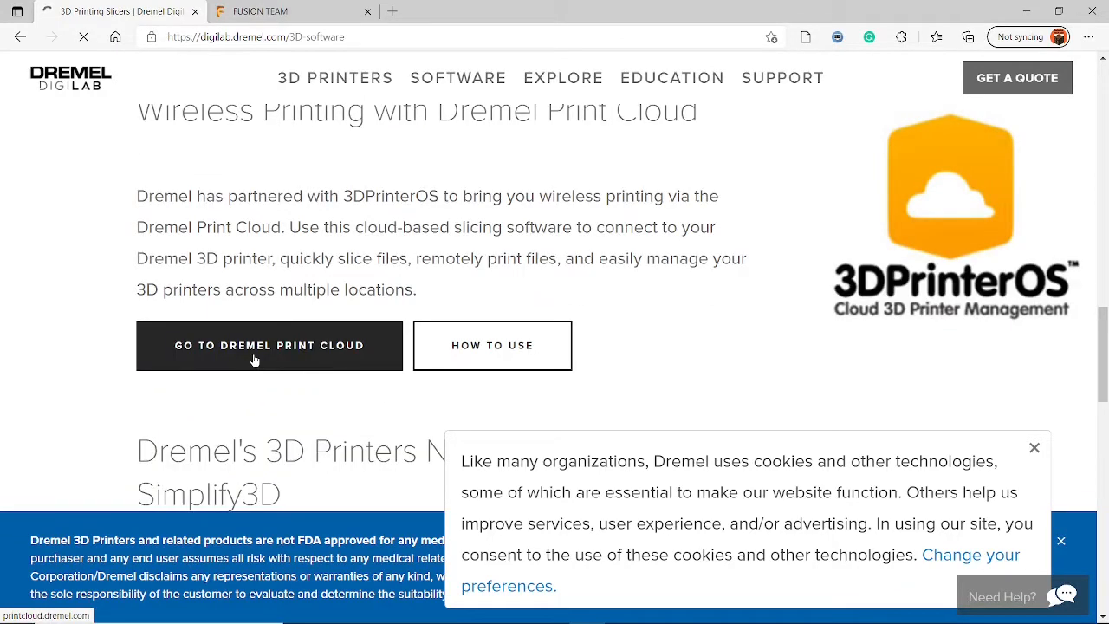
Step: Go to Dremel Print Cloud and start a new upload, browsing Downloads for the Cube part 4 files
left_click(269, 345)
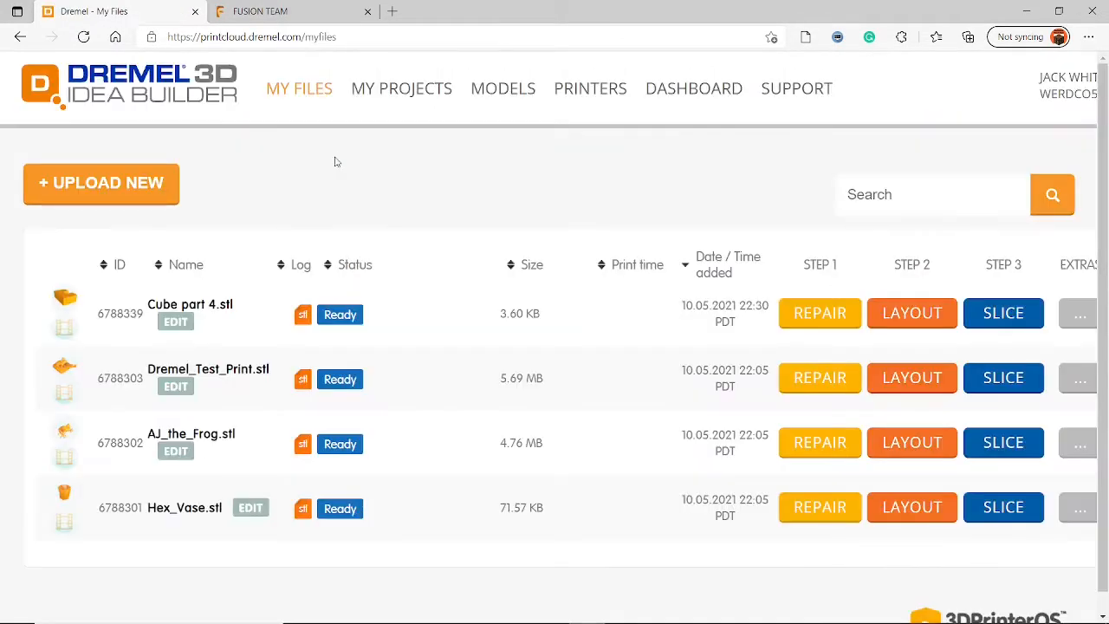
mouse_move(363, 213)
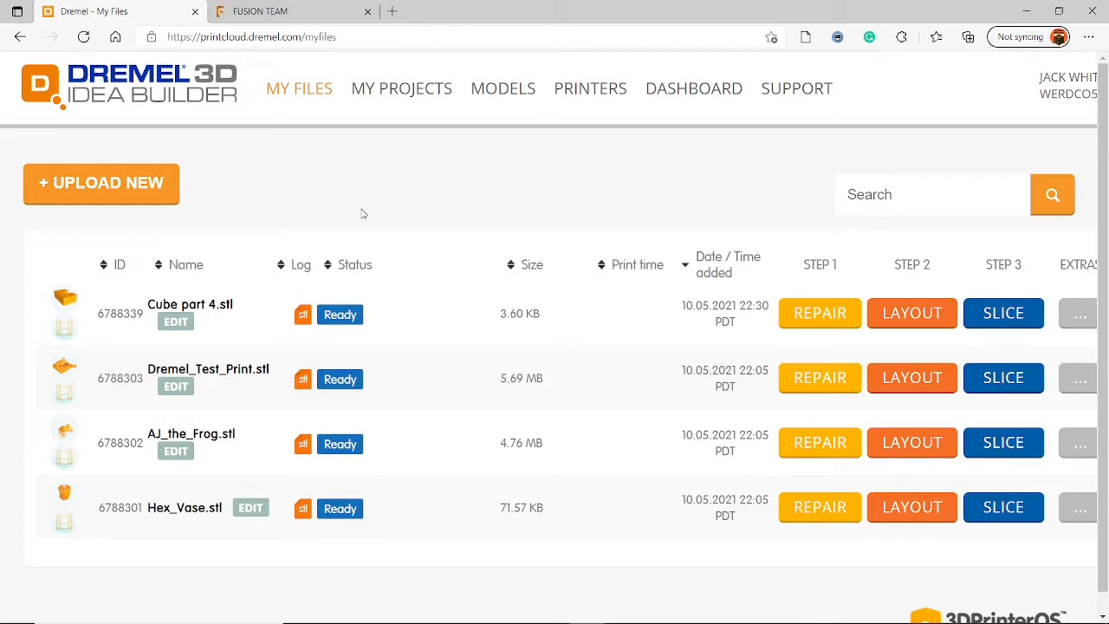
mouse_move(291, 219)
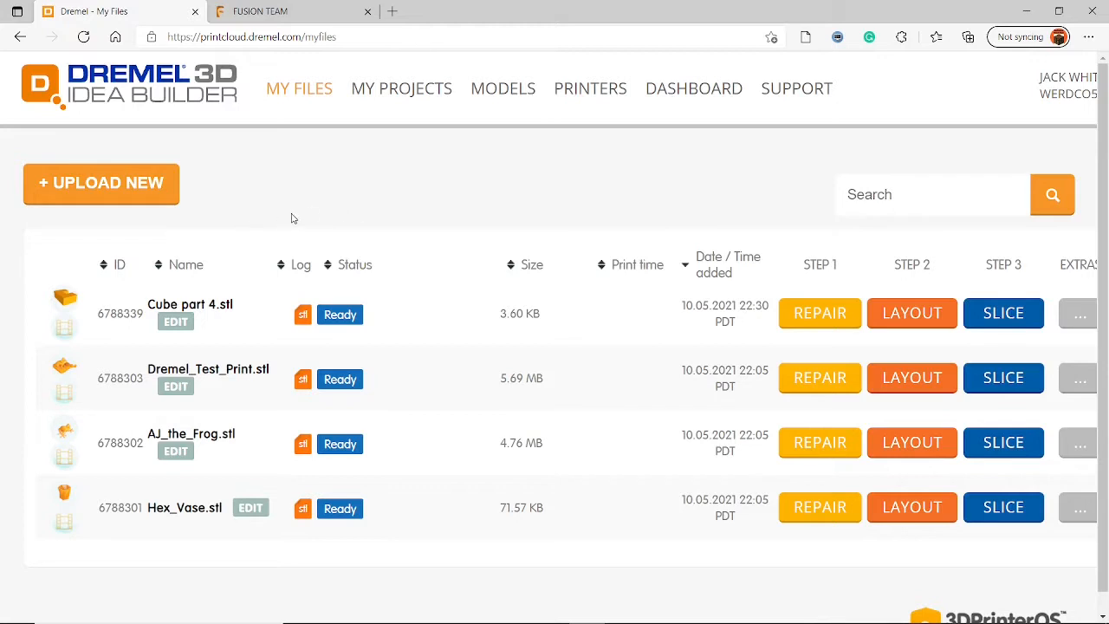
mouse_move(248, 201)
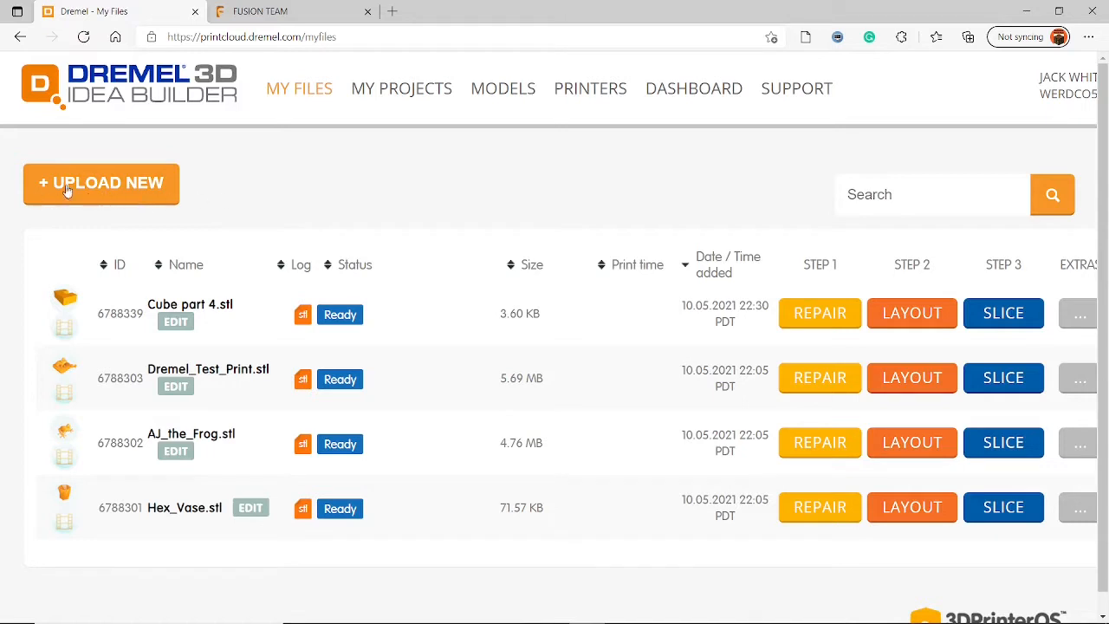
left_click(101, 184)
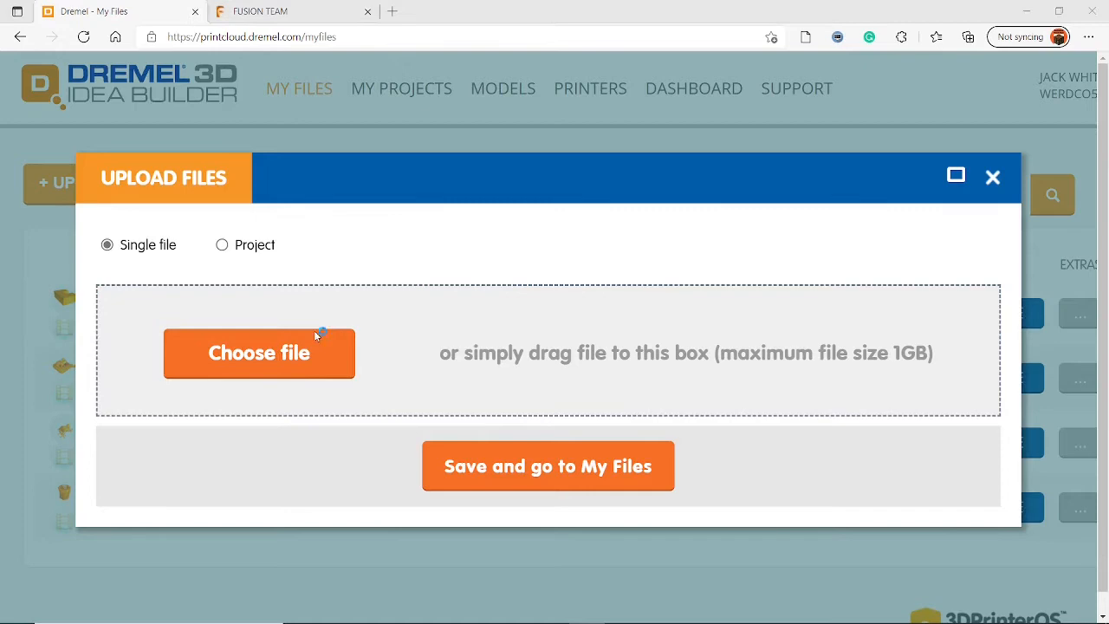
left_click(258, 353)
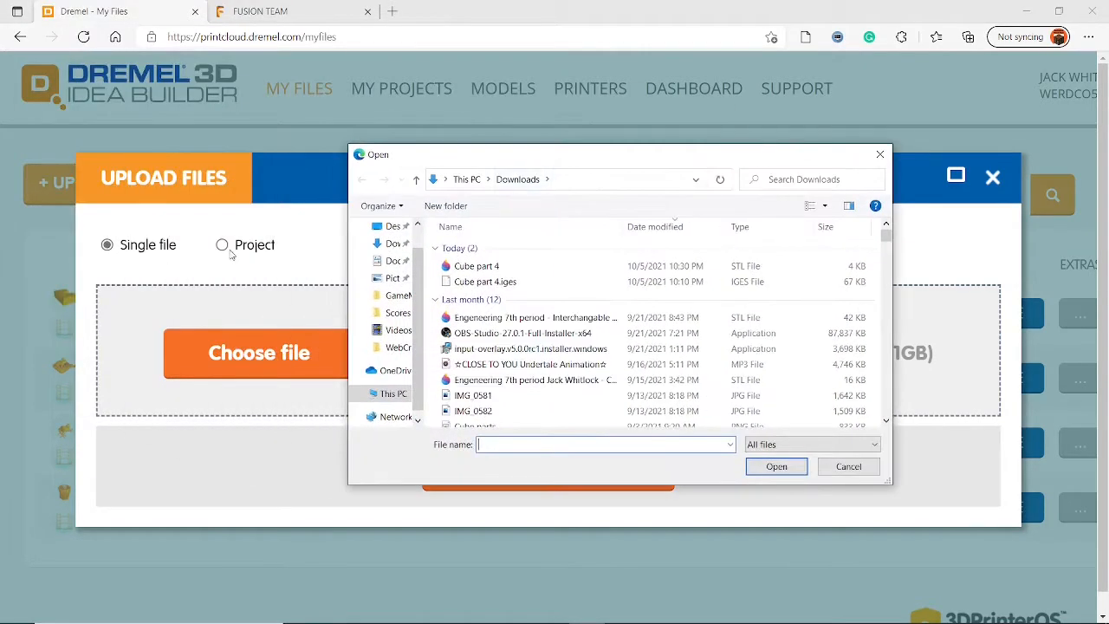
left_click(475, 266)
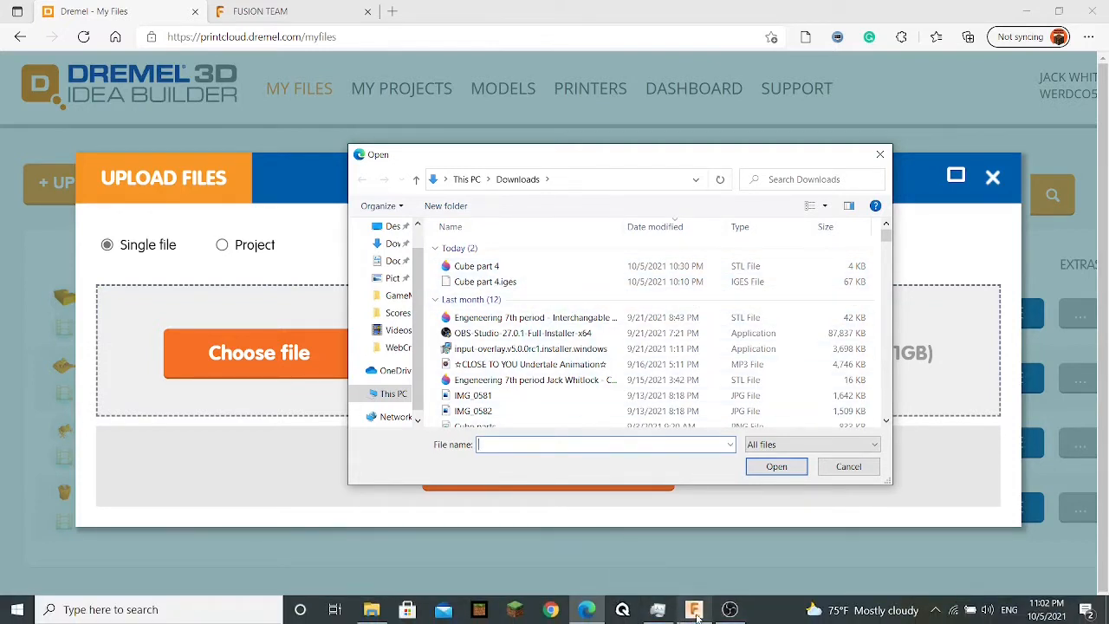
Step: Switch to the cube puzzle design, begin exporting Cube part 4, then cancel the IGES export
left_click(694, 614)
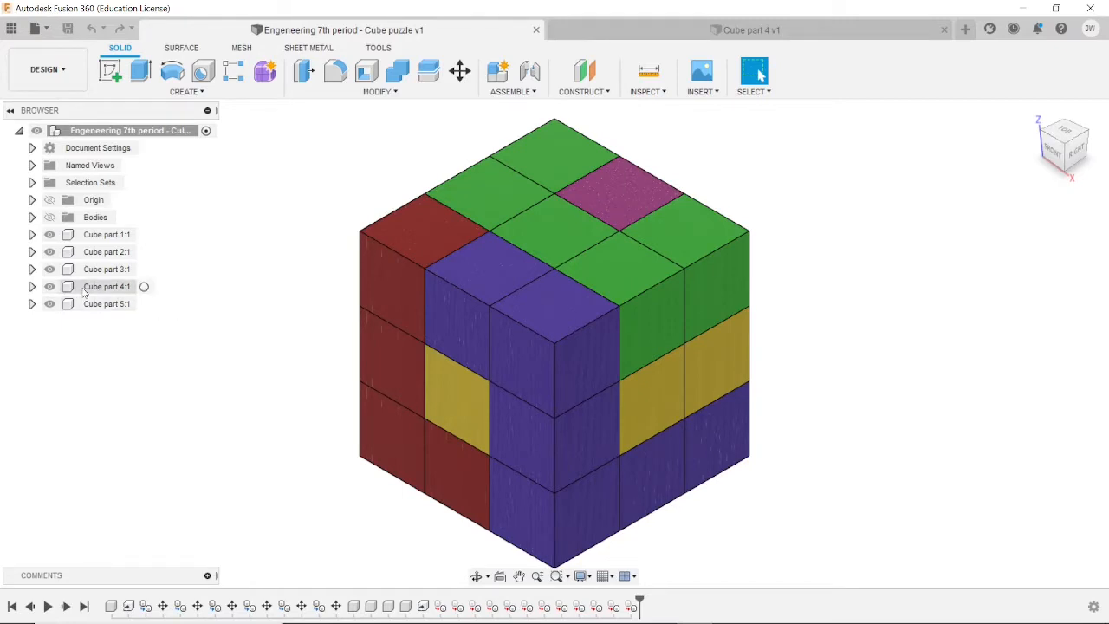
left_click(107, 287)
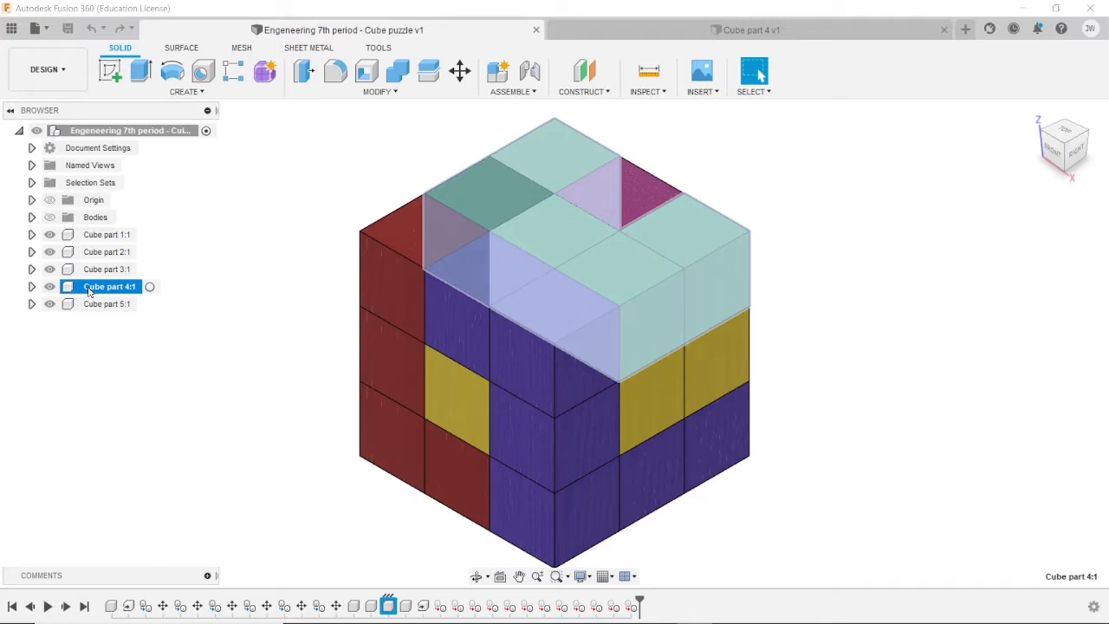
right_click(108, 286)
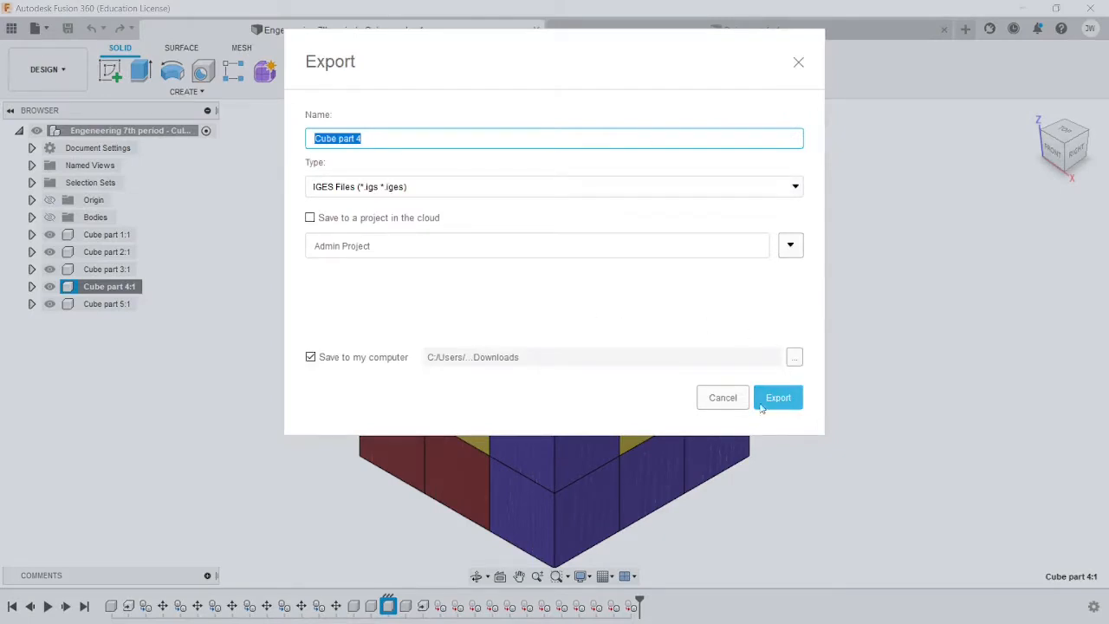
mouse_move(714, 409)
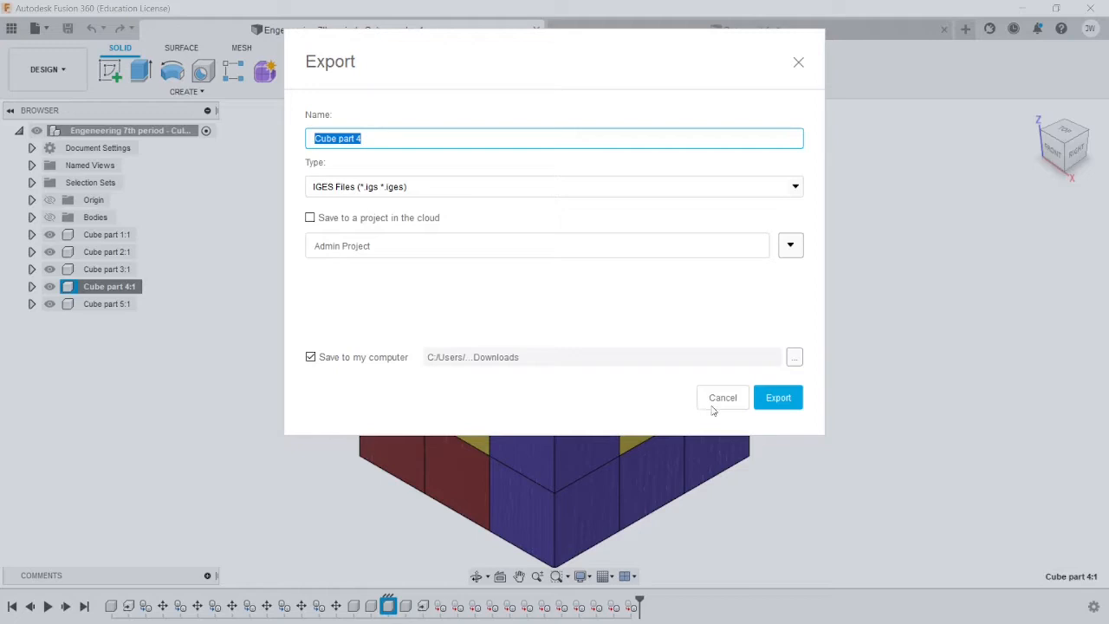
left_click(723, 397)
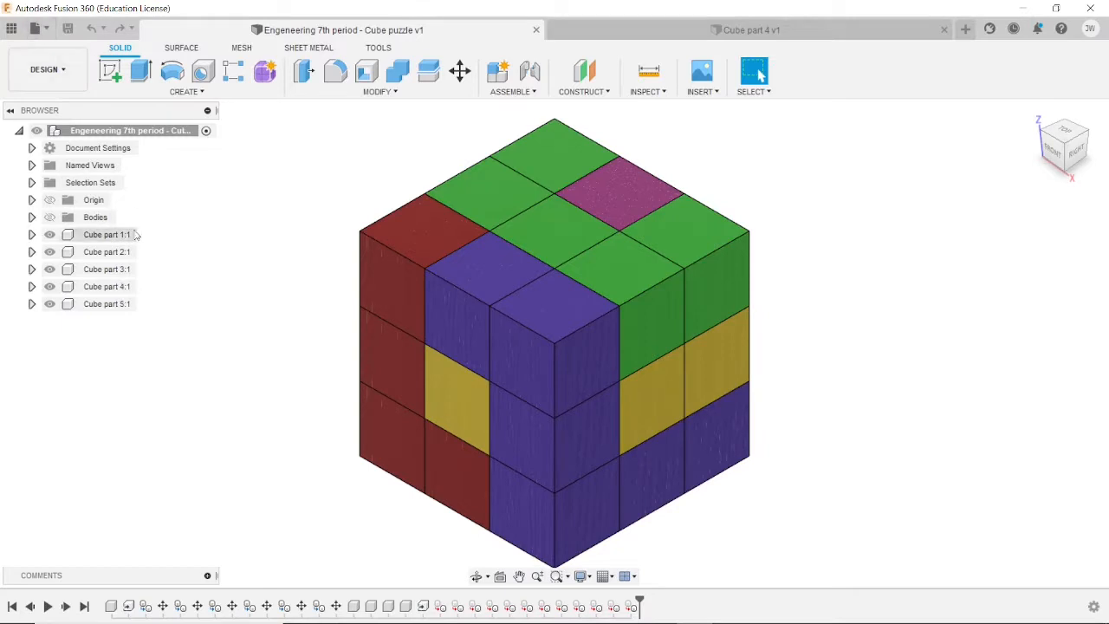
right_click(107, 286)
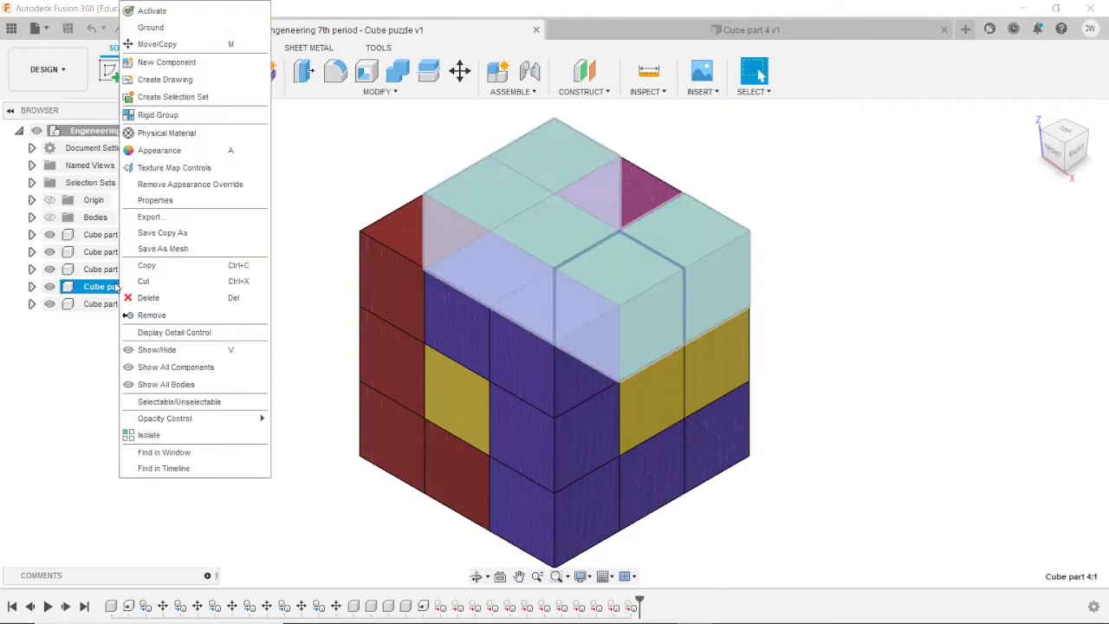
mouse_move(182, 217)
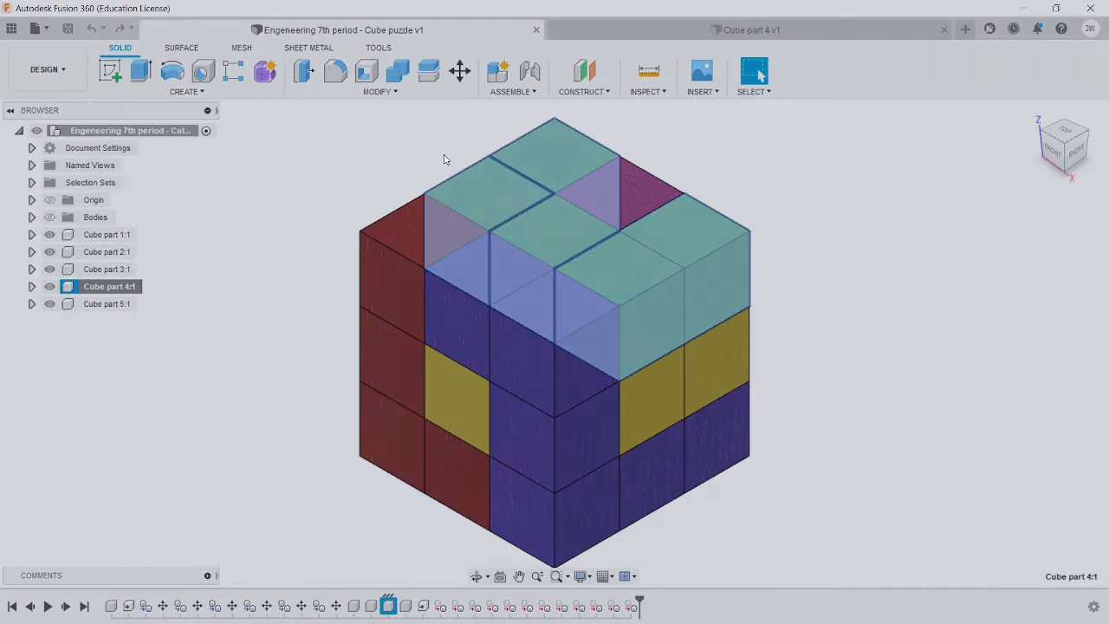
Step: Open Cube part 4 as its own Fusion 360 design from the cloud designs
left_click(38, 28)
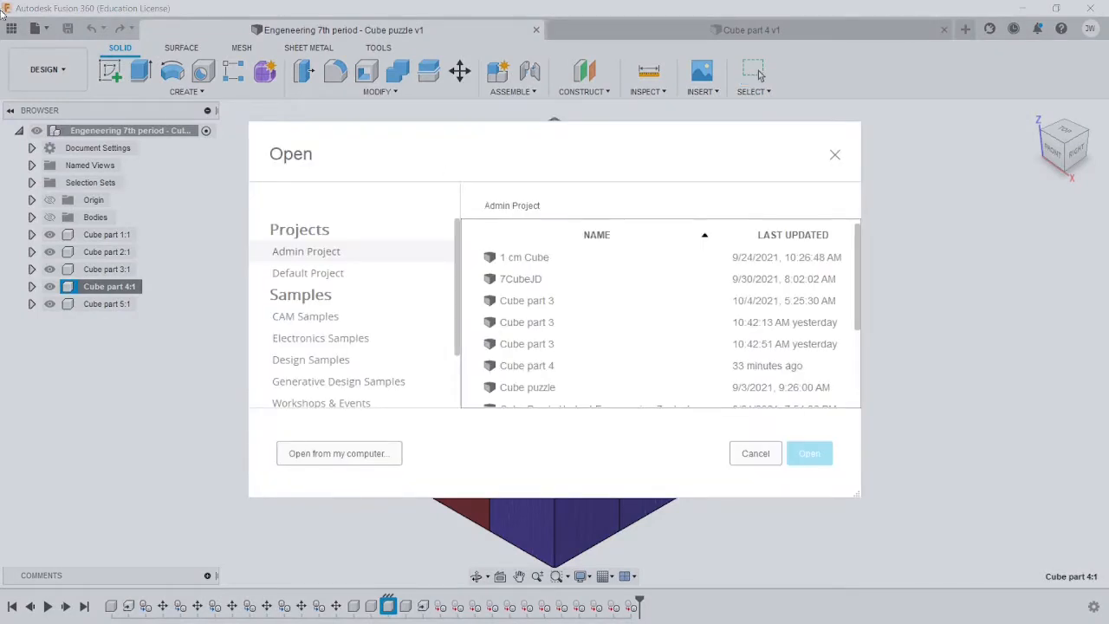
scroll("down", 3)
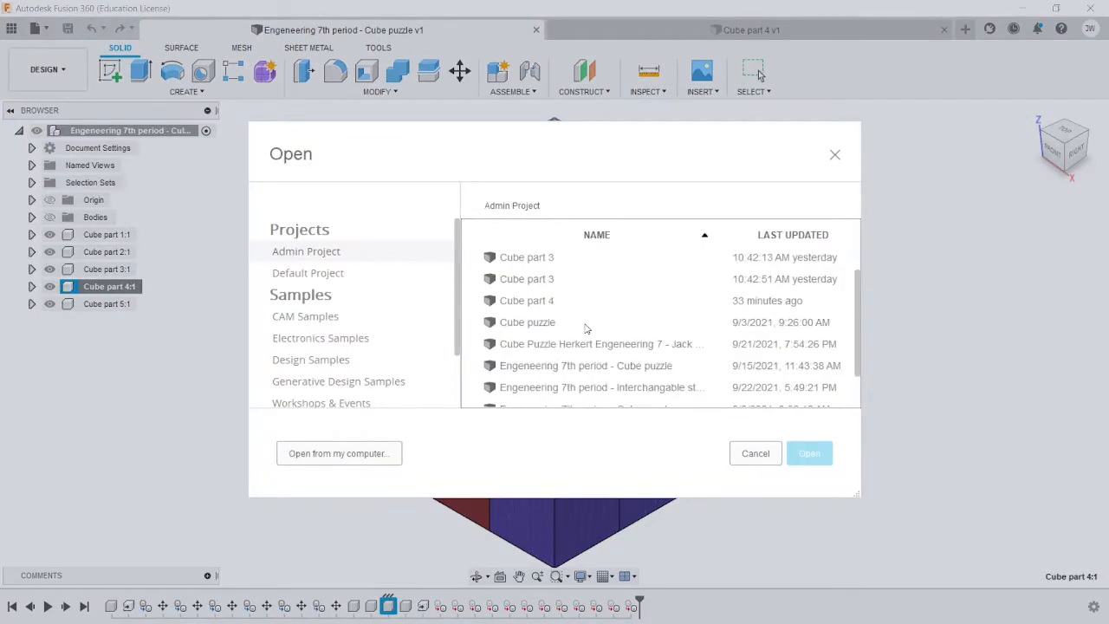
left_click(527, 302)
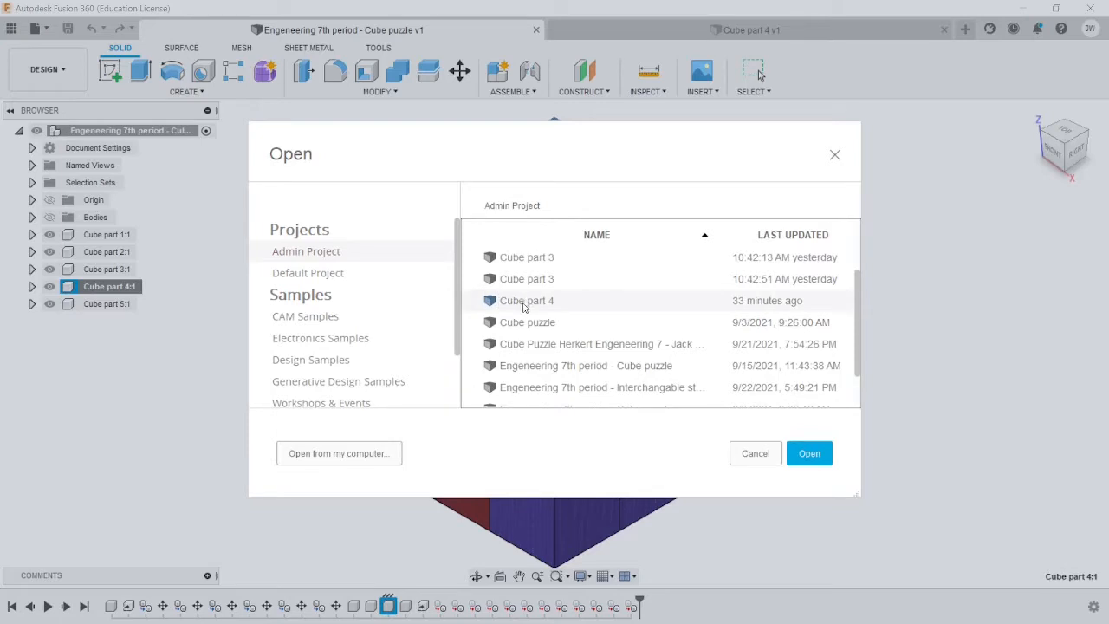
mouse_move(547, 308)
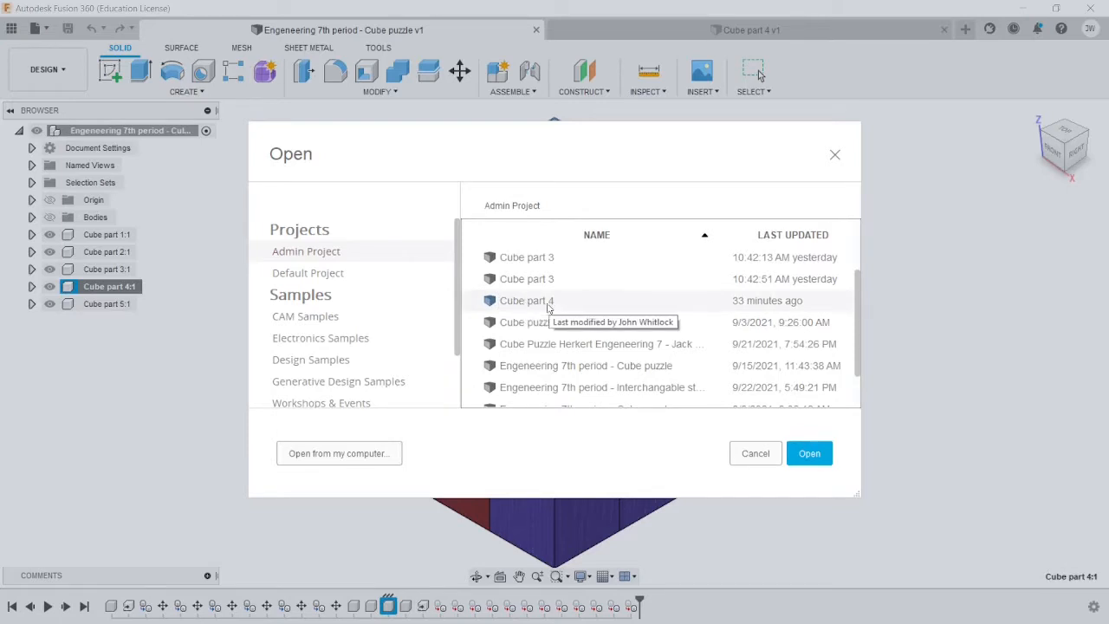
left_click(807, 455)
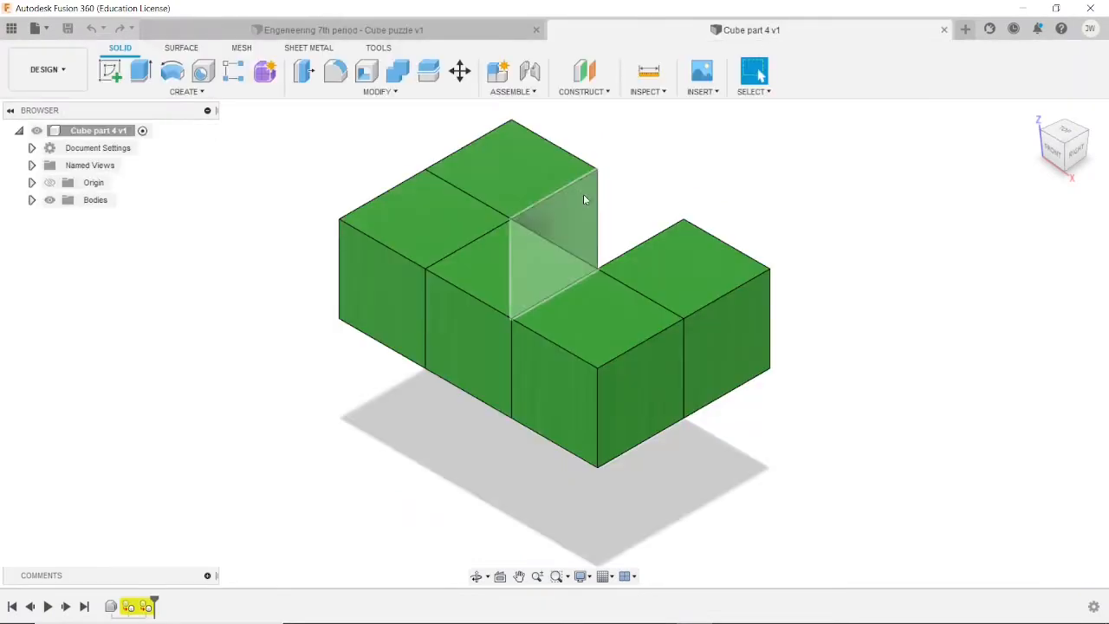
mouse_move(789, 205)
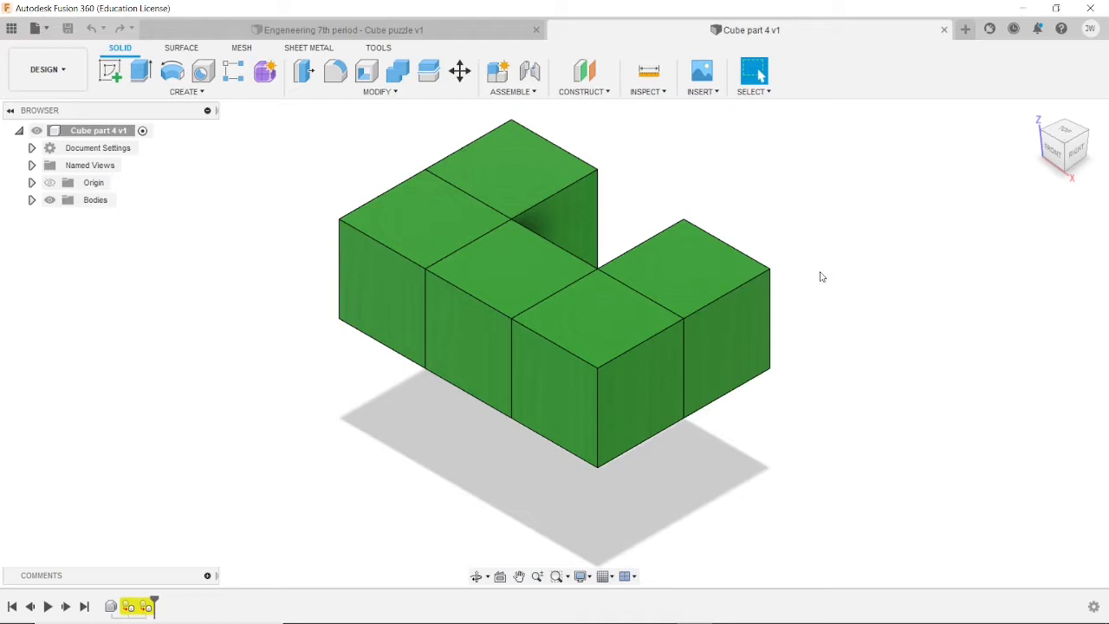
mouse_move(39, 27)
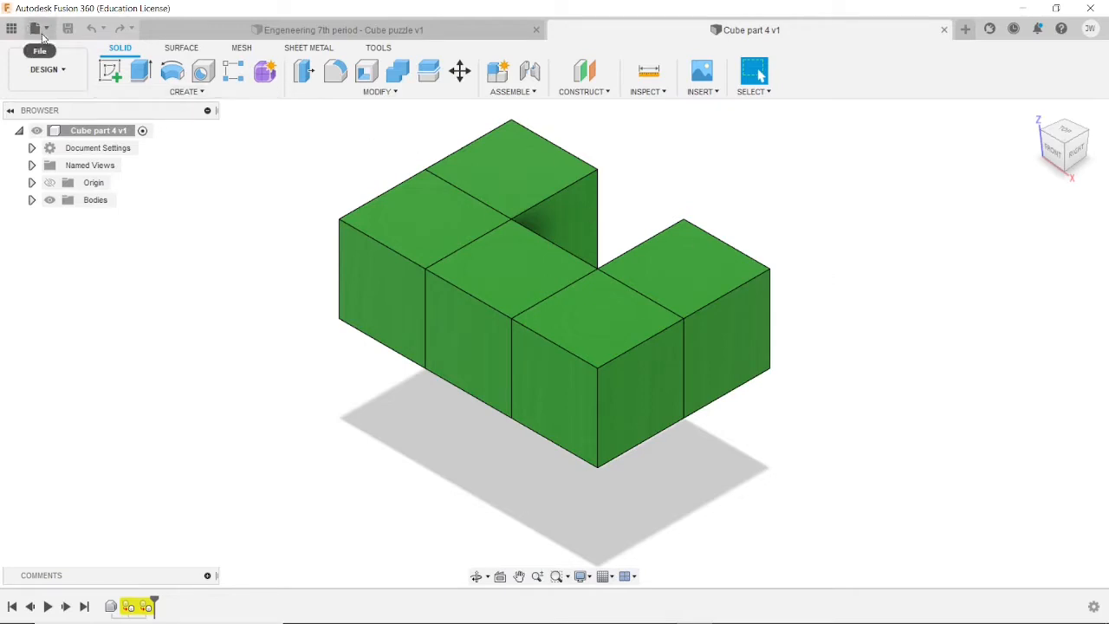
Step: Start exporting the Cube part 4 design from the File commands
left_click(38, 28)
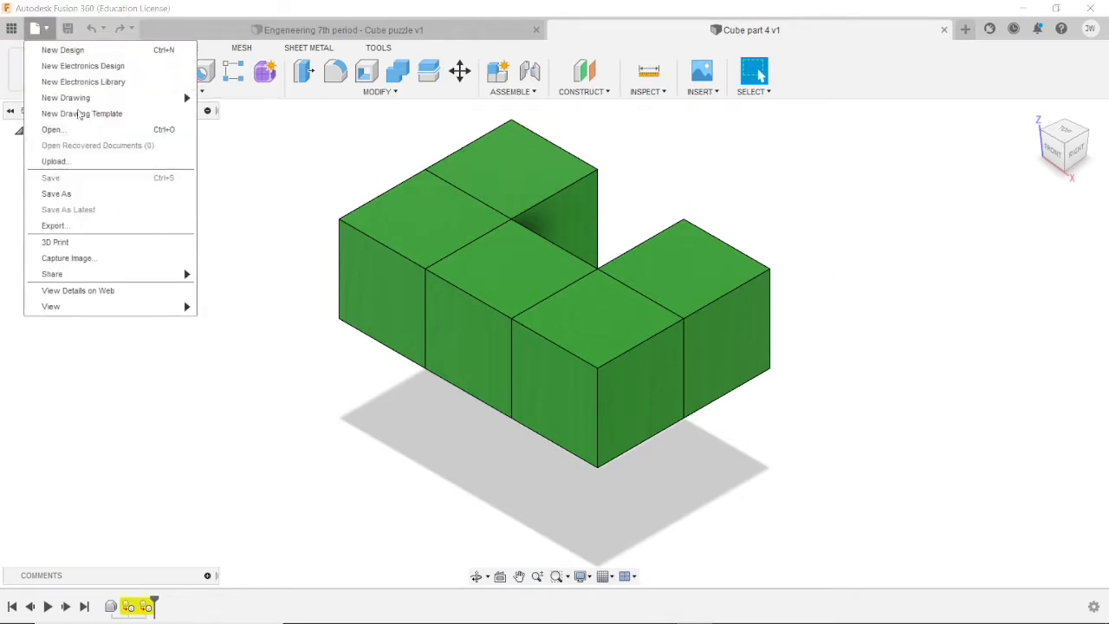
mouse_move(56, 226)
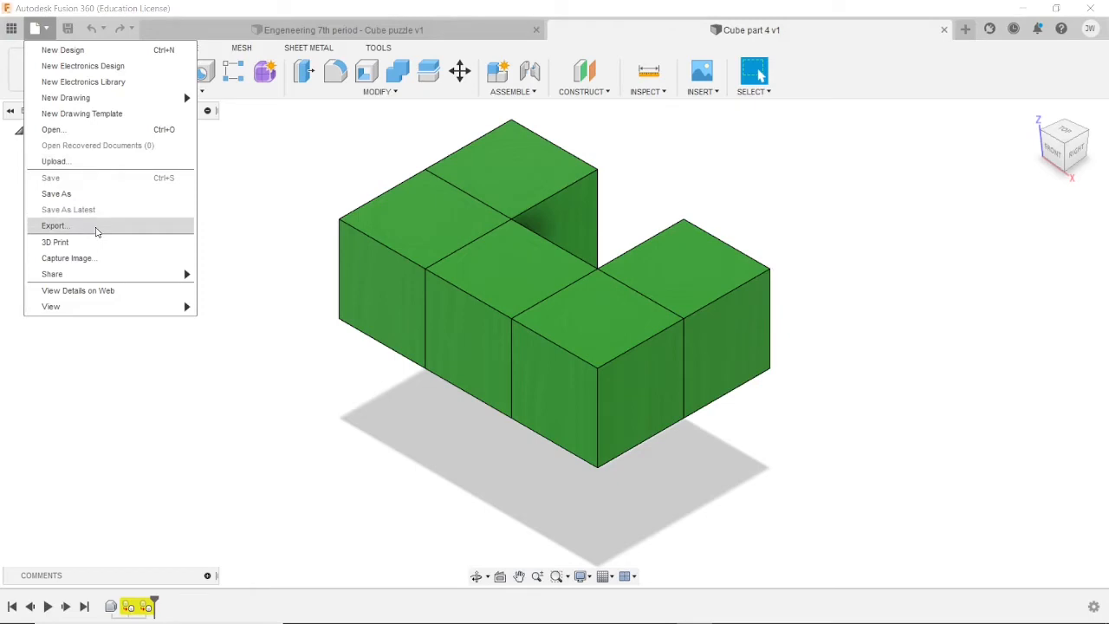
left_click(55, 225)
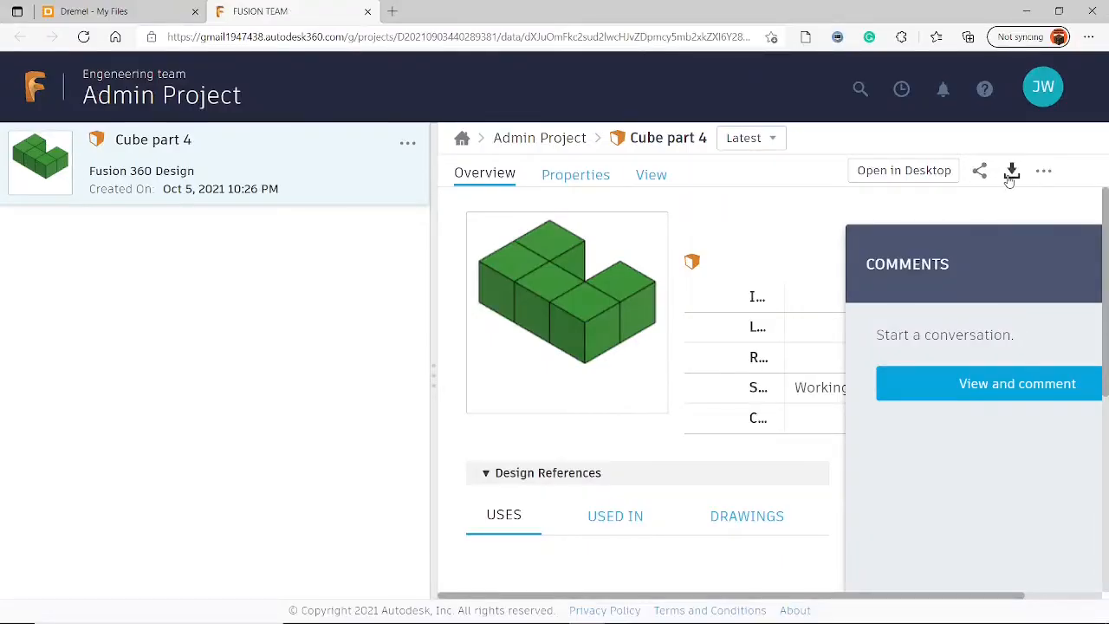
Step: Export Cube part 4 from Fusion Team as STL and acknowledge the emailed download notice
left_click(1012, 171)
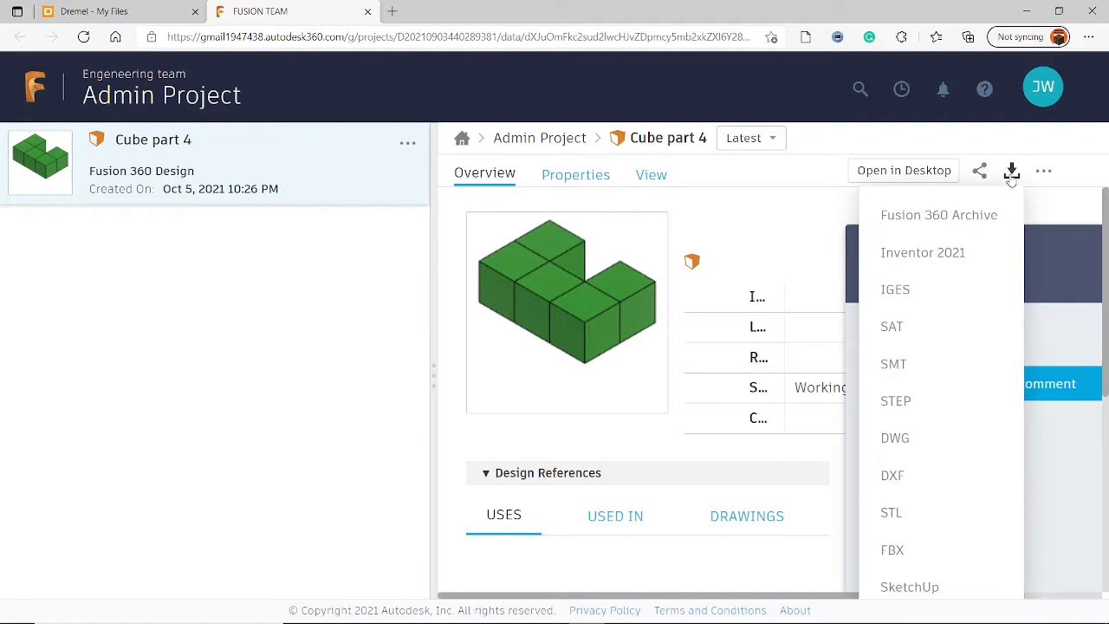
mouse_move(891, 513)
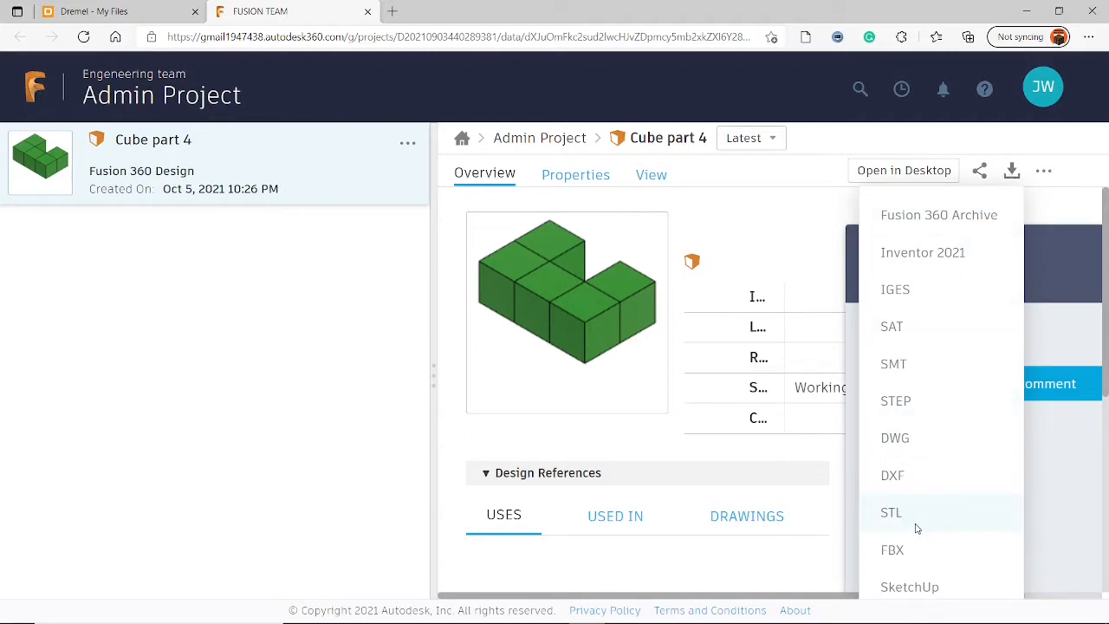
left_click(890, 513)
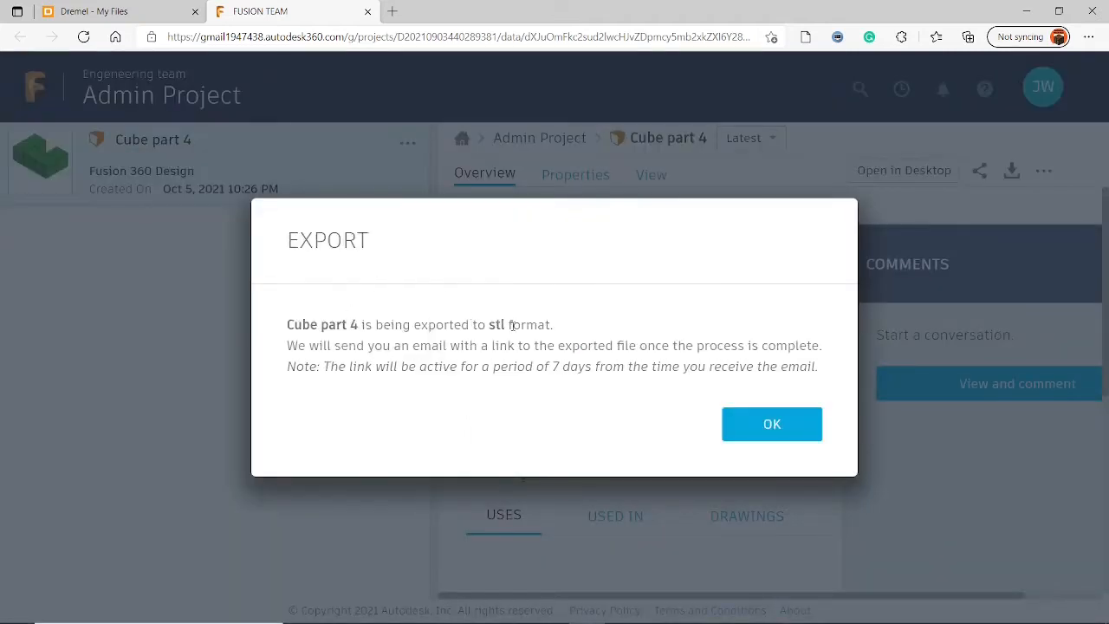
left_click(771, 423)
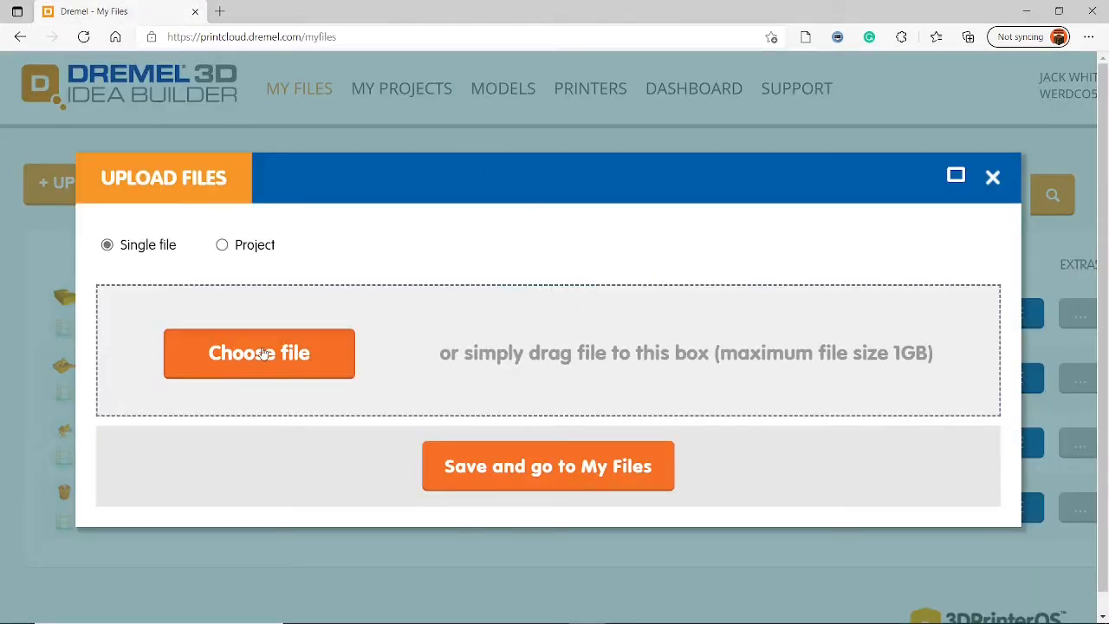
Step: Choose Cube part 4.stl from Downloads and upload it to Dremel
left_click(260, 354)
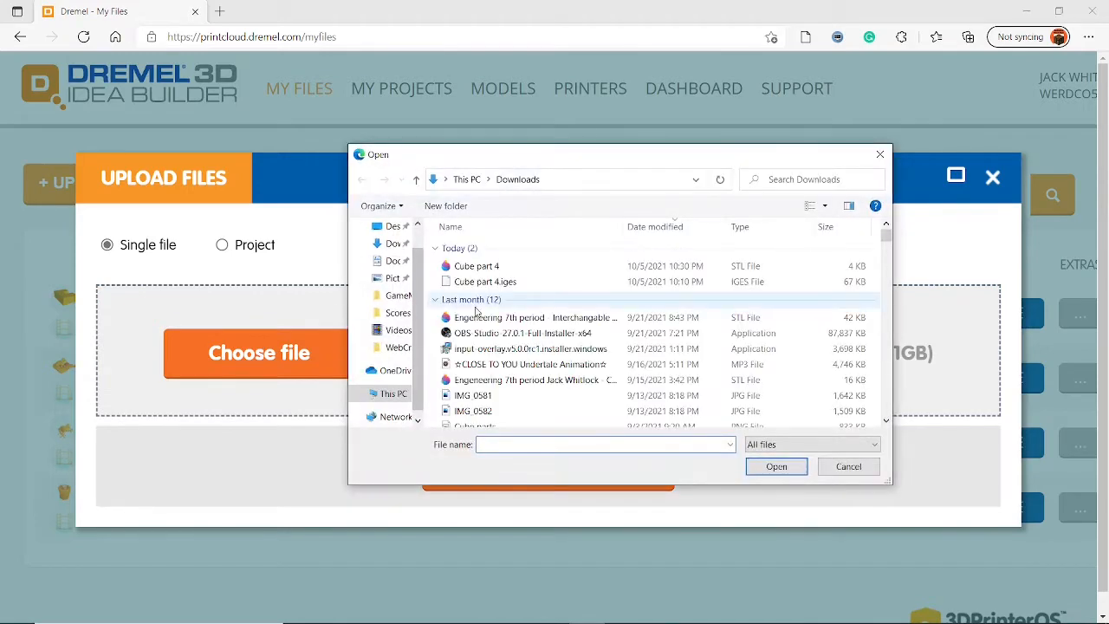
left_click(475, 267)
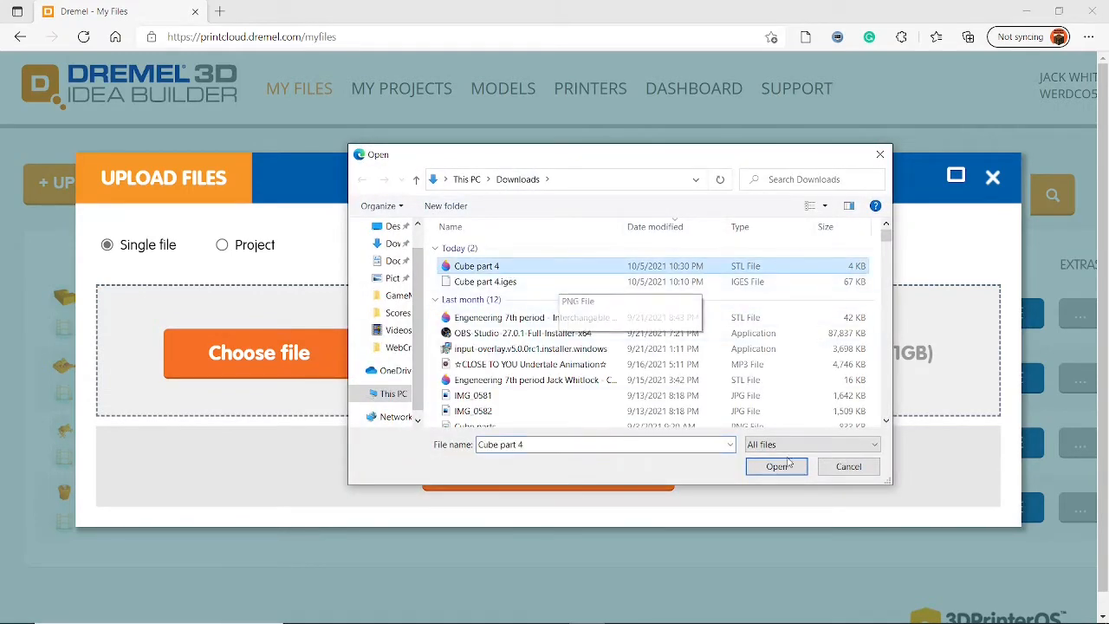
left_click(776, 466)
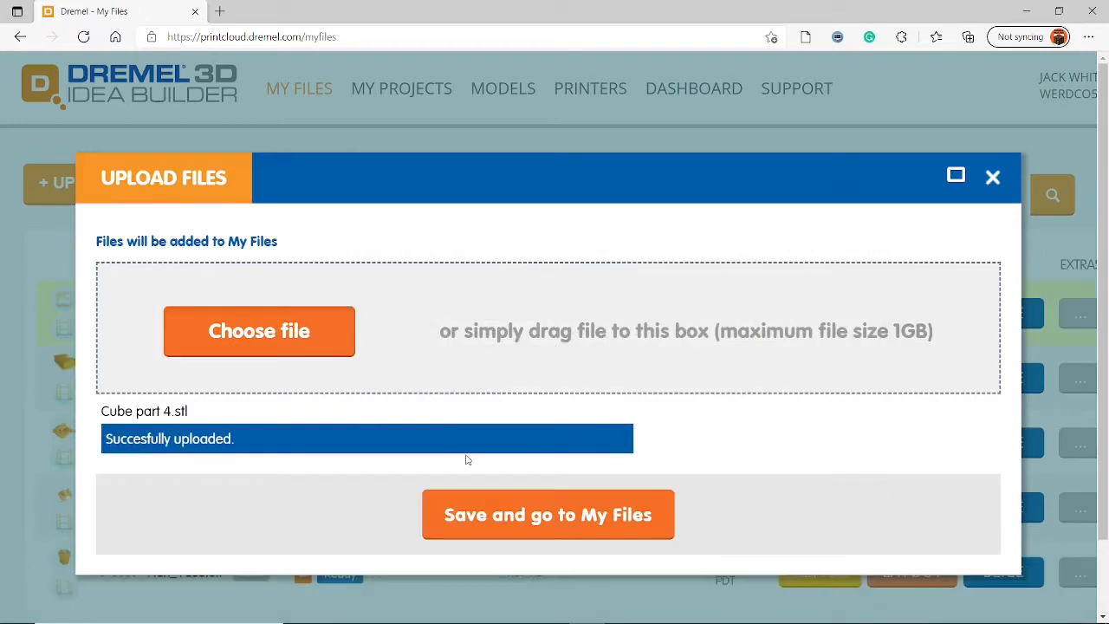
Step: Save to My Files and open Cube part 4.stl in the layout editor
left_click(548, 513)
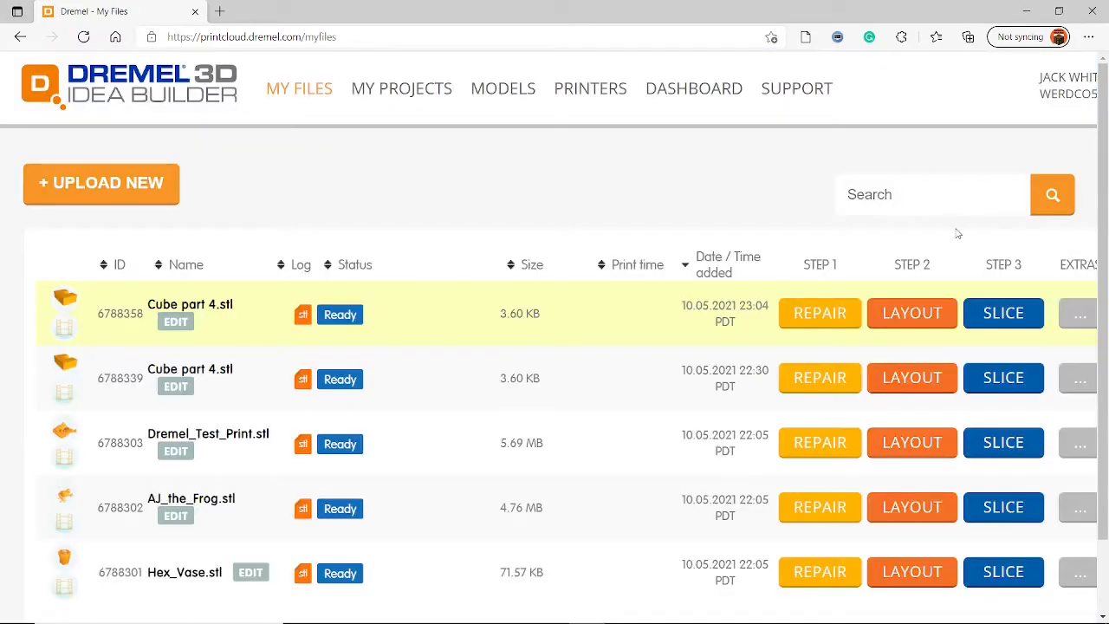
mouse_move(777, 324)
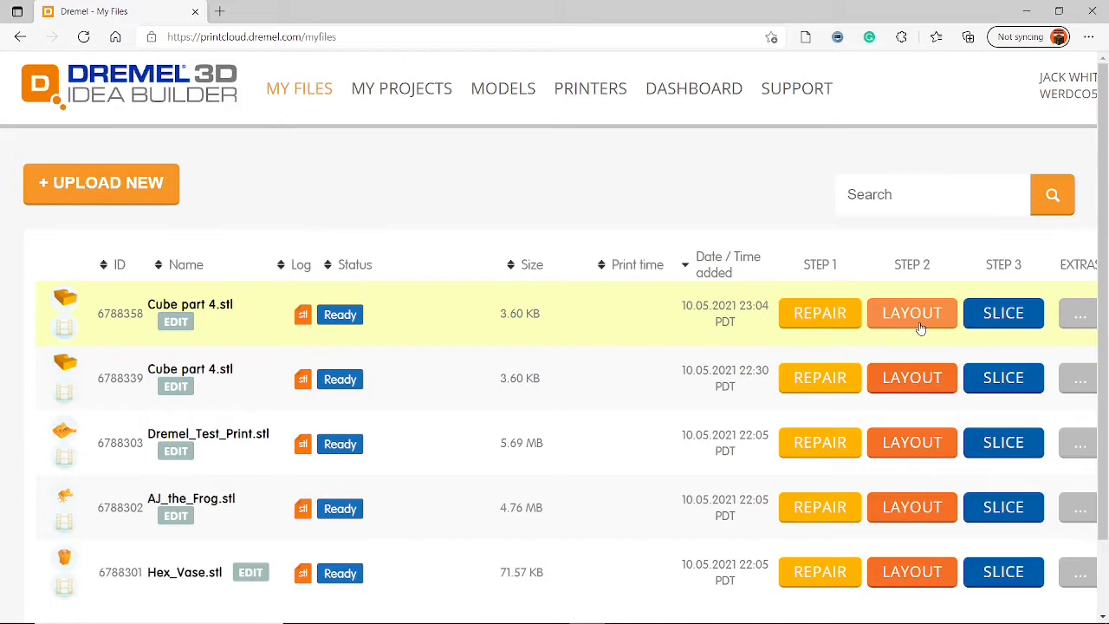
mouse_move(912, 330)
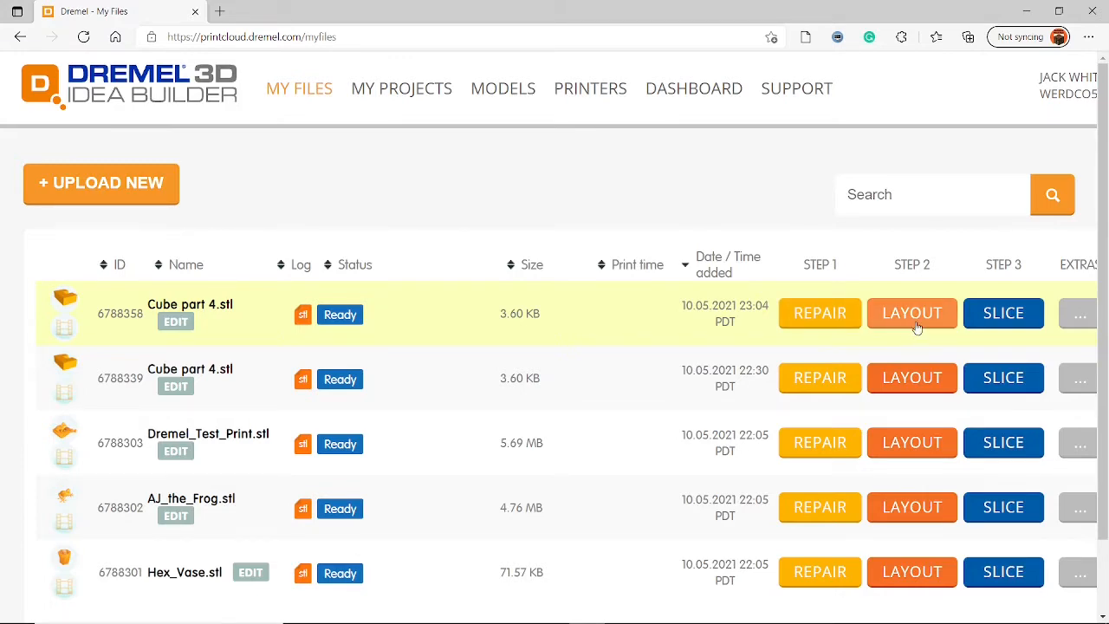
left_click(911, 312)
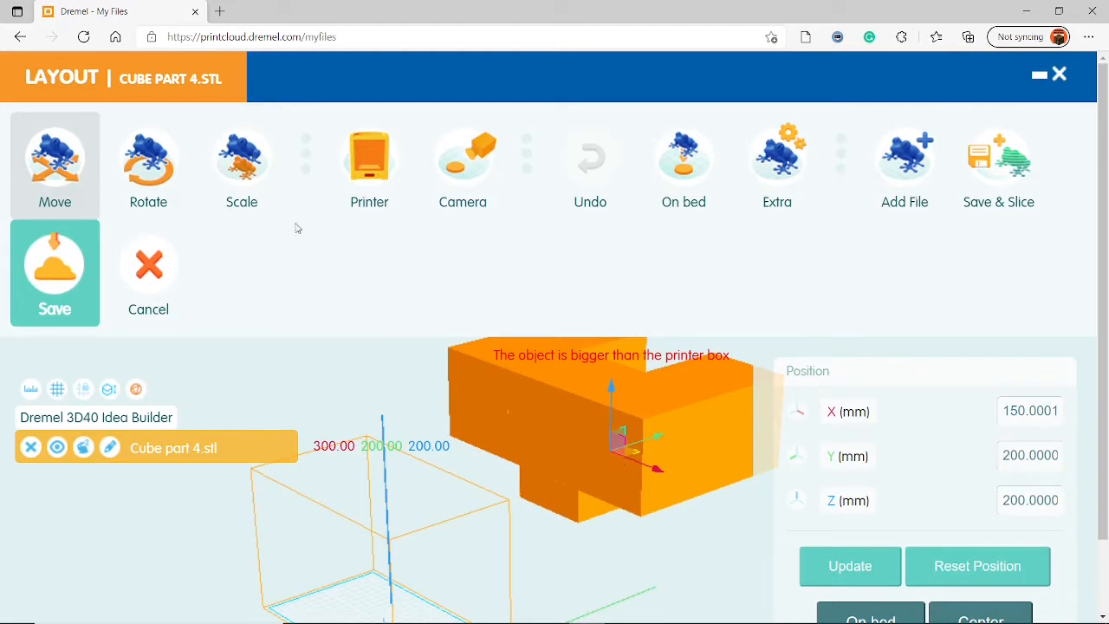
Step: Scale the part proportionally with X set to 38.10 mm
left_click(242, 164)
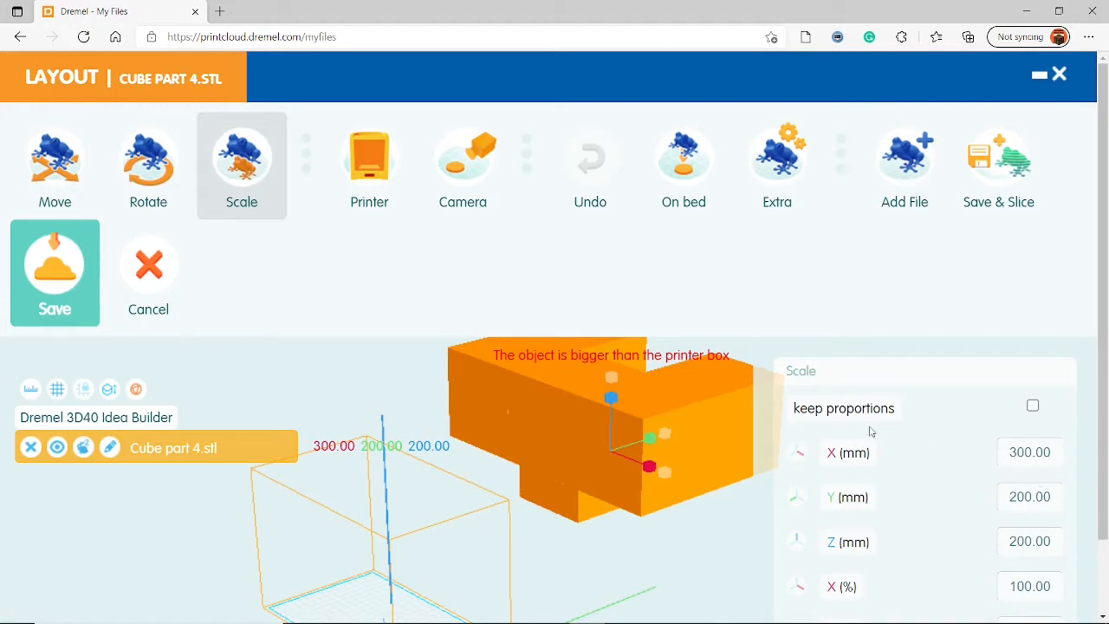
mouse_move(531, 343)
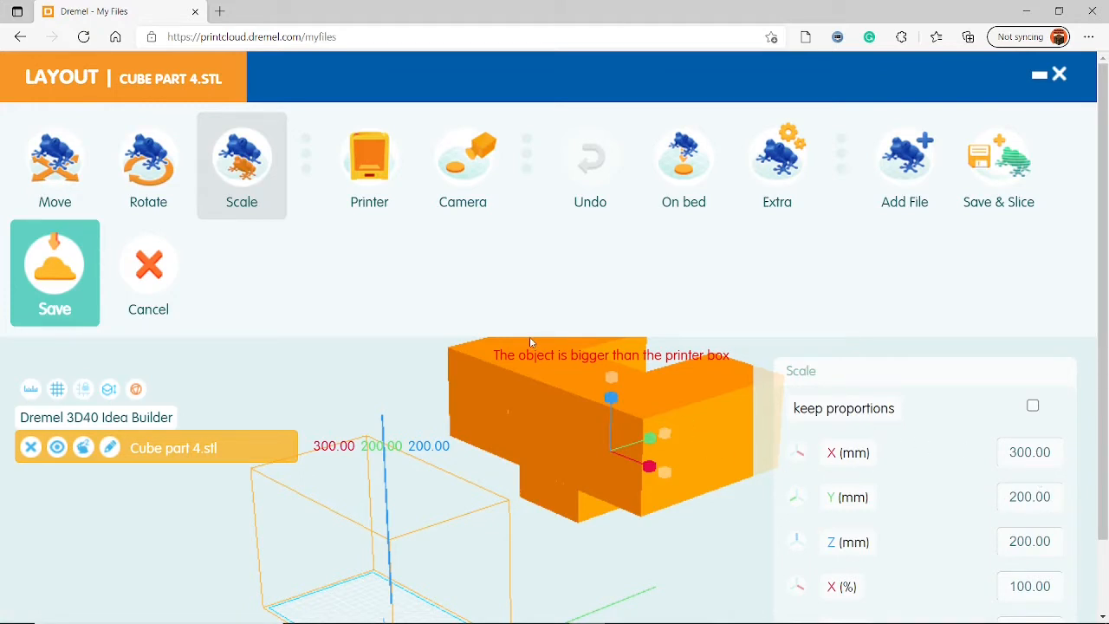
mouse_move(682, 413)
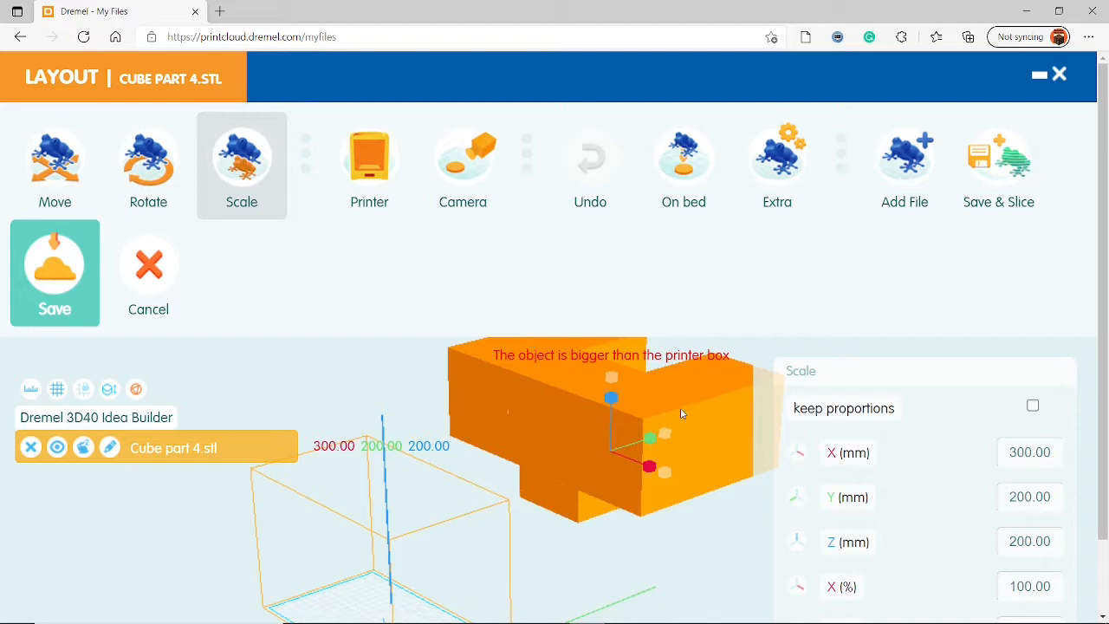
mouse_move(747, 392)
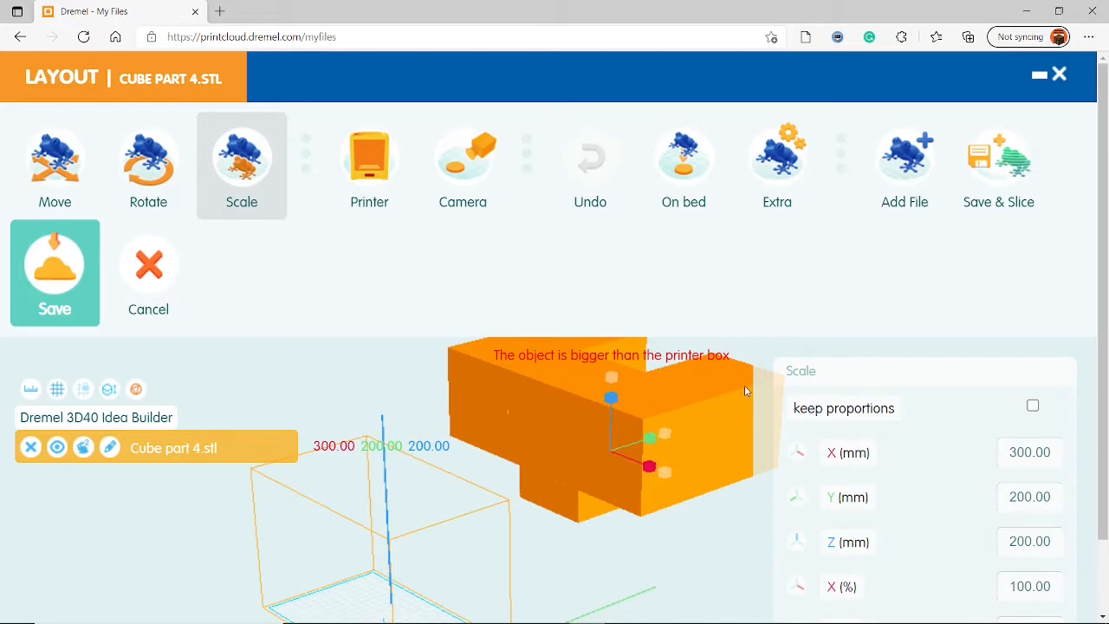
mouse_move(719, 404)
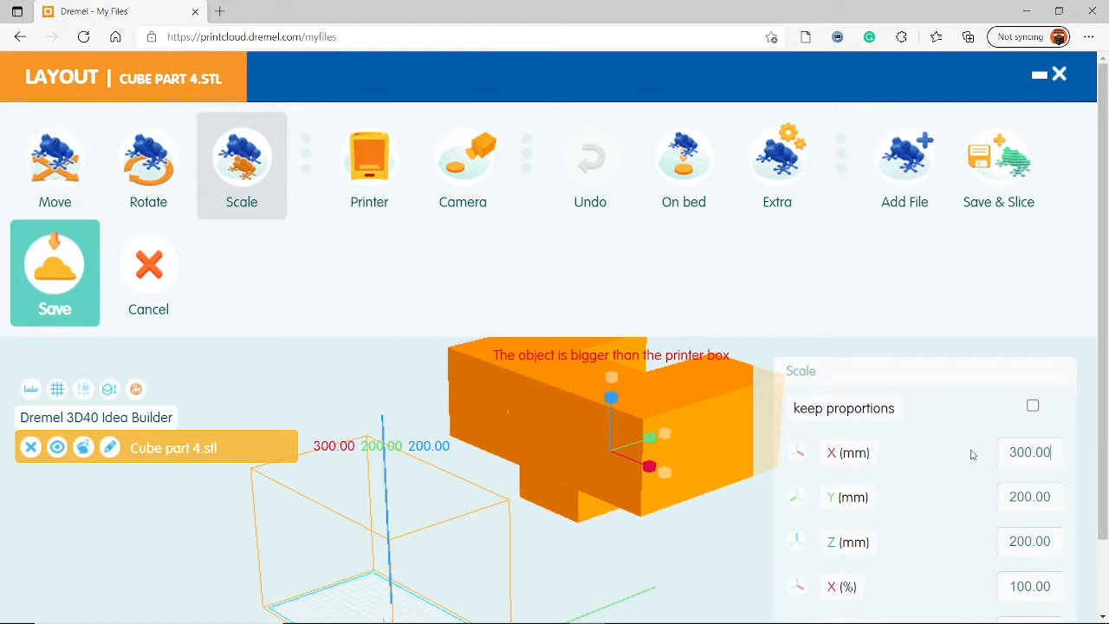
left_click(1033, 406)
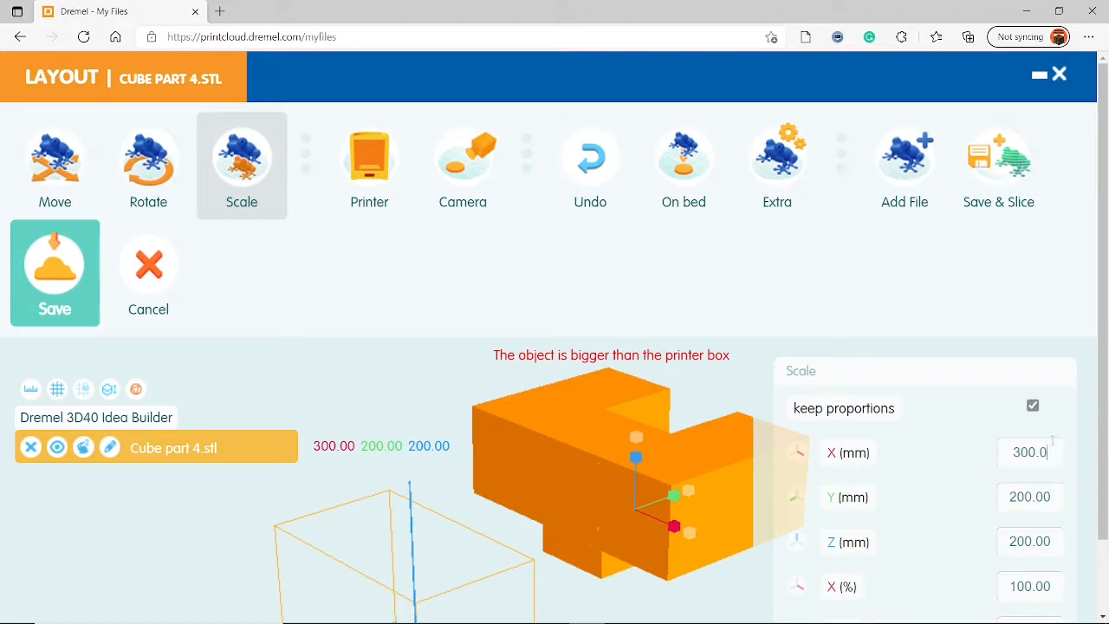
type("38")
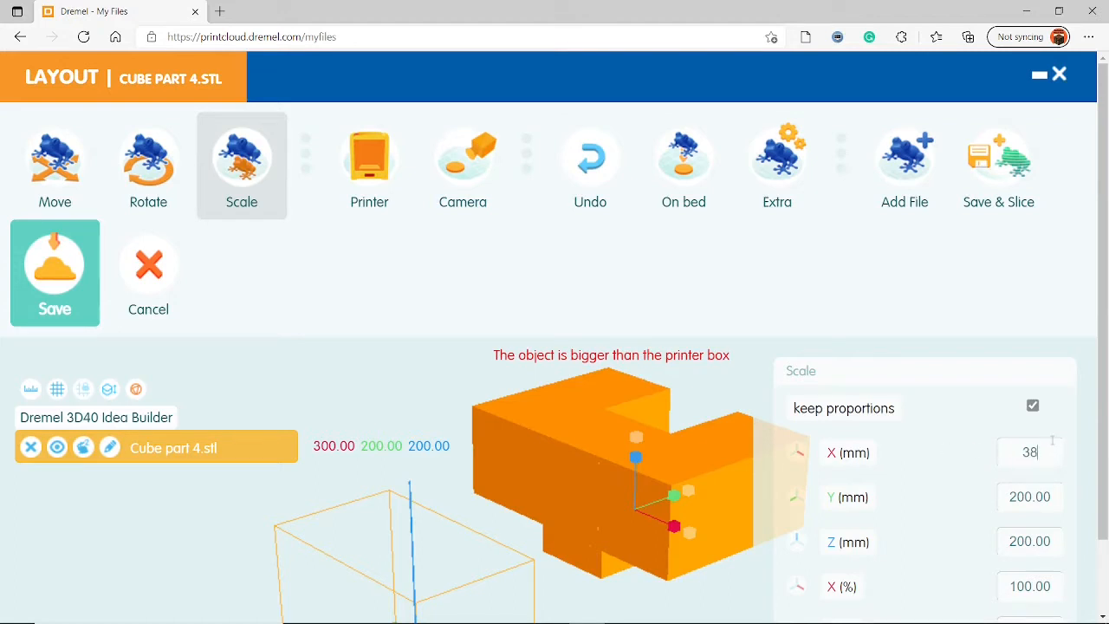
type("38.10")
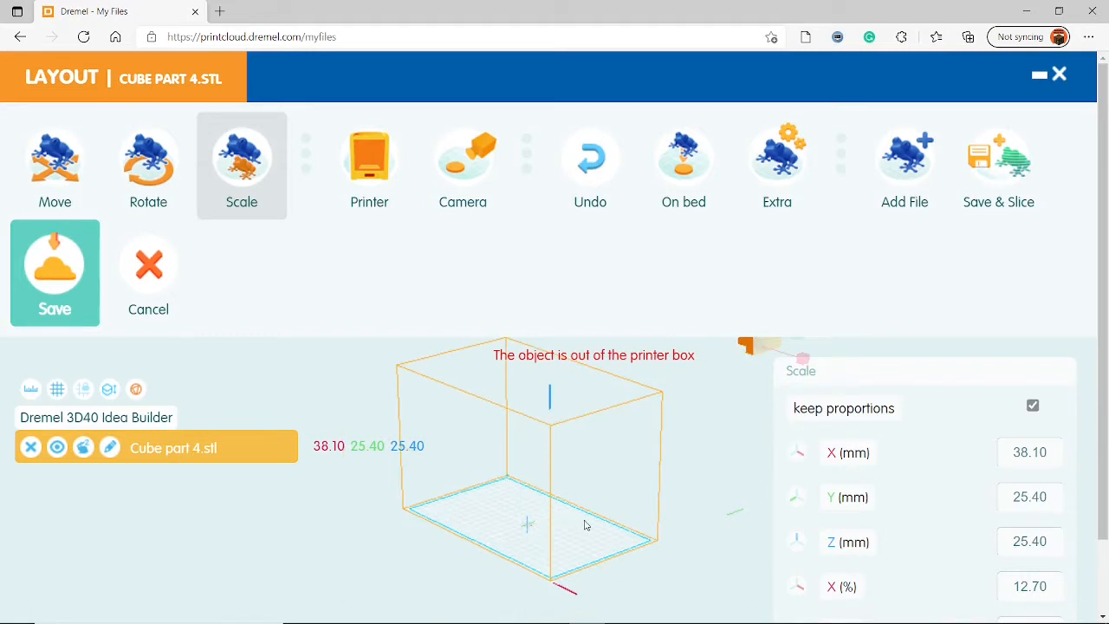
mouse_move(939, 516)
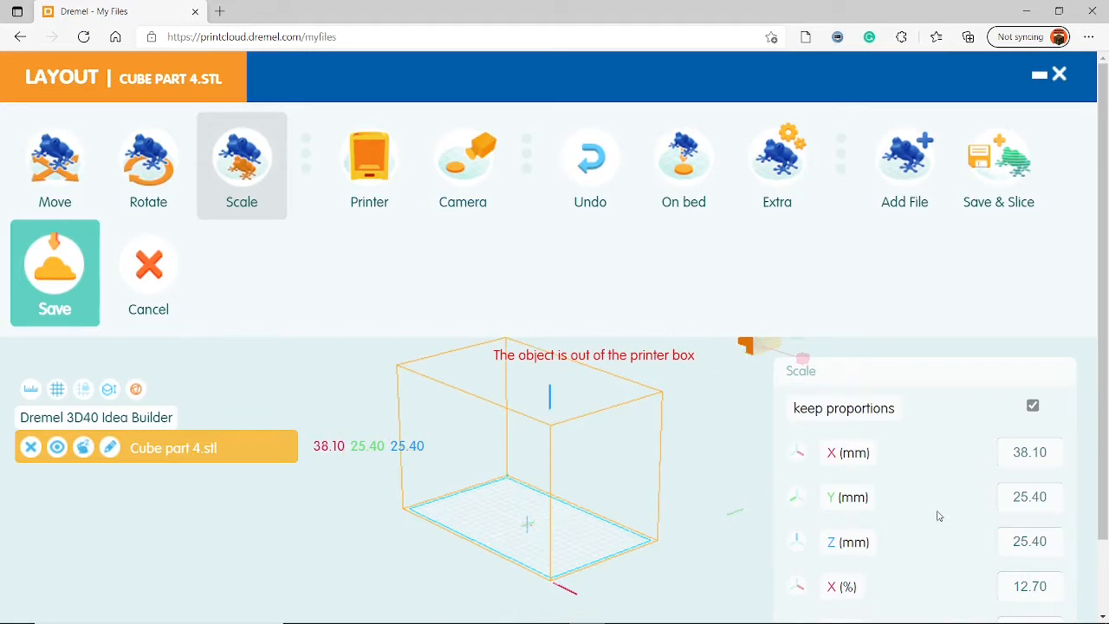
mouse_move(674, 513)
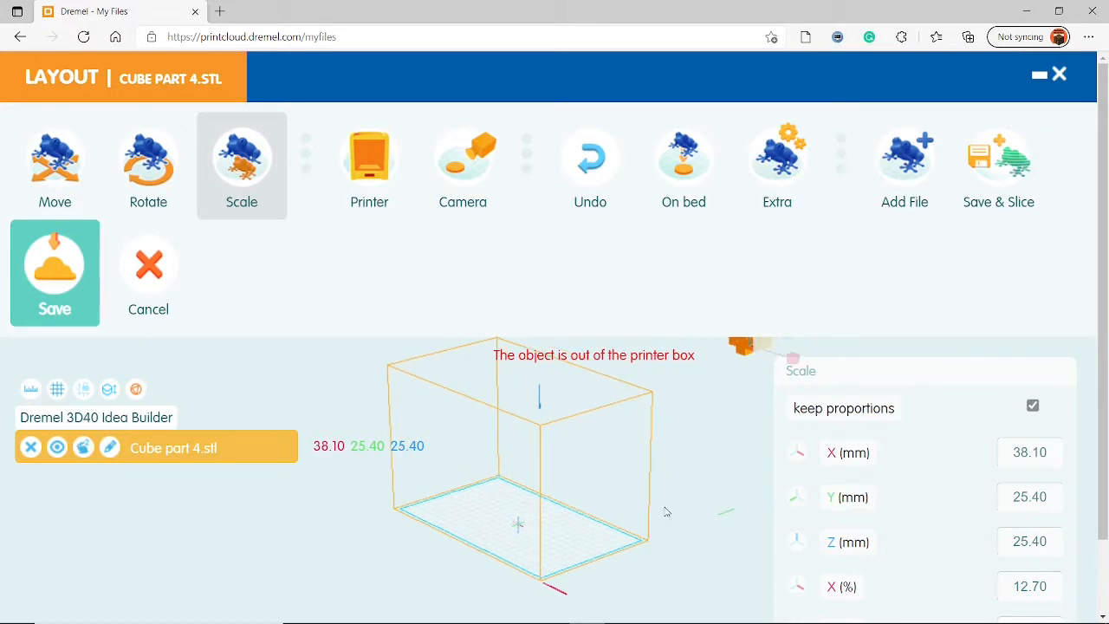
mouse_move(657, 489)
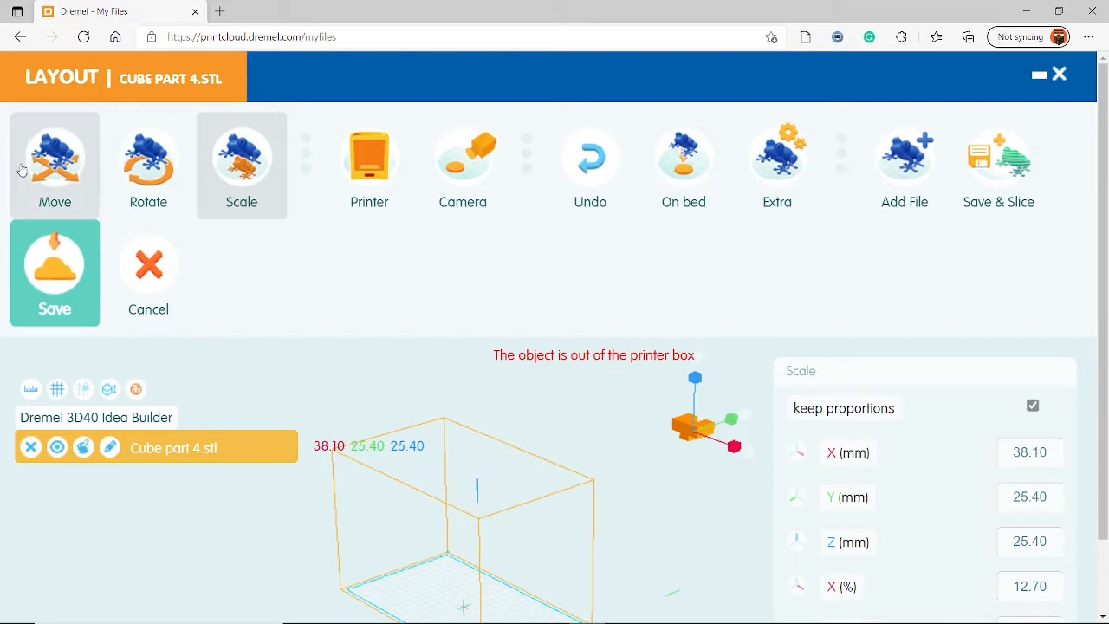
Step: Zoom toward the cube part, select it, and bring up its Rotate settings
left_click(55, 165)
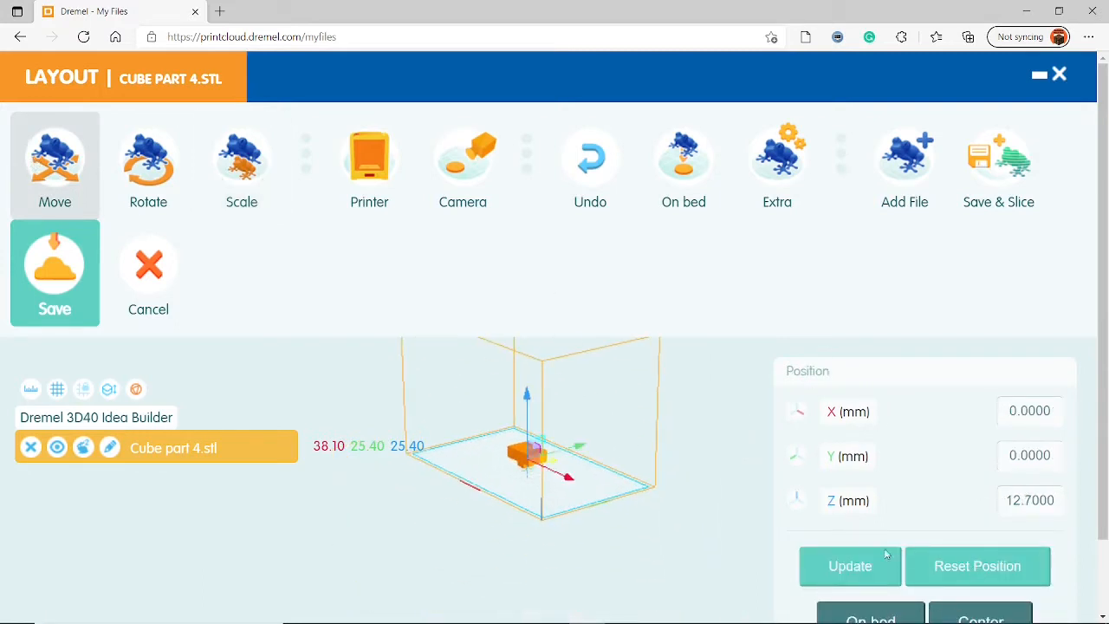
mouse_move(725, 475)
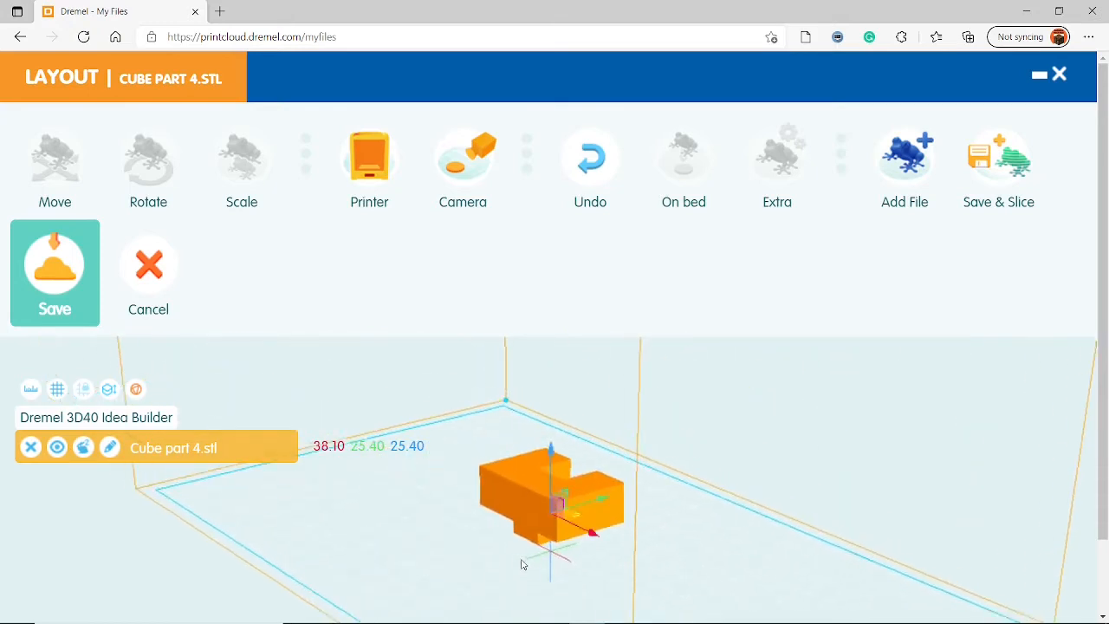
left_click_drag(523, 565, 542, 517)
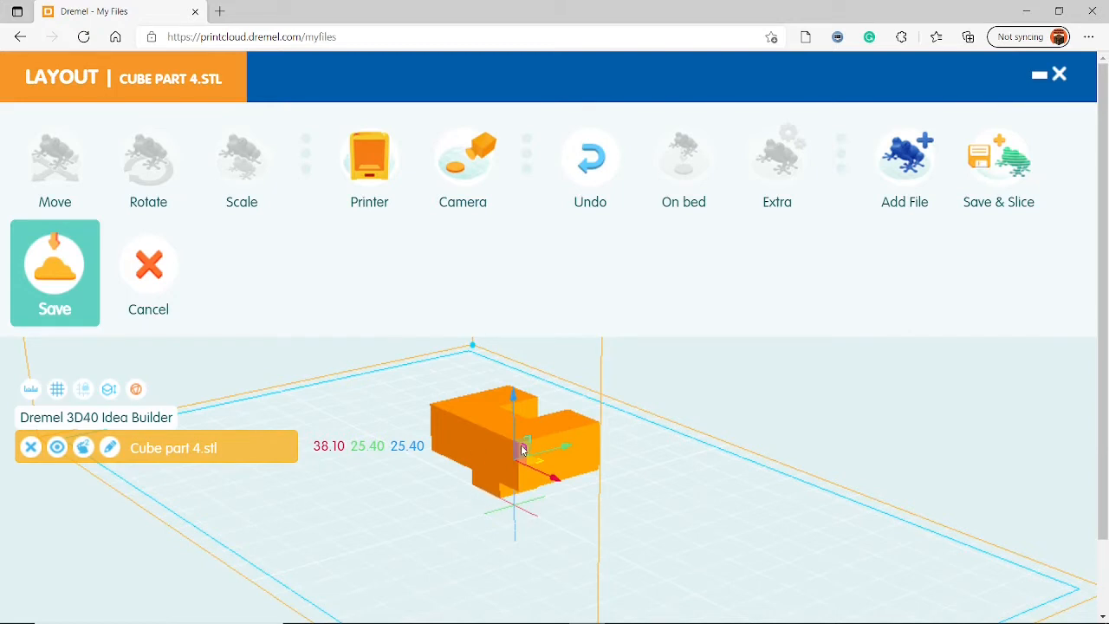
mouse_move(496, 402)
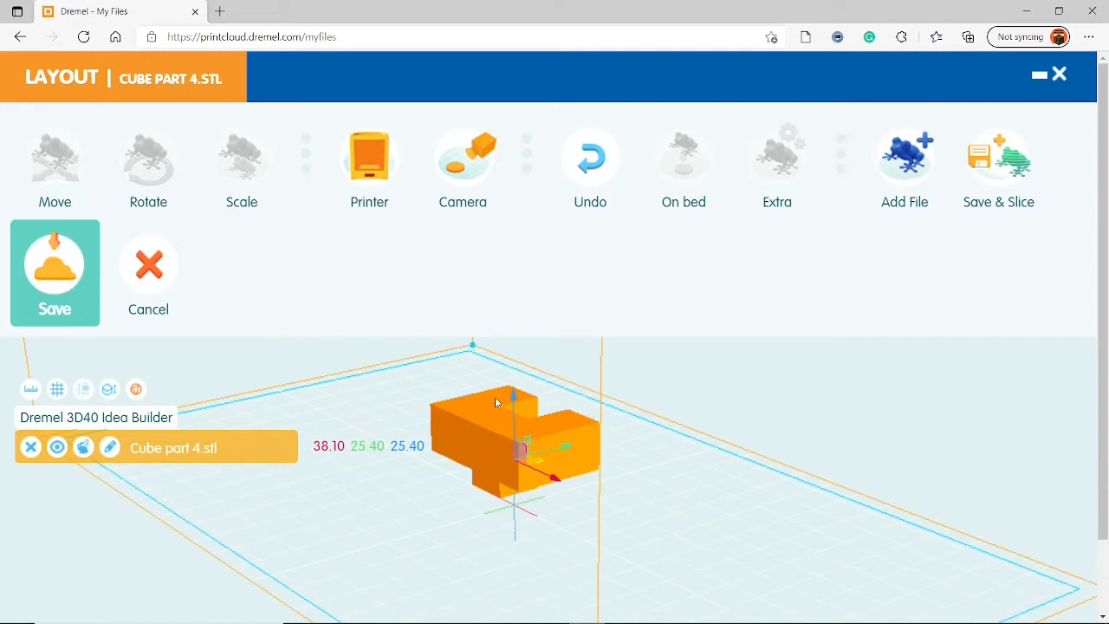
mouse_move(581, 468)
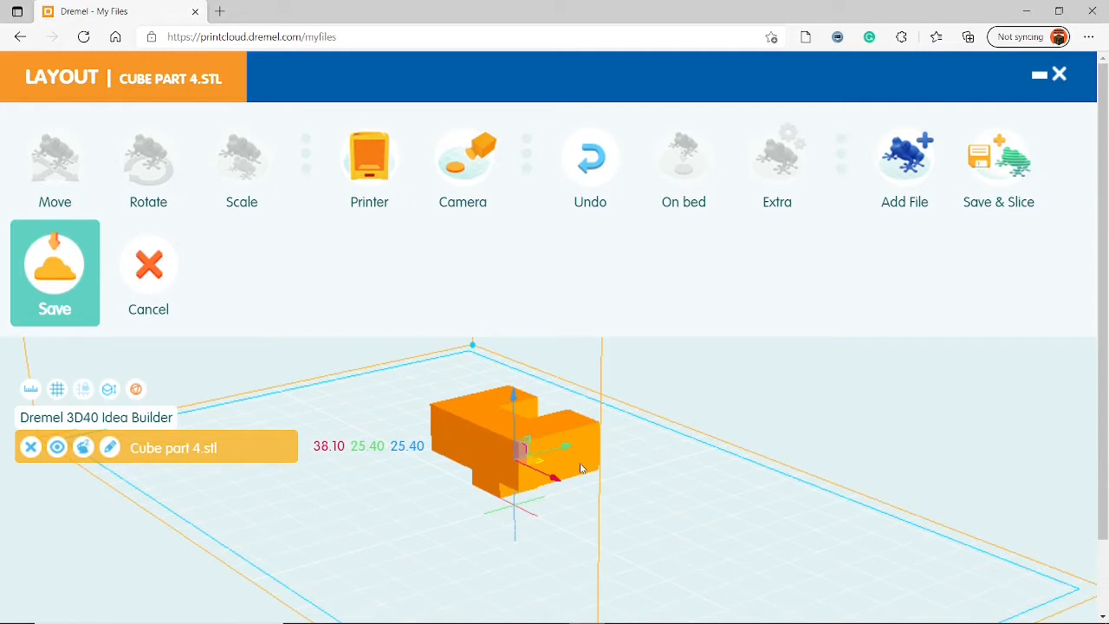
mouse_move(655, 489)
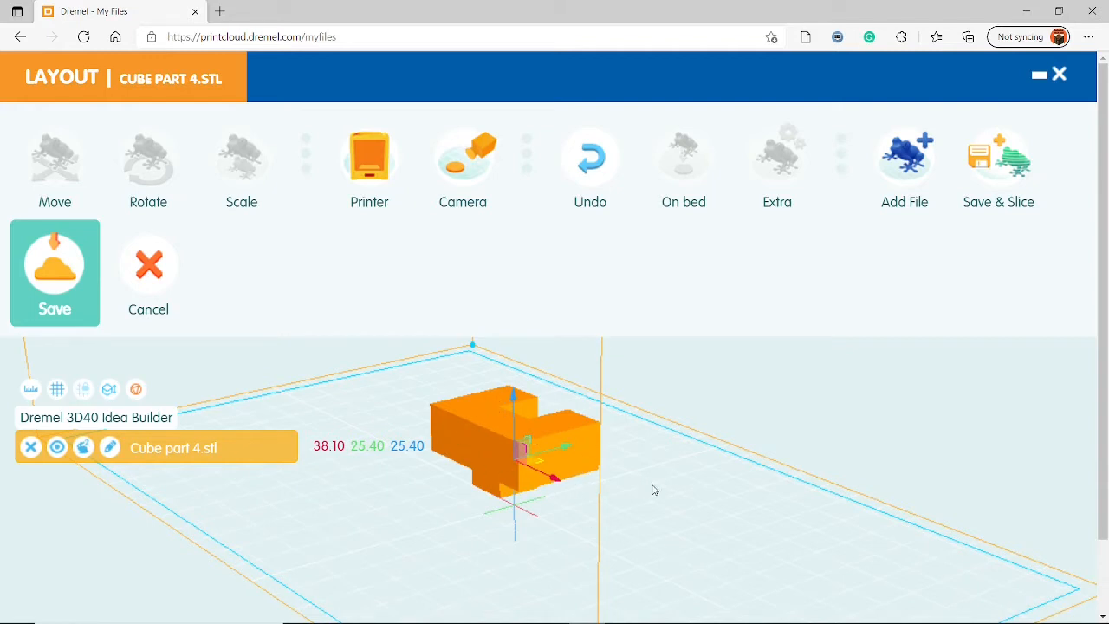
left_click(55, 164)
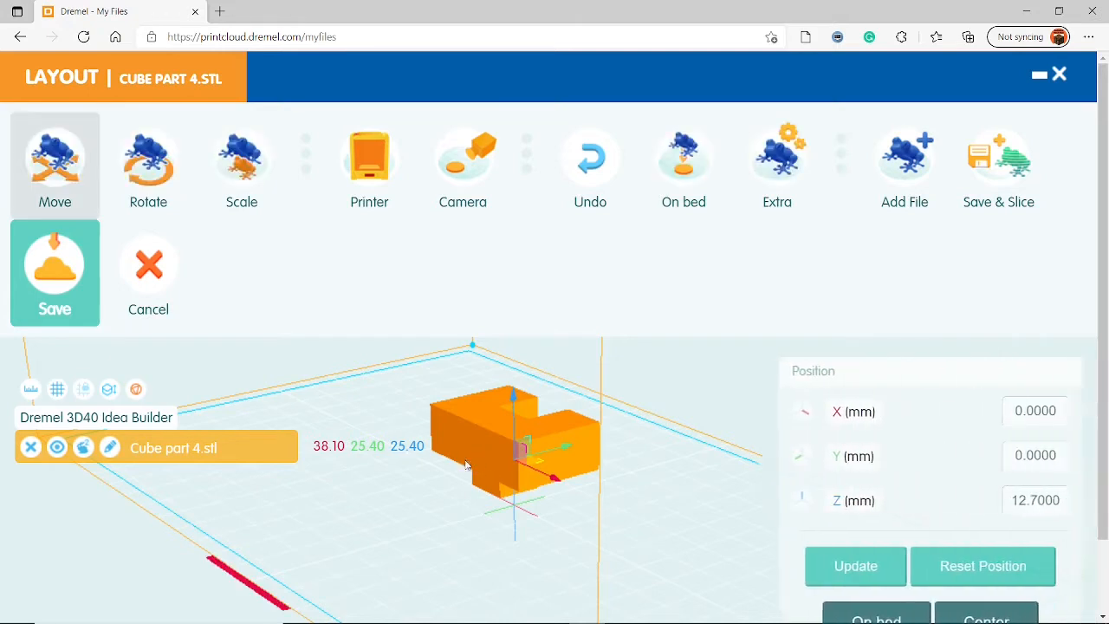
left_click(147, 165)
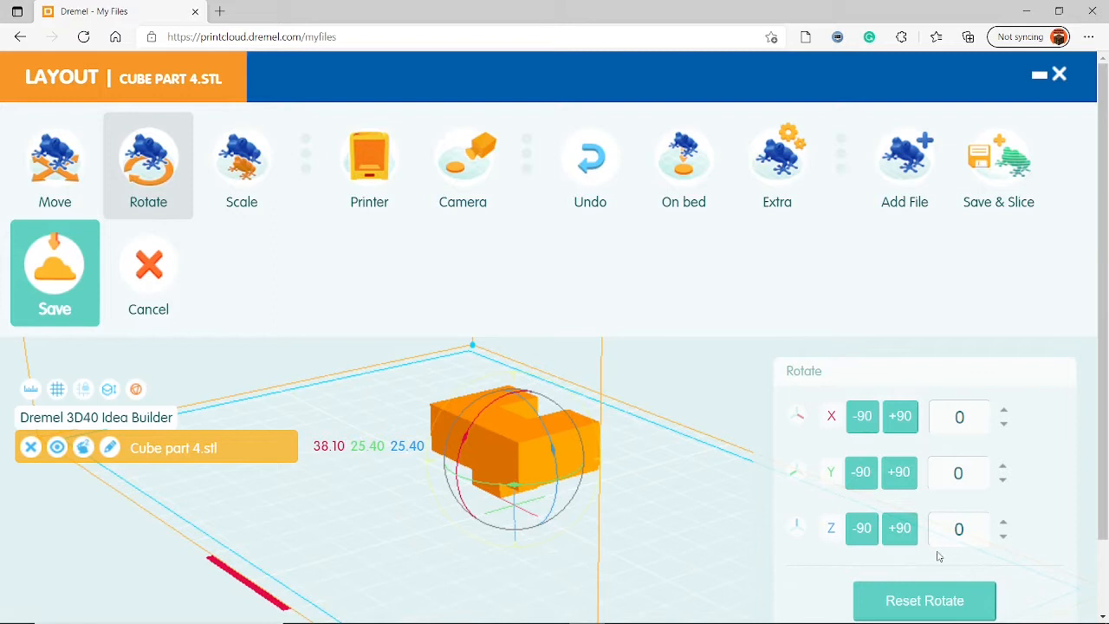
Step: Rotate the part 180° about Z, then return to its Move position settings
left_click(899, 529)
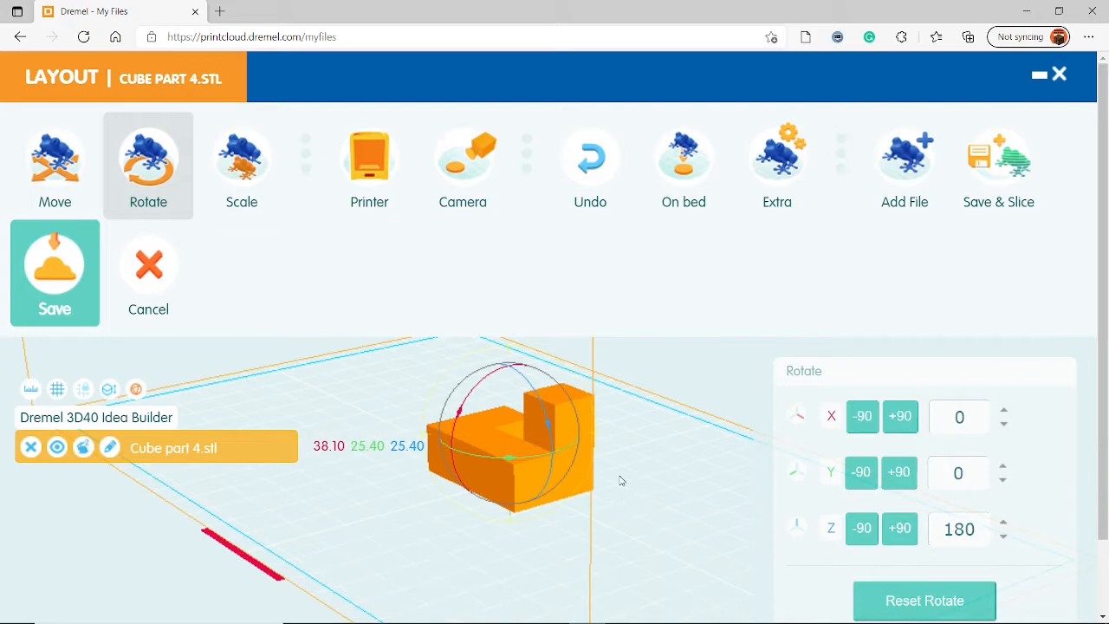
mouse_move(620, 485)
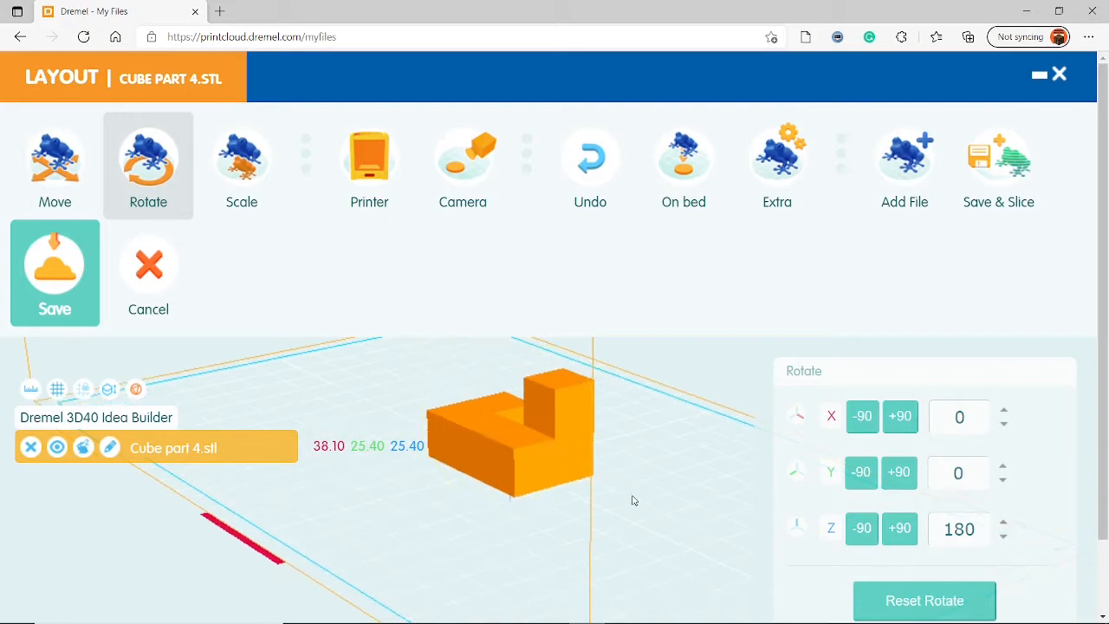
left_click(511, 425)
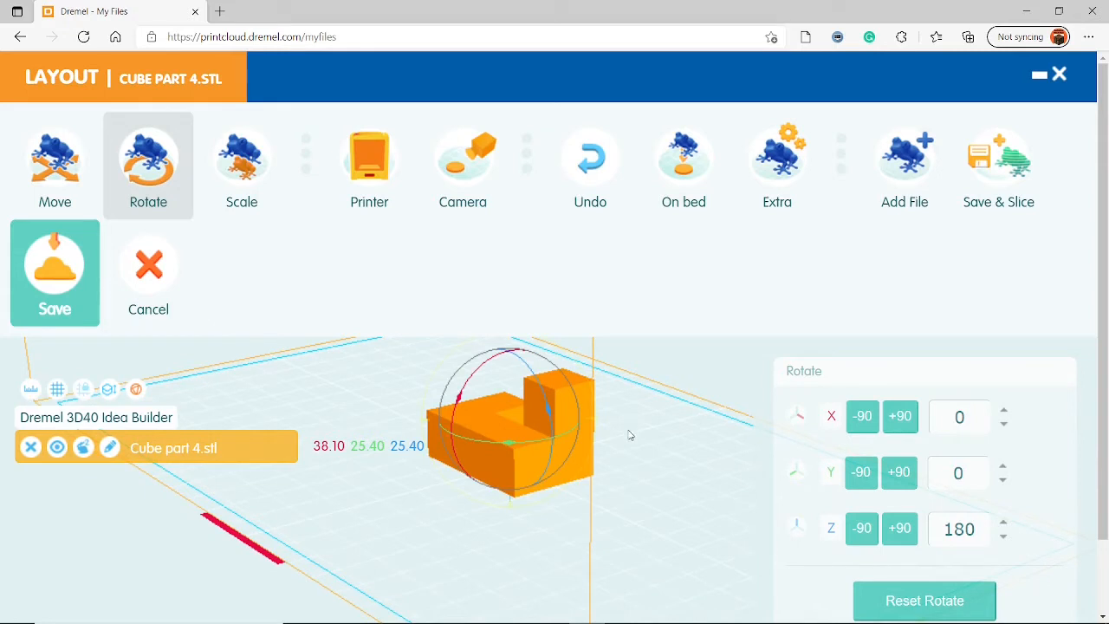
mouse_move(667, 475)
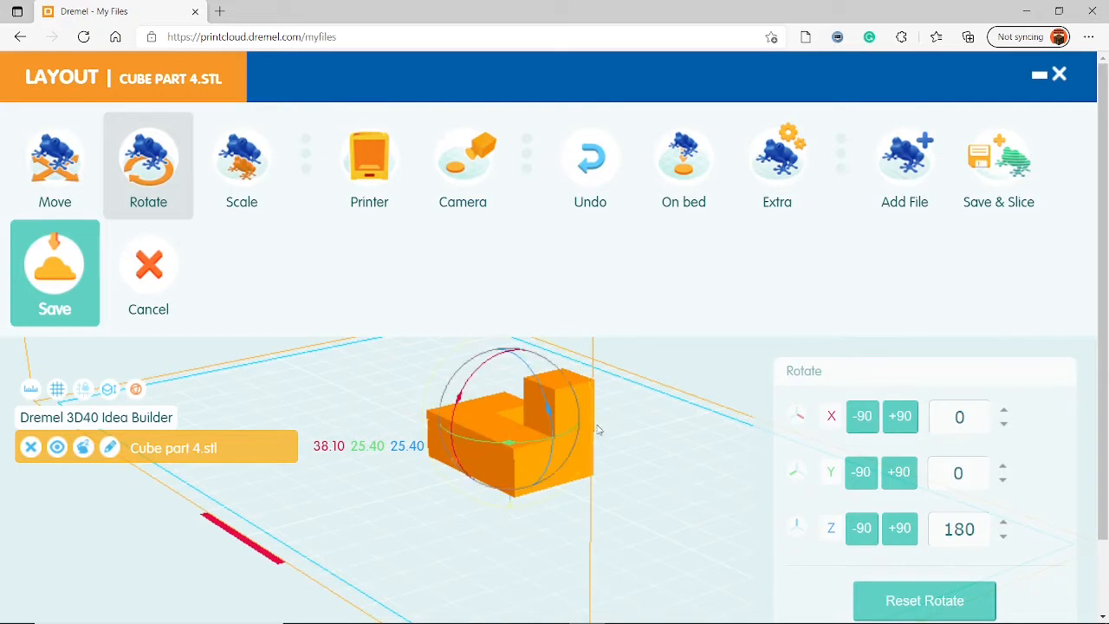
mouse_move(751, 433)
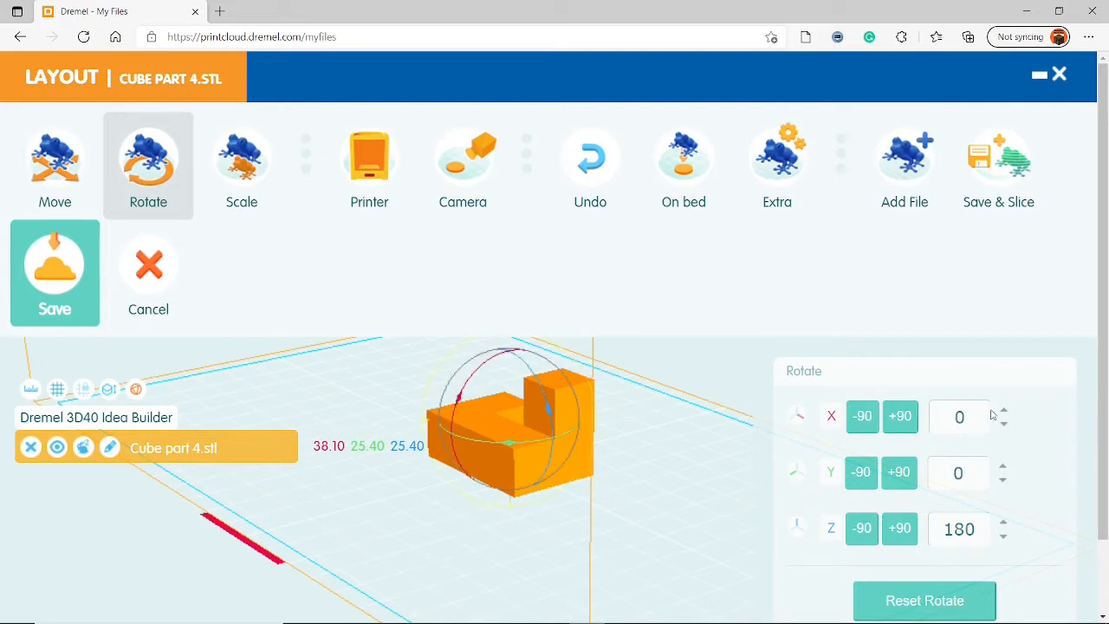
left_click(55, 165)
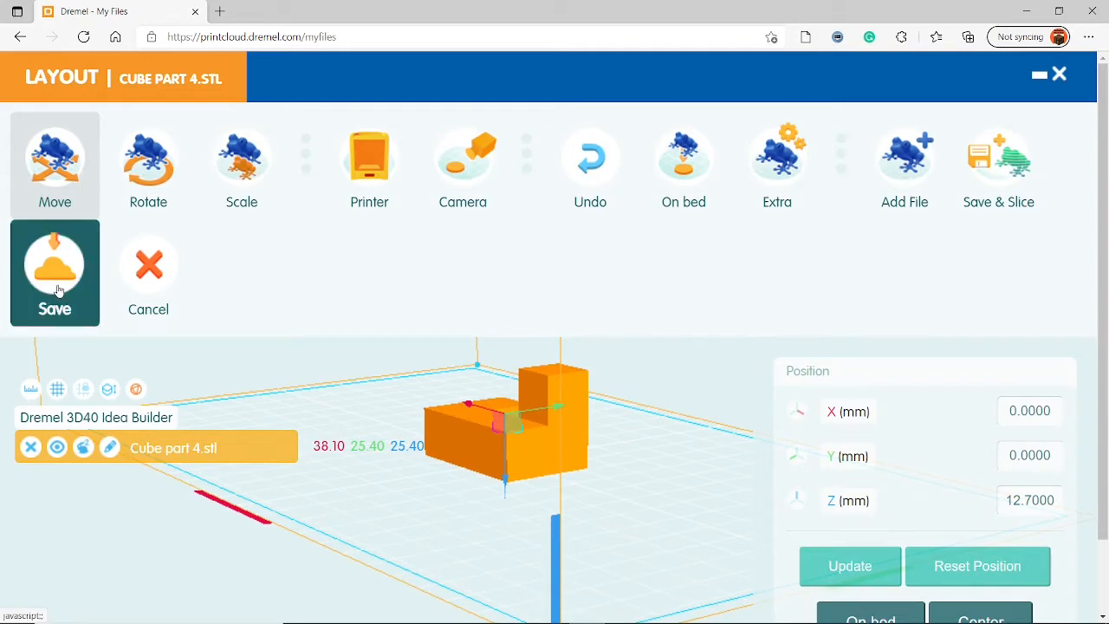
Step: Save the rotated layout and expand the Cube part 4 (2) project to list its STL files
left_click(55, 274)
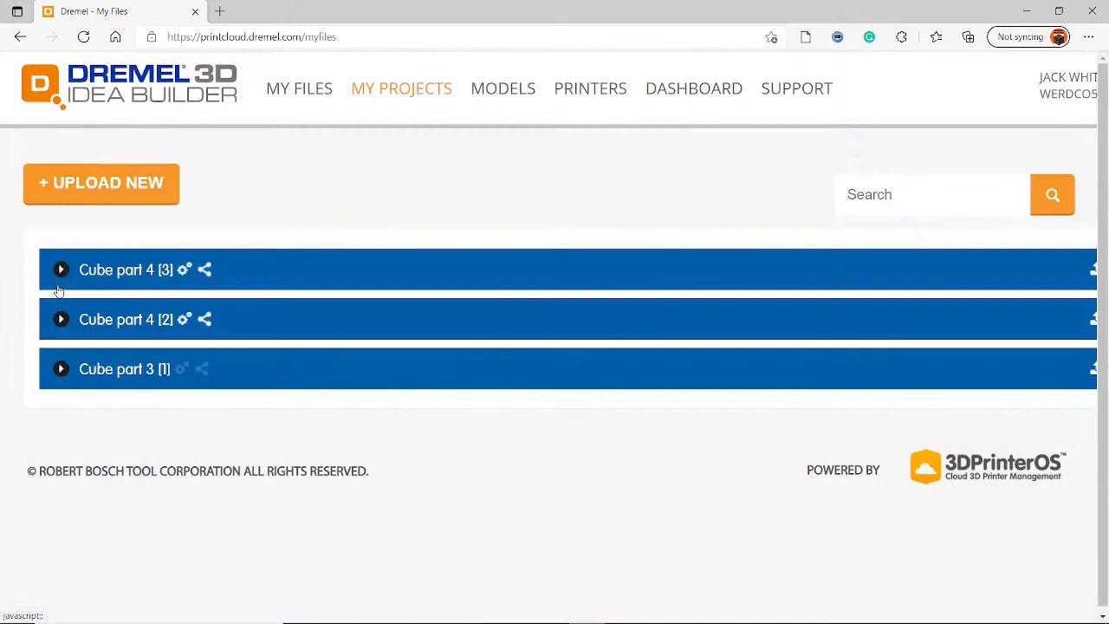
left_click(61, 271)
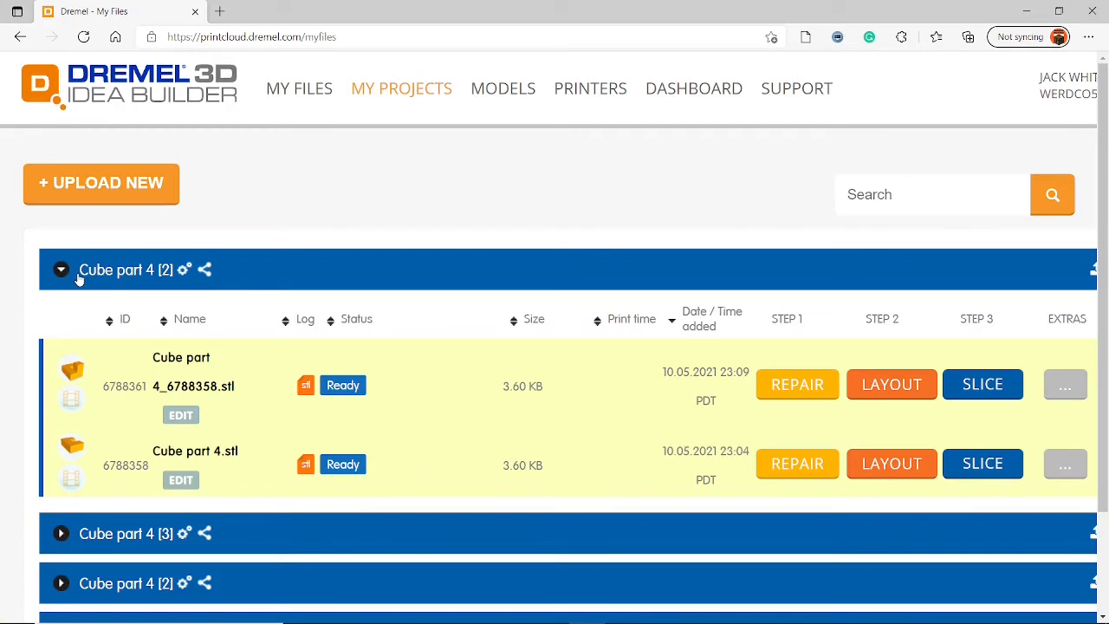
mouse_move(142, 489)
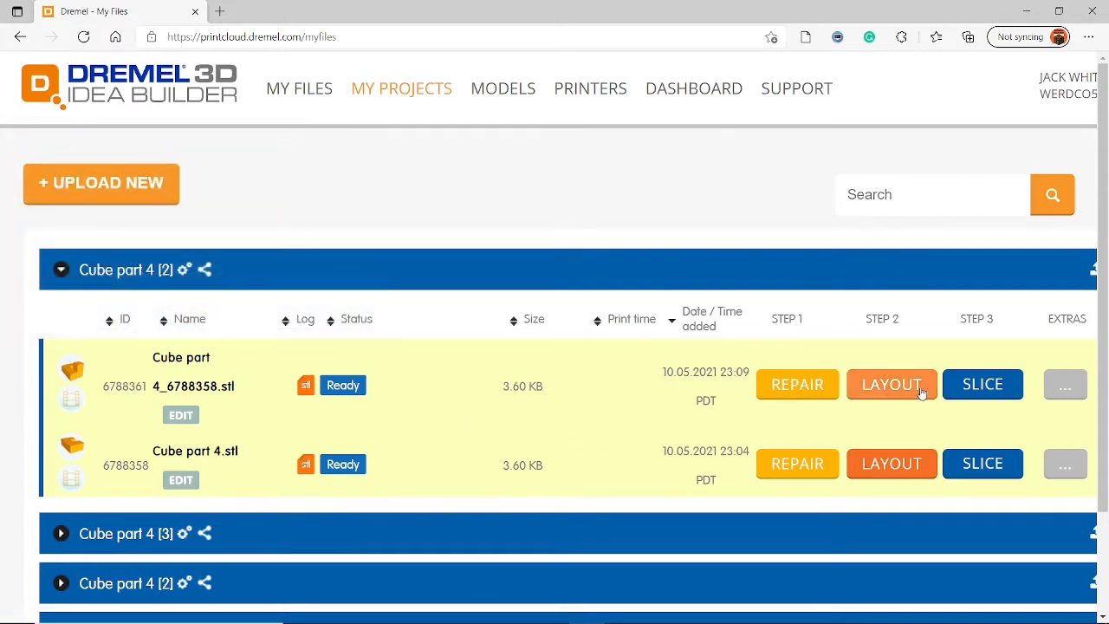
mouse_move(983, 385)
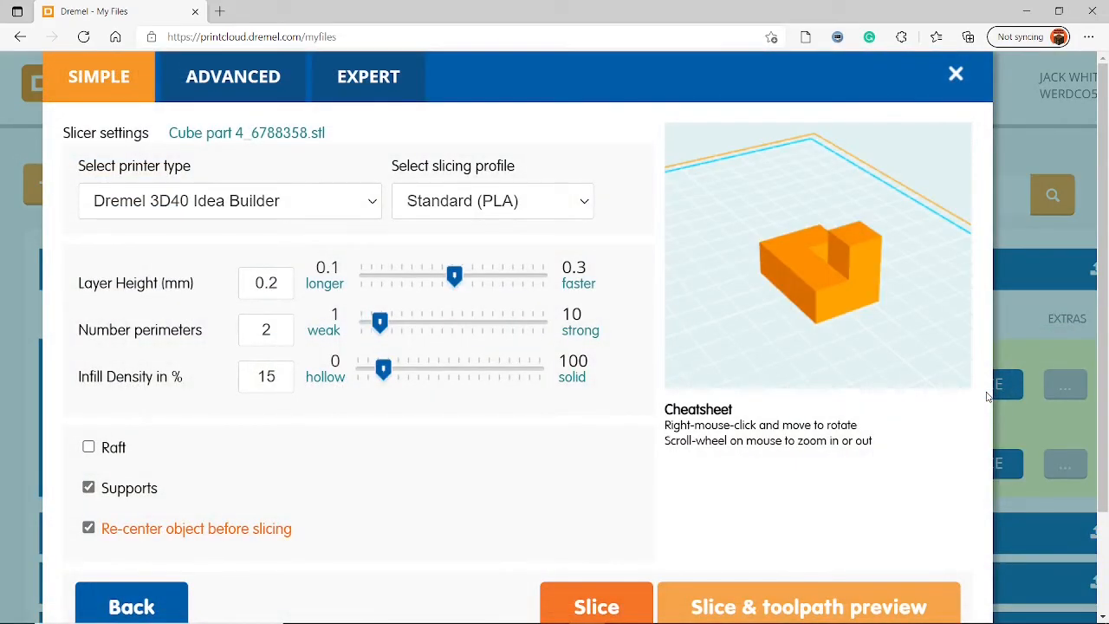
mouse_move(154, 222)
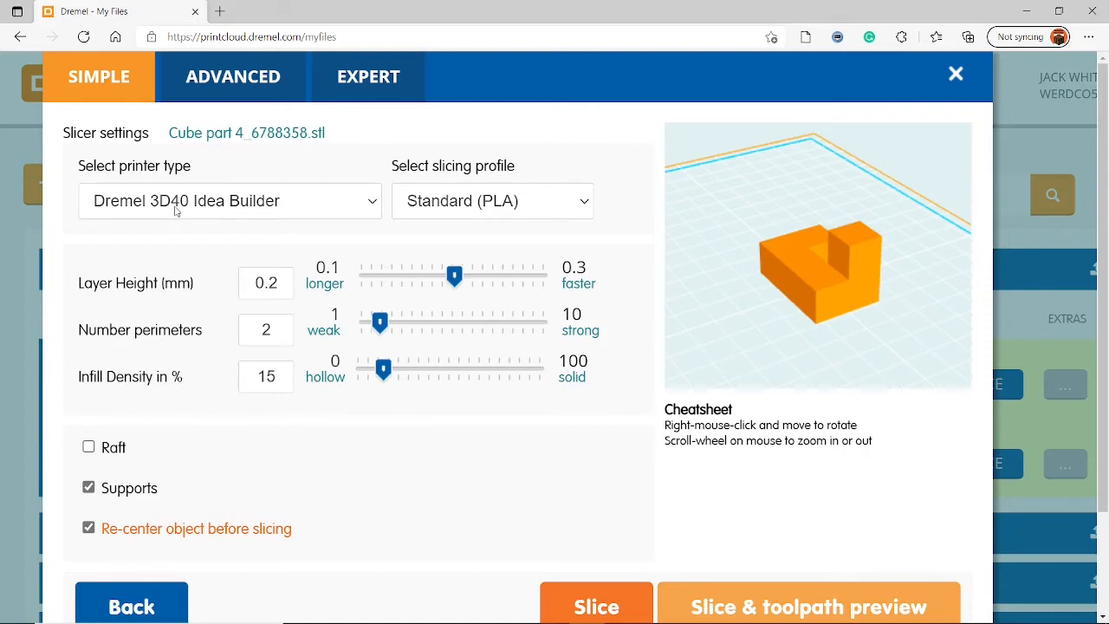
Step: Set the slicer to the Dremel 3D45 Idea Builder printer with the Draft (ECO-ABS) profile
left_click(229, 201)
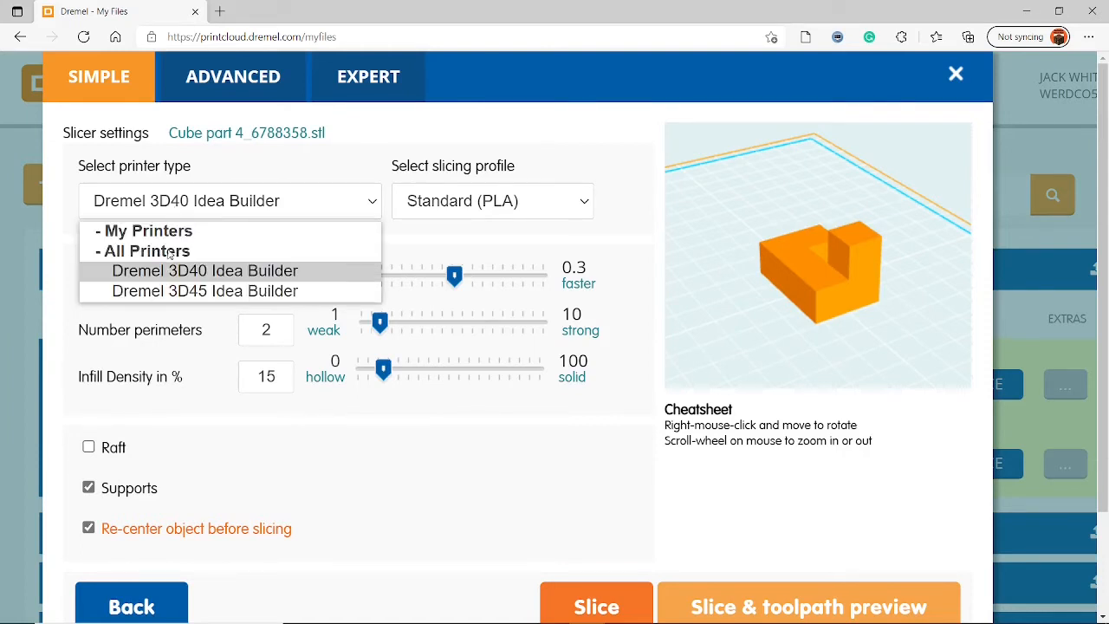
mouse_move(204, 292)
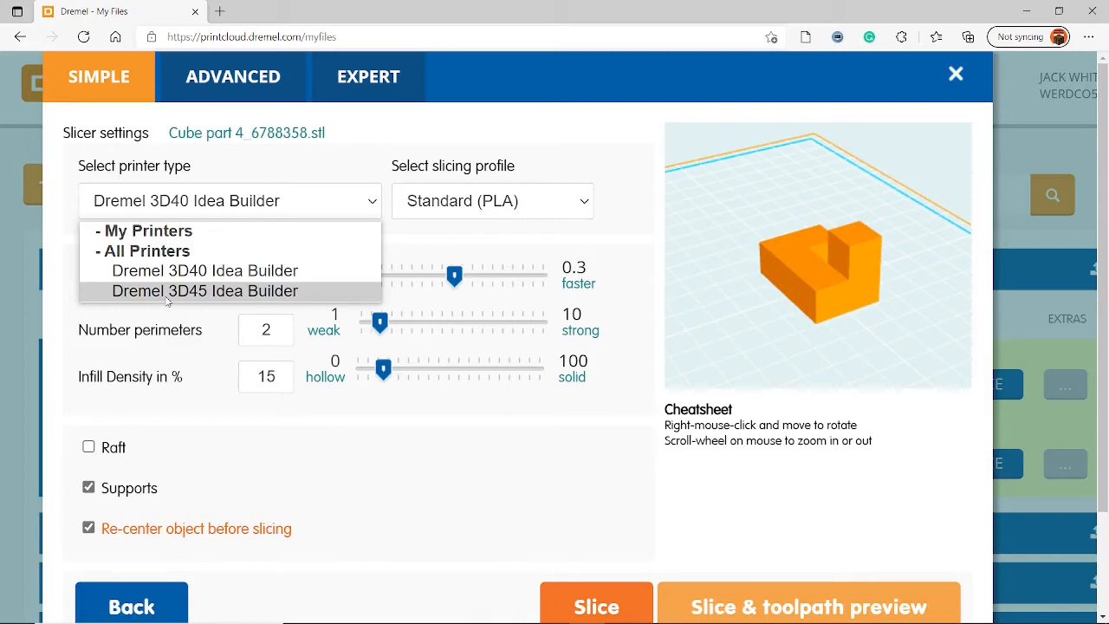
left_click(204, 291)
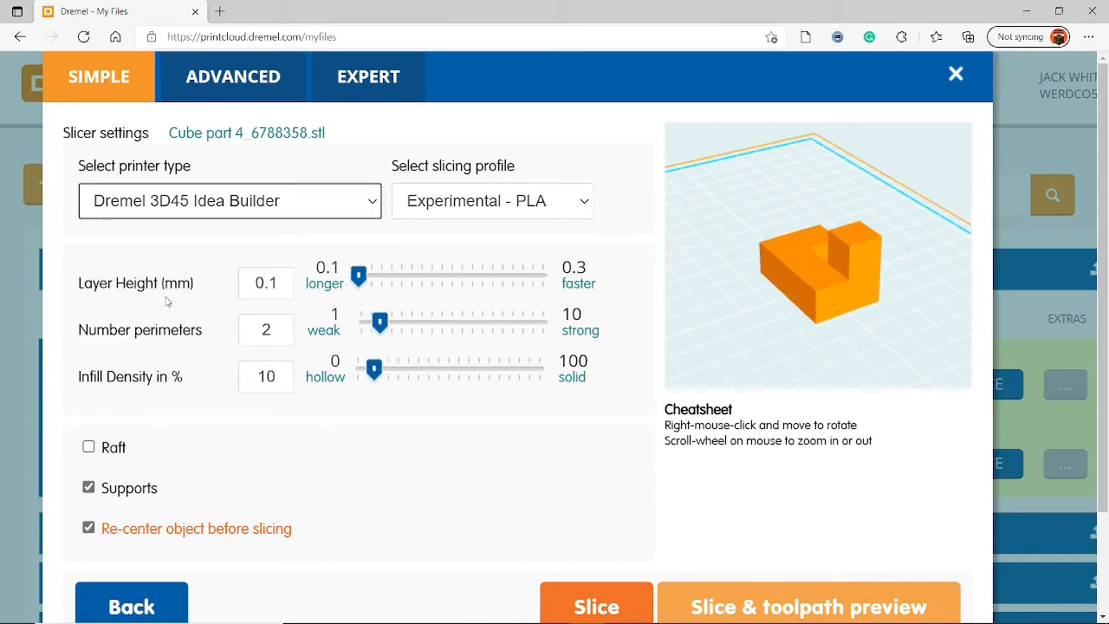
mouse_move(425, 215)
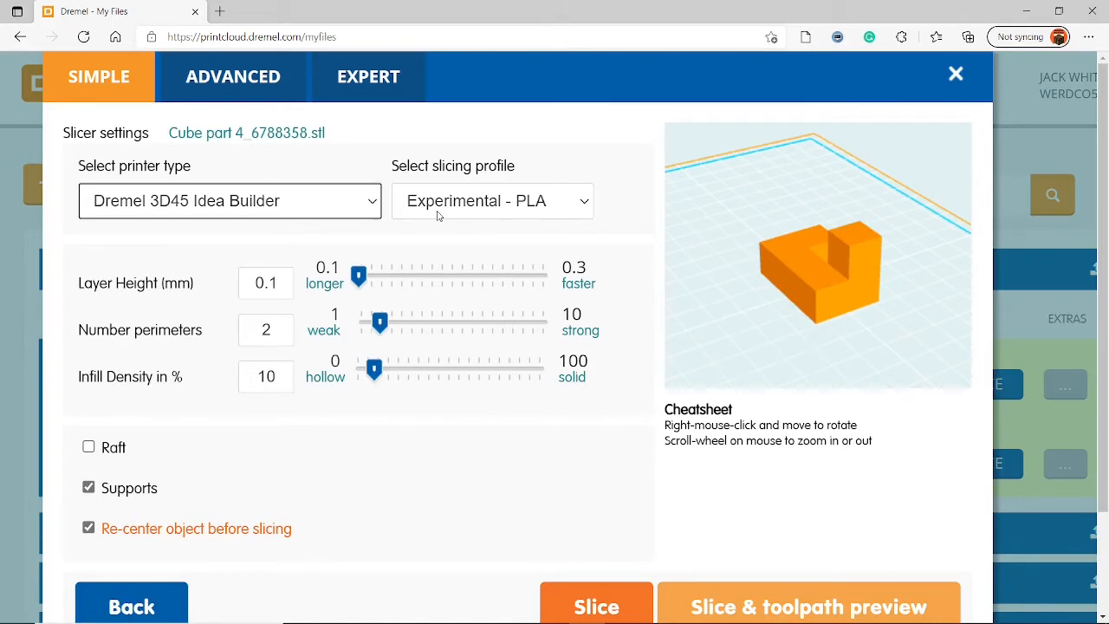
left_click(492, 201)
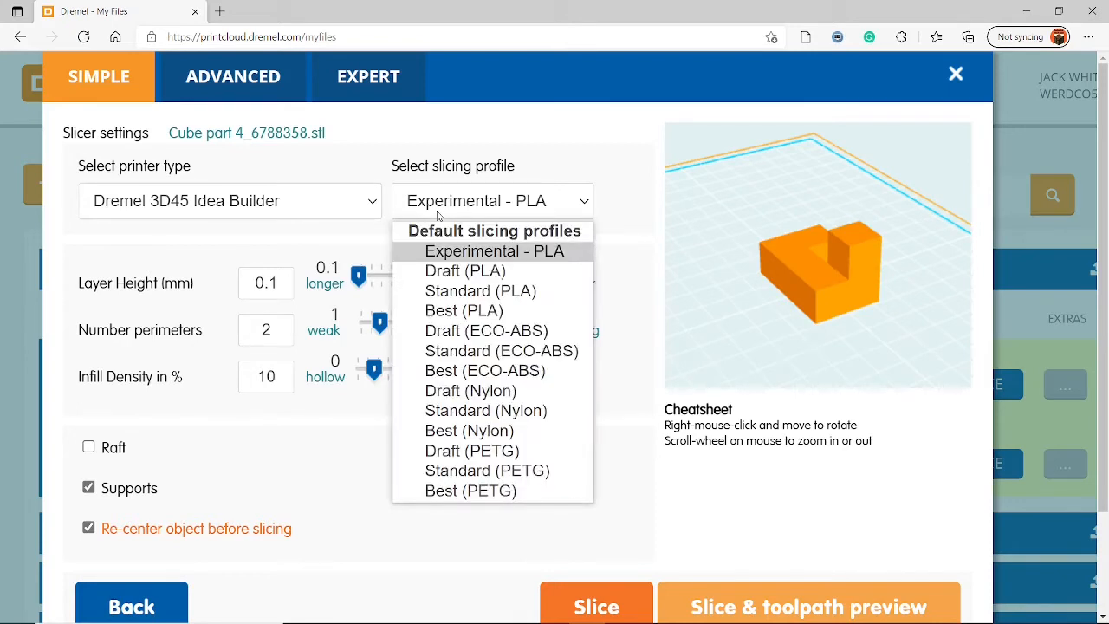
mouse_move(464, 270)
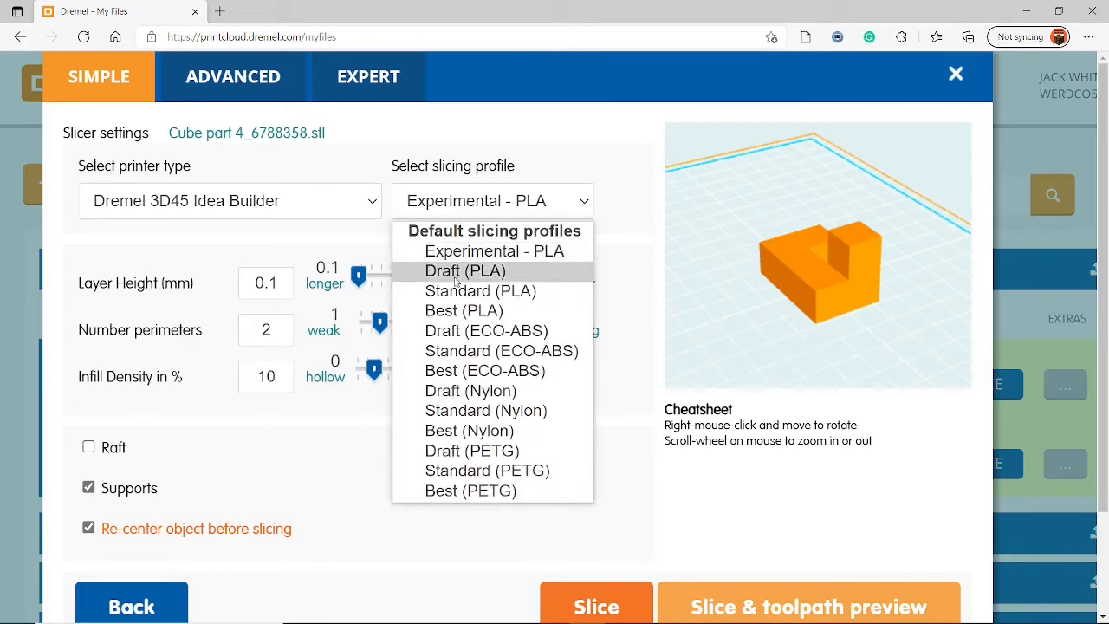
mouse_move(486, 329)
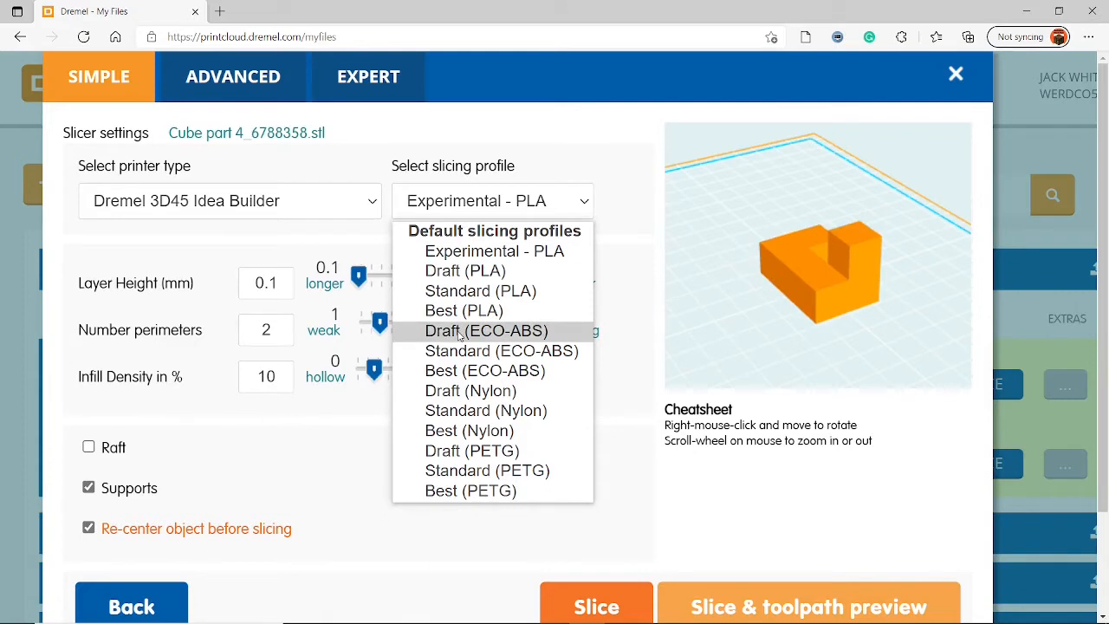
left_click(486, 329)
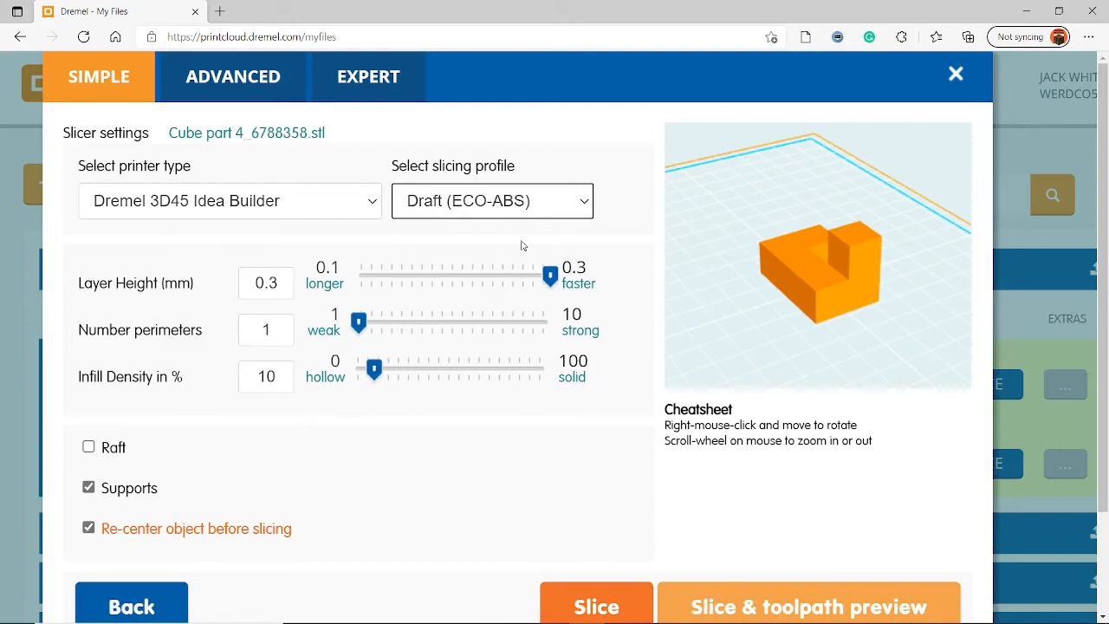
mouse_move(560, 208)
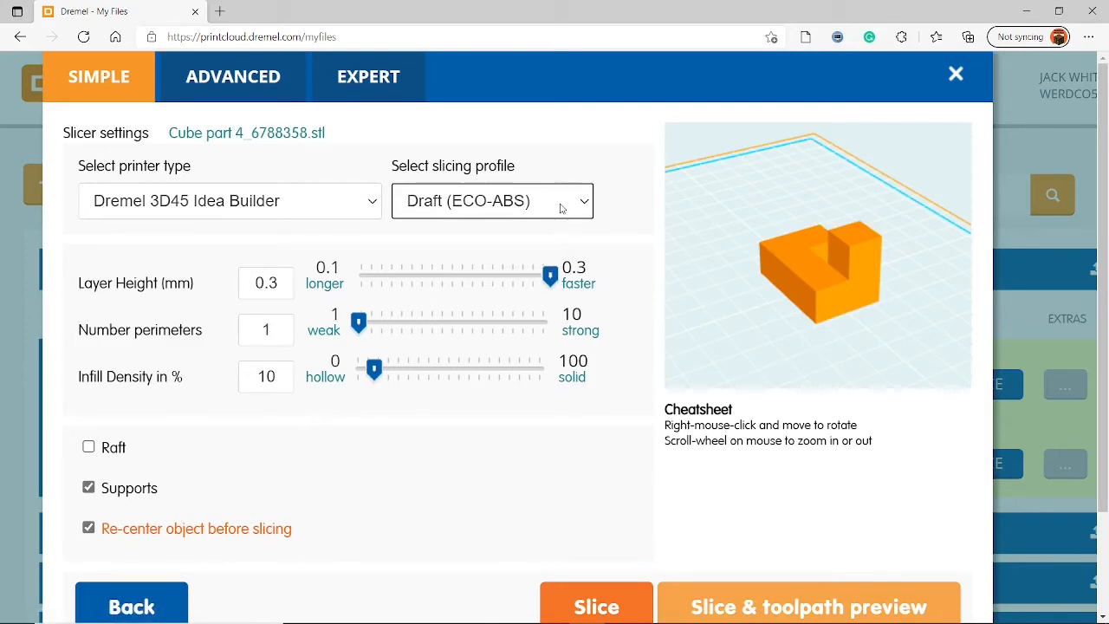
left_click(492, 201)
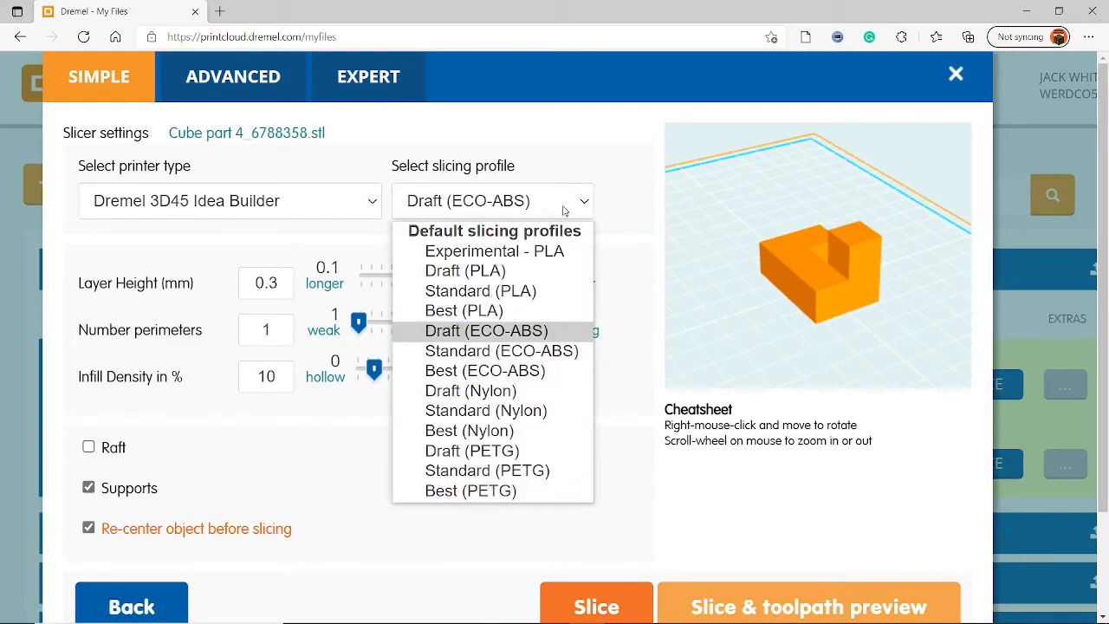
left_click(485, 329)
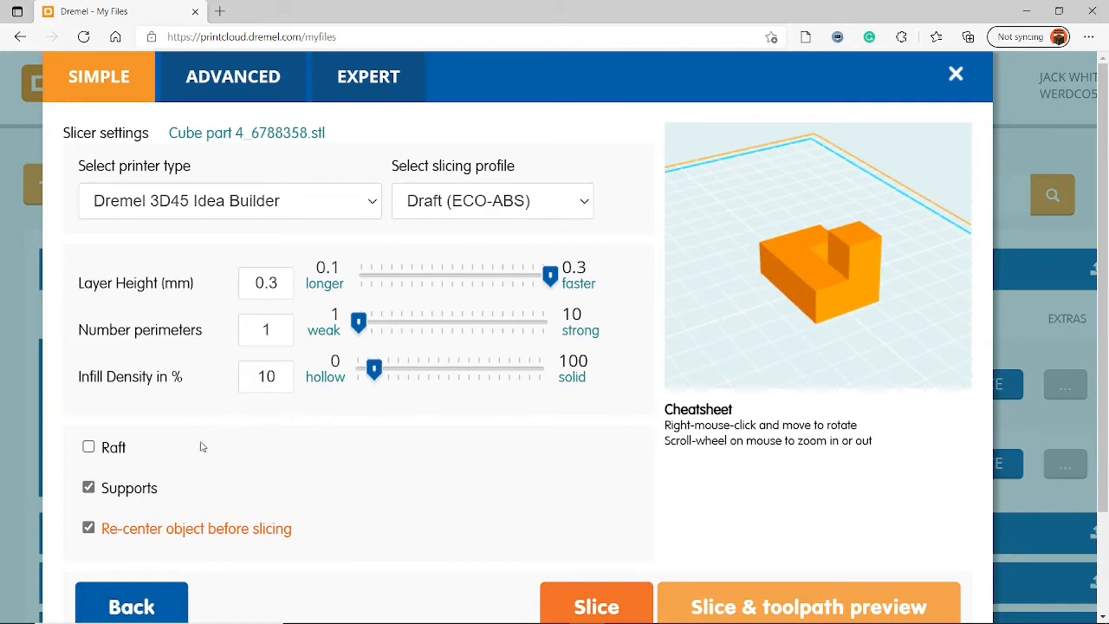
mouse_move(120, 493)
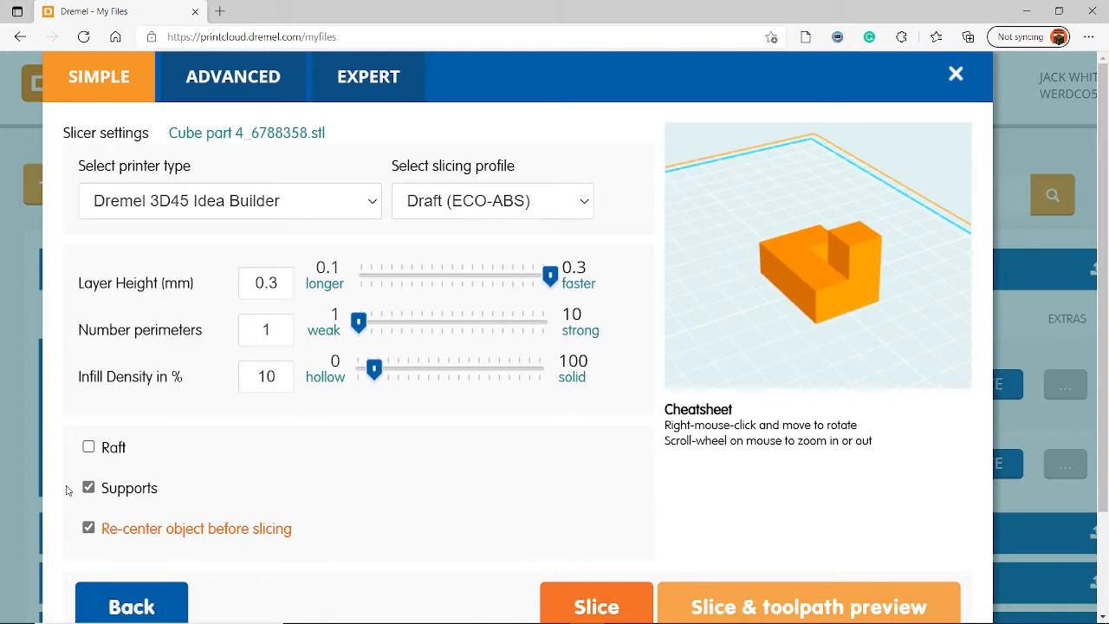
Step: Turn off Supports and slice Cube part 4 into a g3drem file
left_click(88, 487)
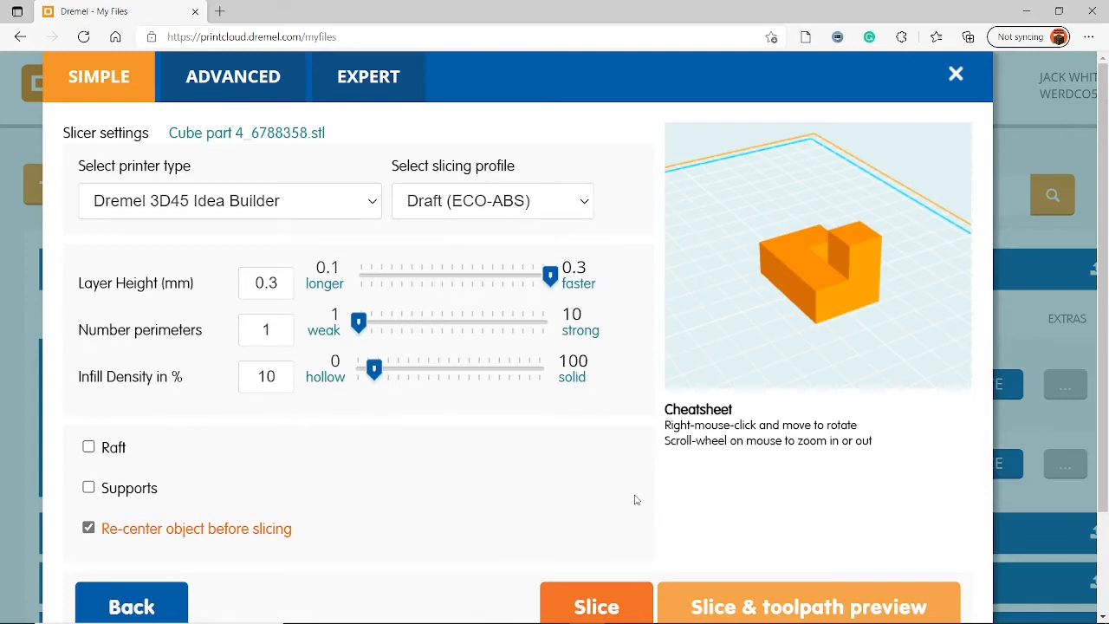
mouse_move(645, 459)
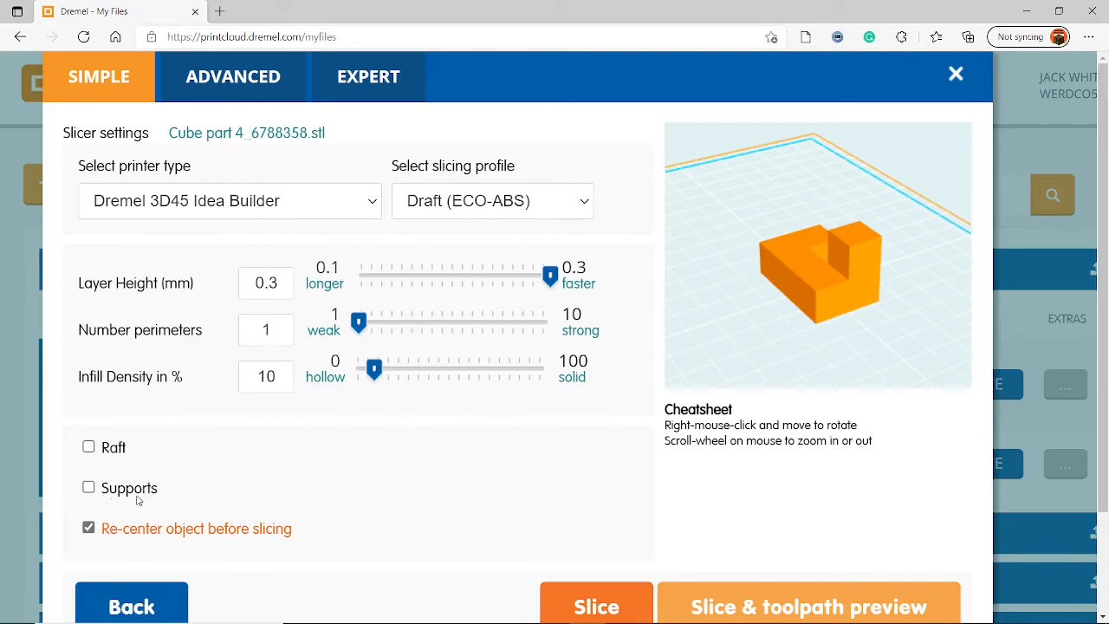
scroll("down", 3)
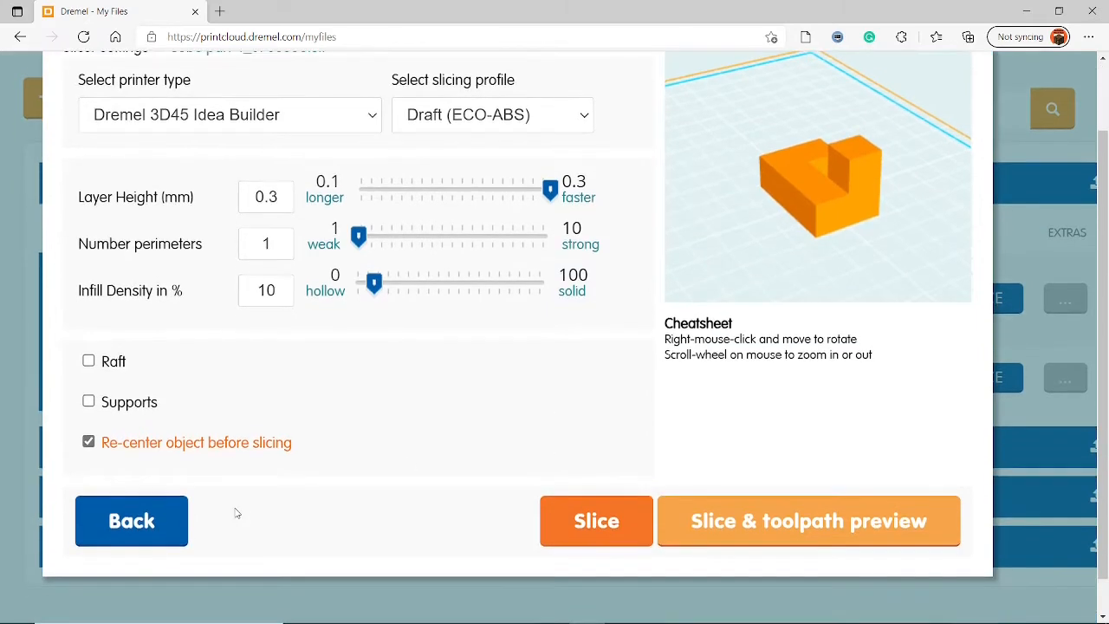
mouse_move(597, 520)
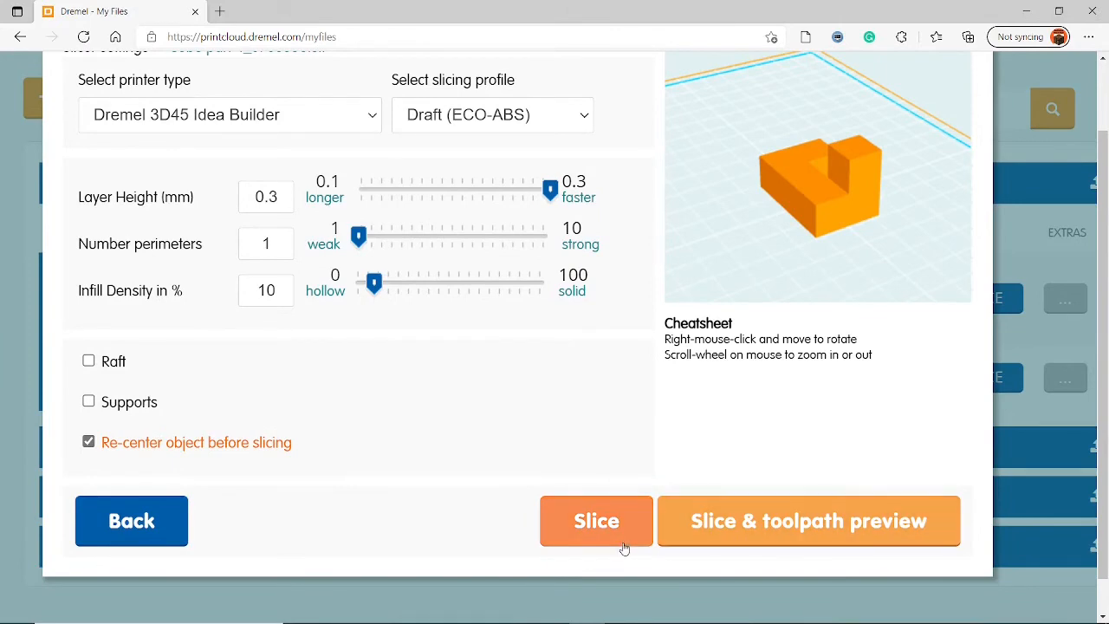
left_click(132, 520)
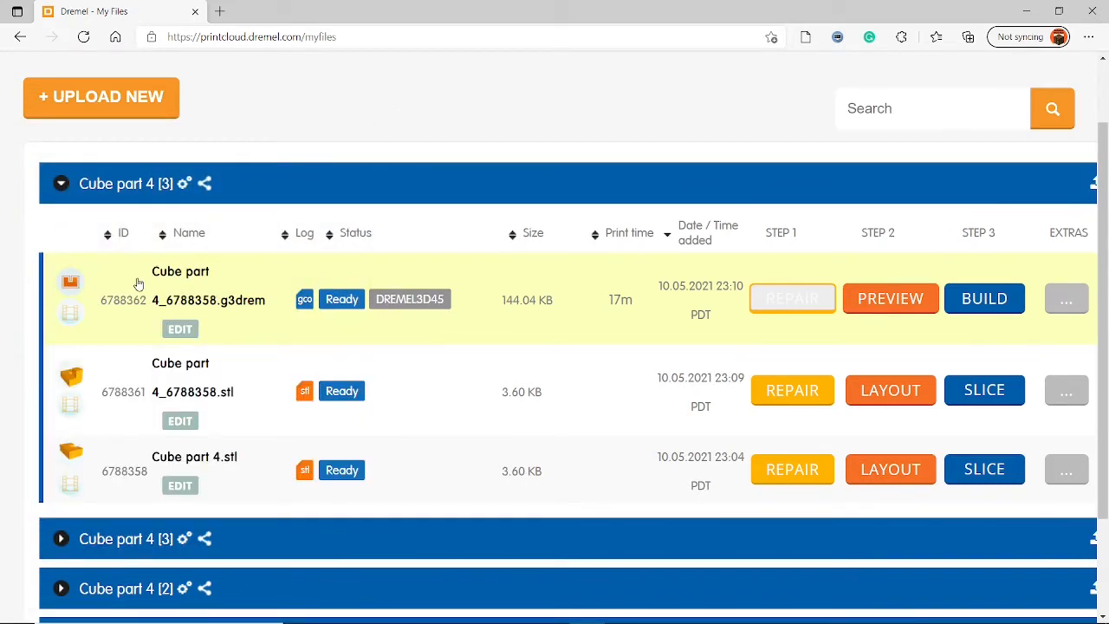
mouse_move(481, 292)
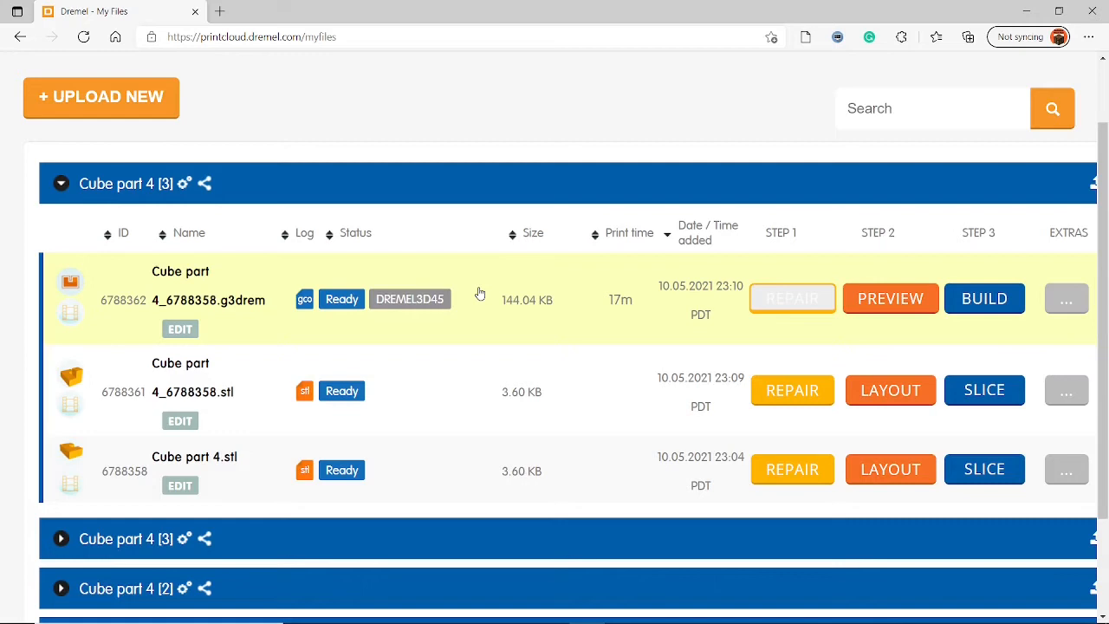
mouse_move(499, 313)
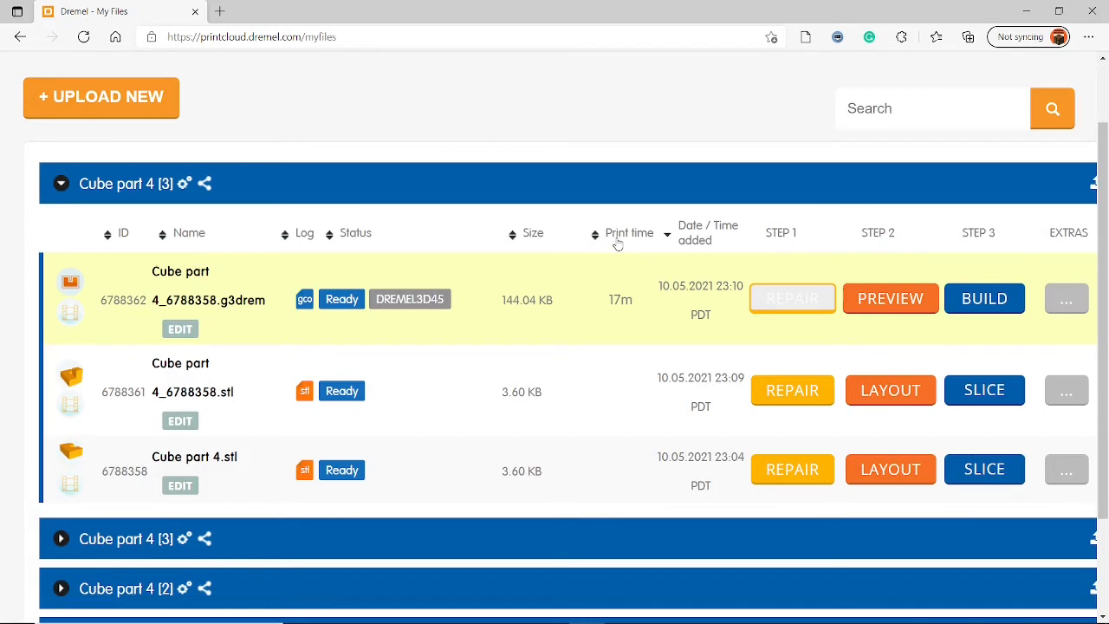
mouse_move(610, 312)
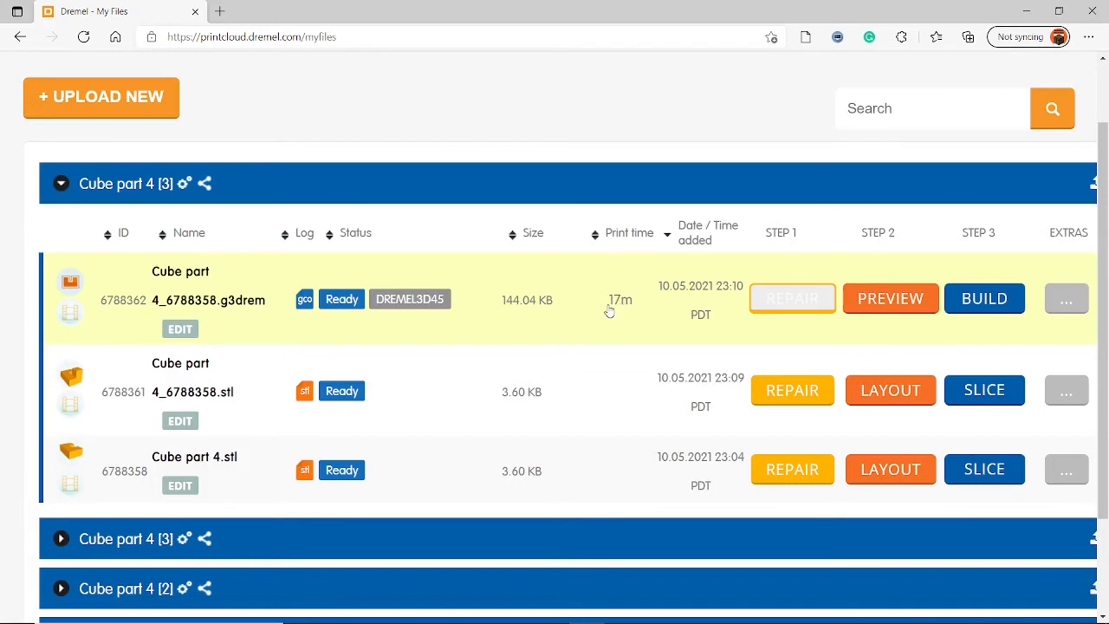
mouse_move(614, 319)
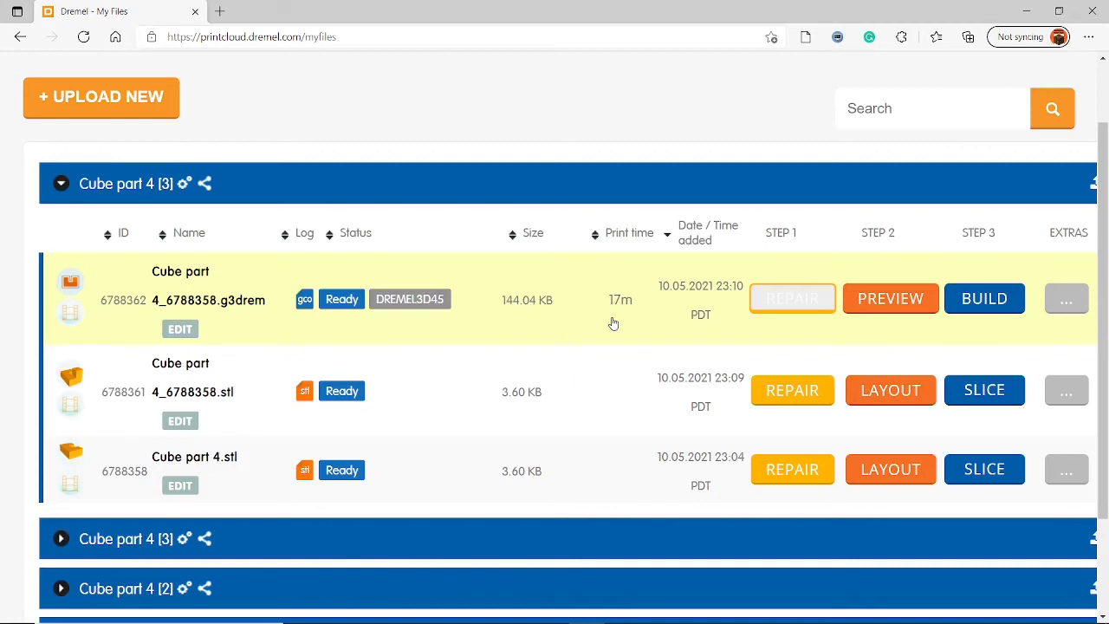
mouse_move(985, 390)
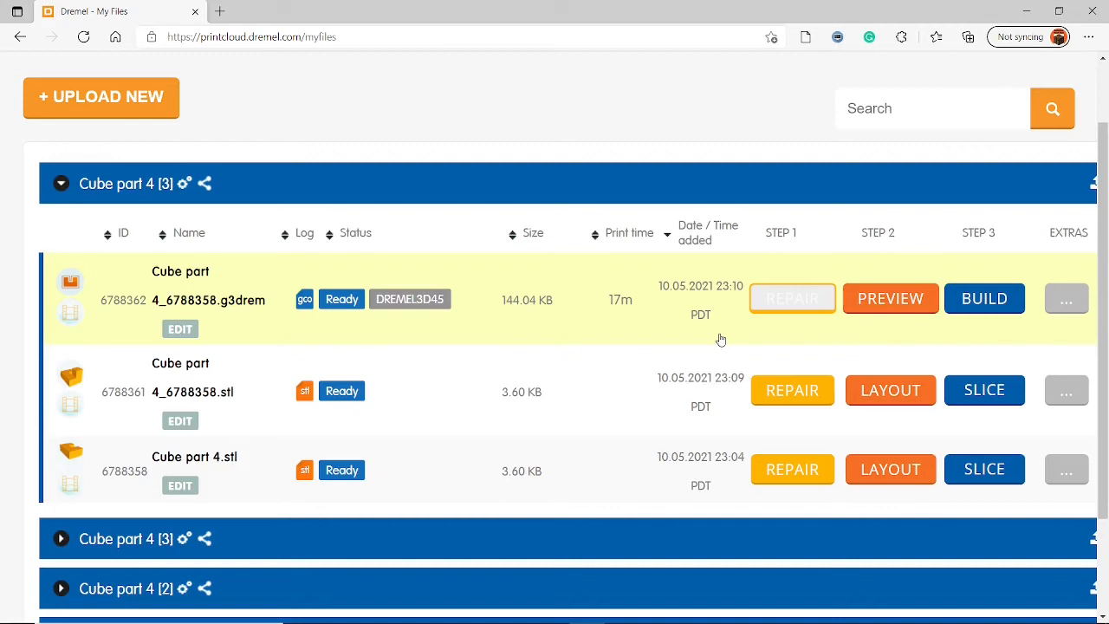
mouse_move(634, 314)
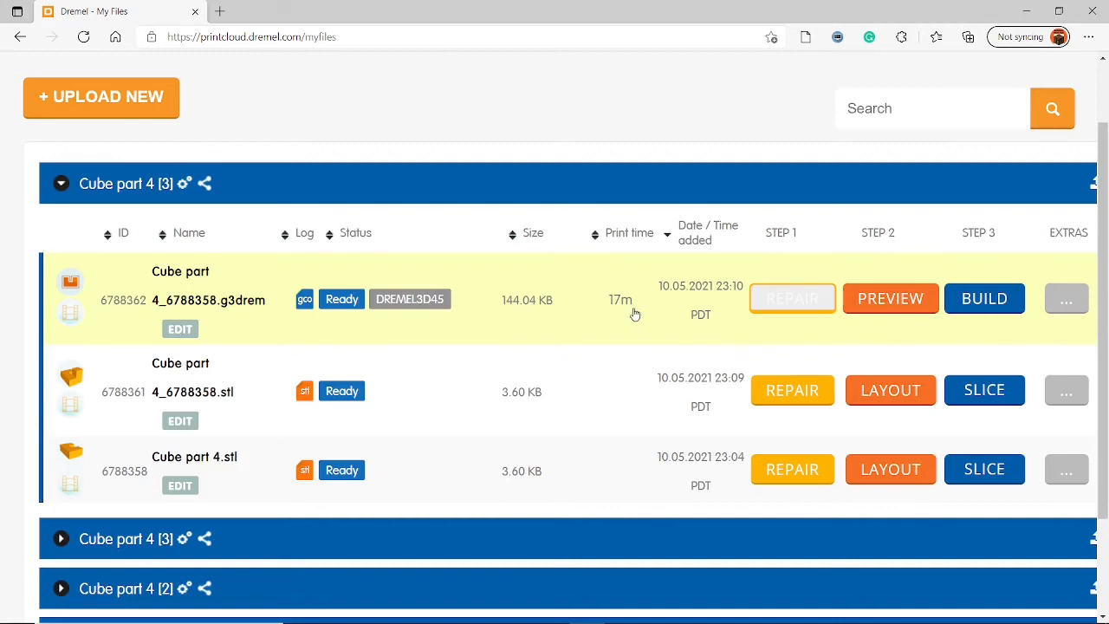
mouse_move(685, 277)
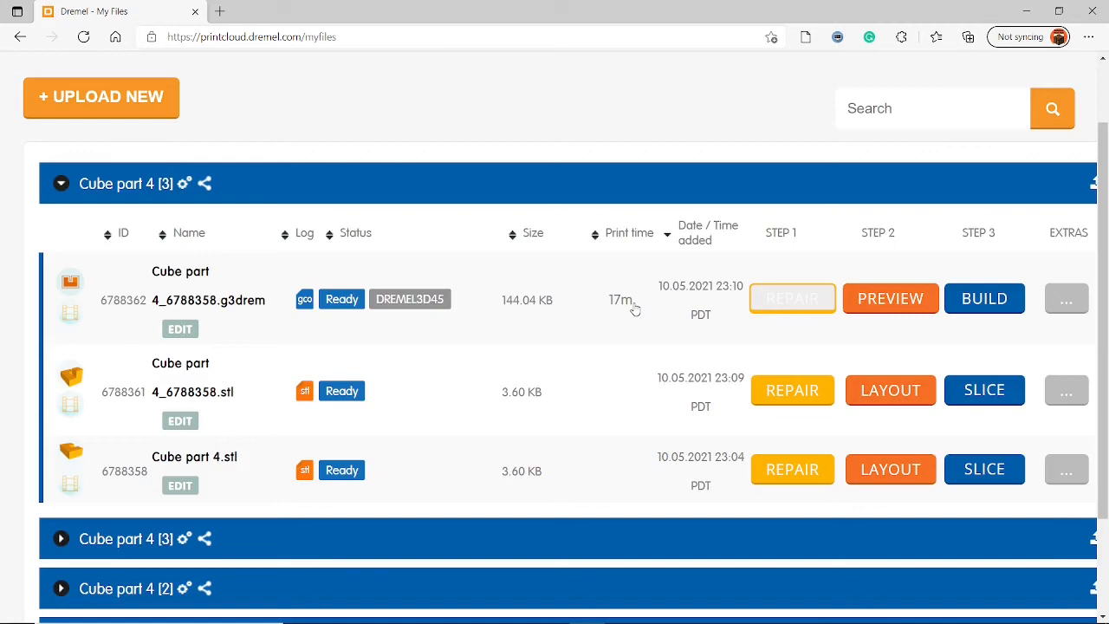
mouse_move(516, 303)
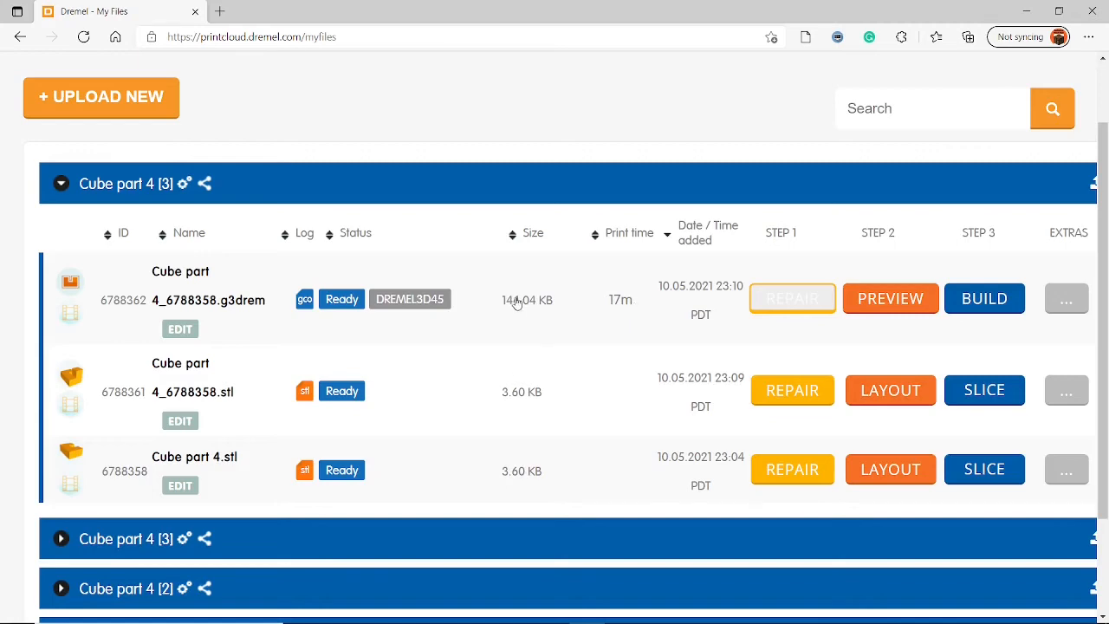
Step: Preview the Ready Cube part 4_6788358.g3drem file with its 17m print time
left_click(891, 298)
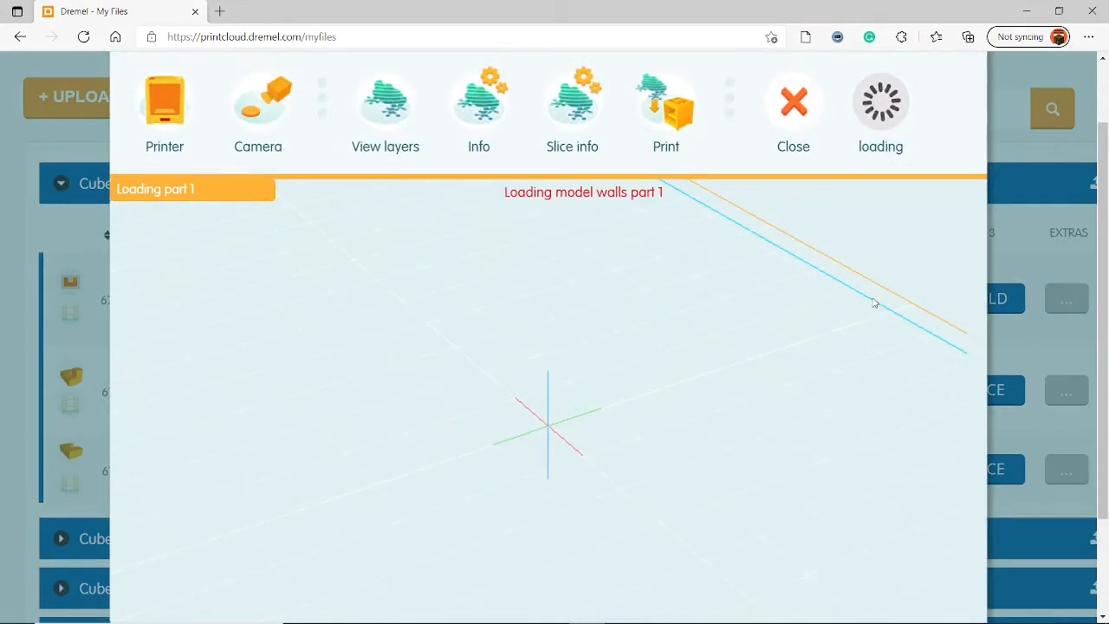
Step: View the sliced cube's 85 layers and 4.38 g filament, then close back to My Files
left_click(385, 107)
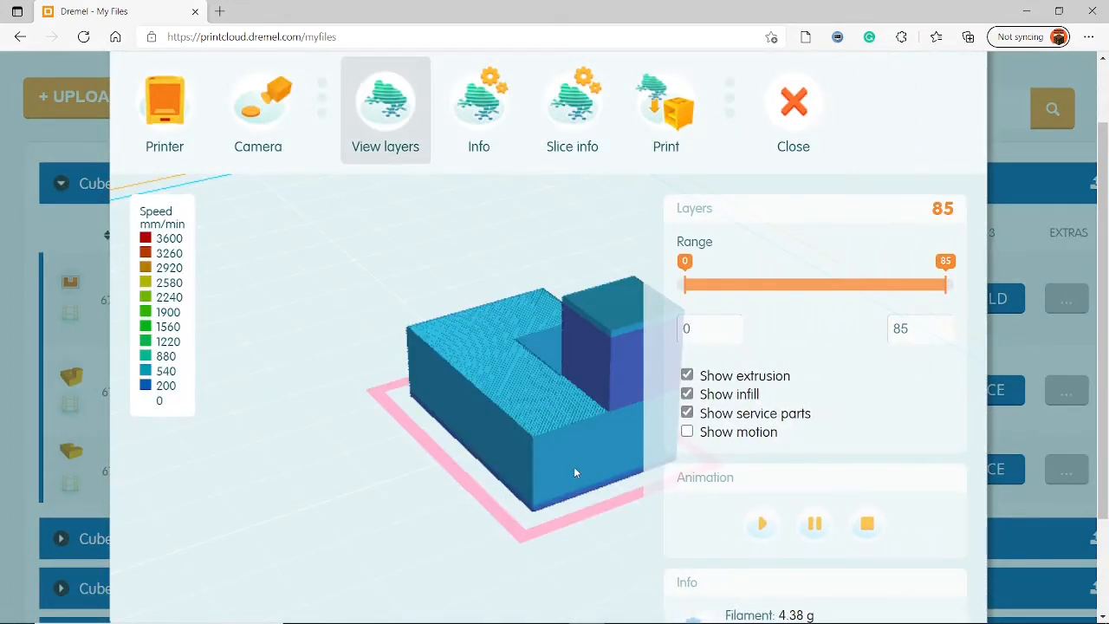
left_click(794, 104)
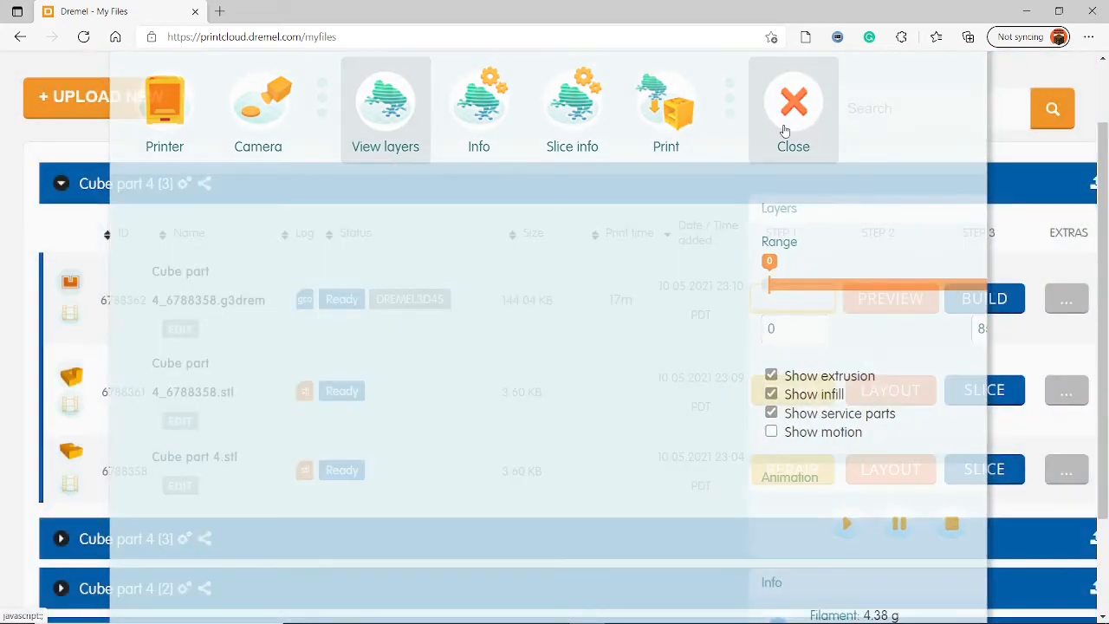
left_click(793, 101)
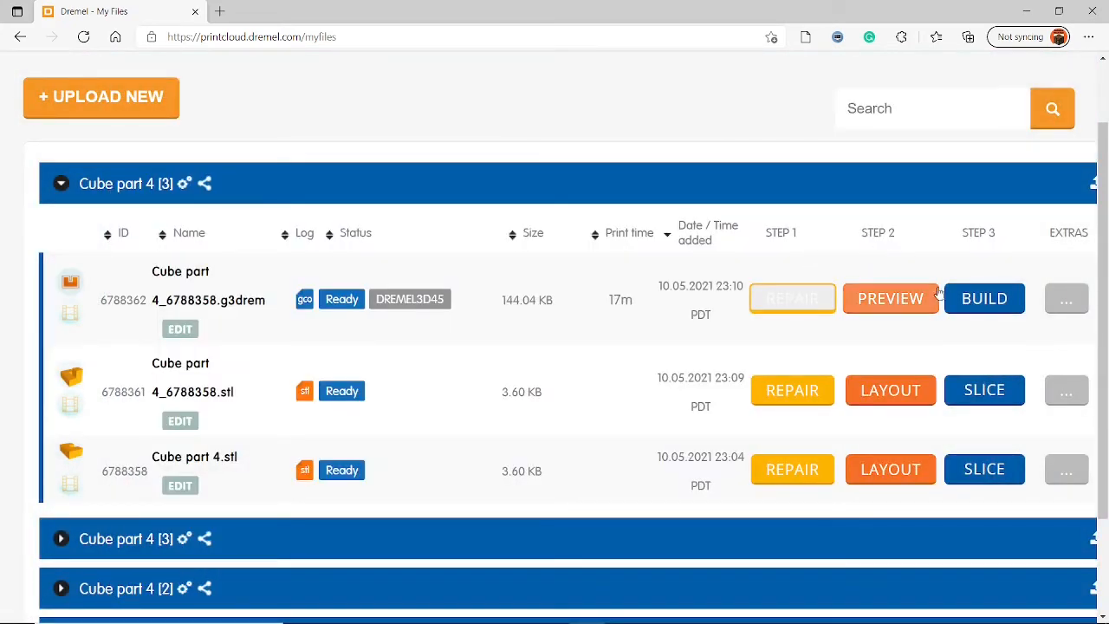
mouse_move(984, 298)
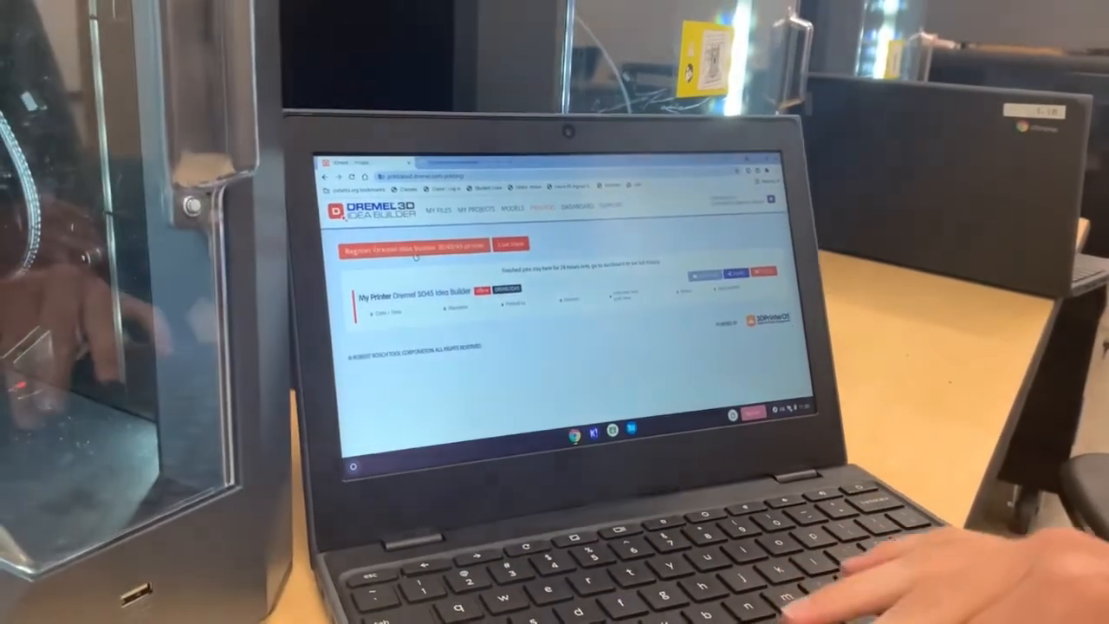
Step: Show the Printers page listing My Printer (Dremel 3D45 Idea Builder)
left_click(412, 246)
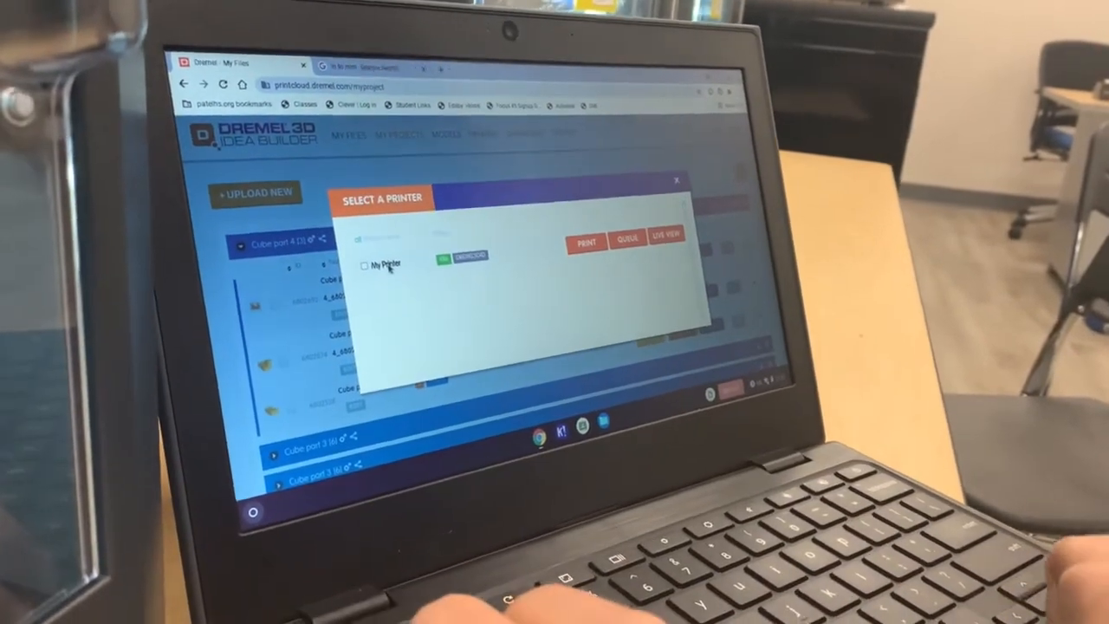
Step: Tick My Printer as the destination for the sliced cube part
left_click(364, 266)
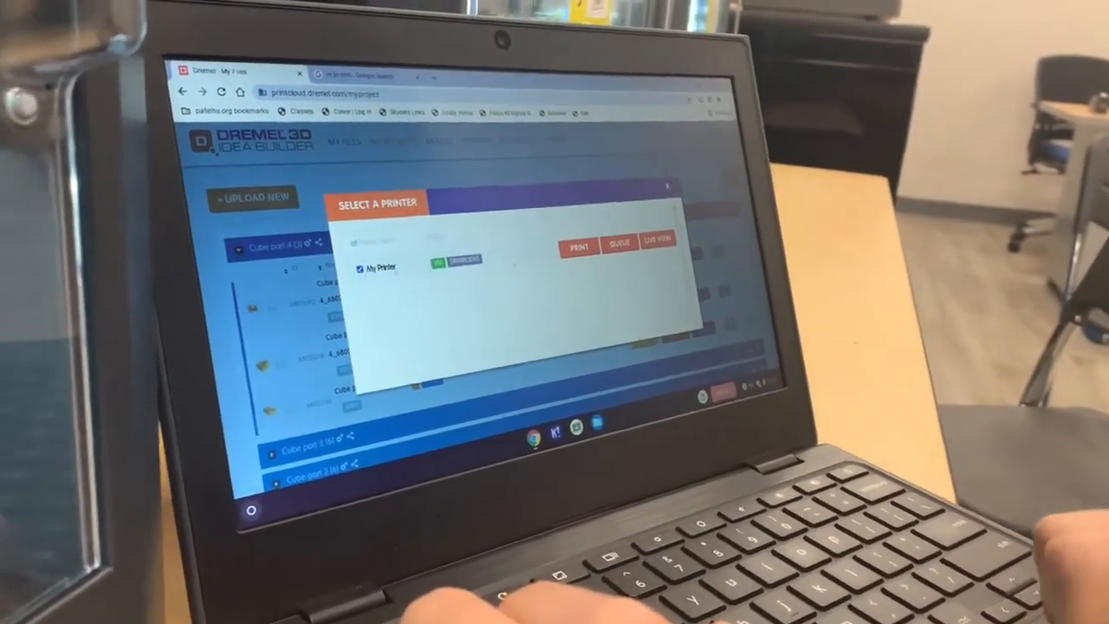